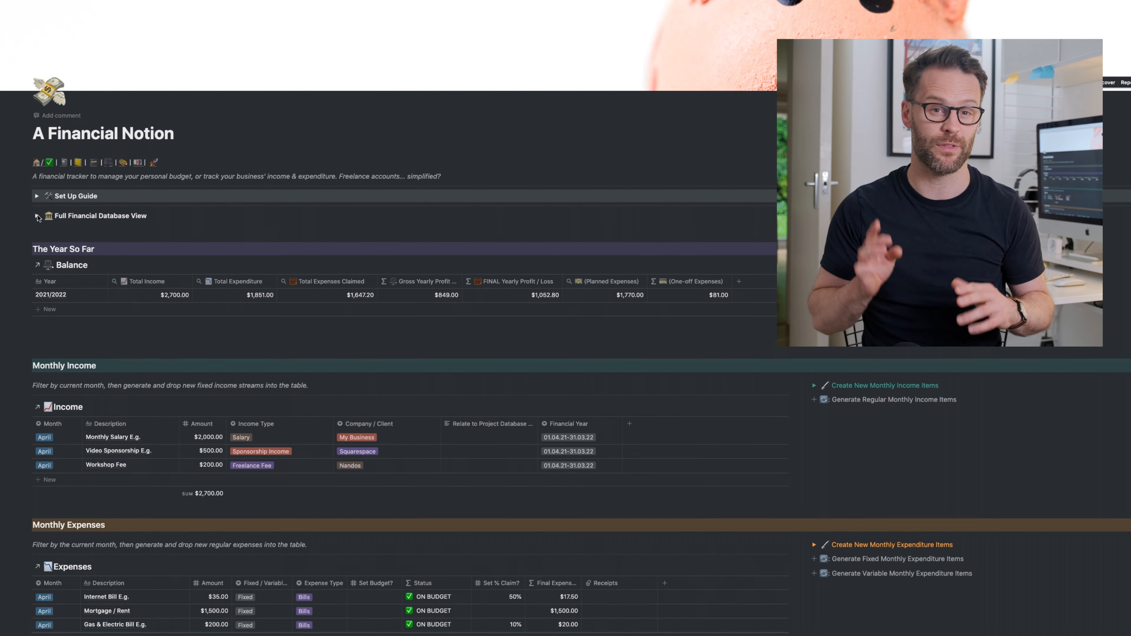
# Expand the Full Financial Database View and scroll through the balance, income and expenses databases
pyautogui.click(36, 216)
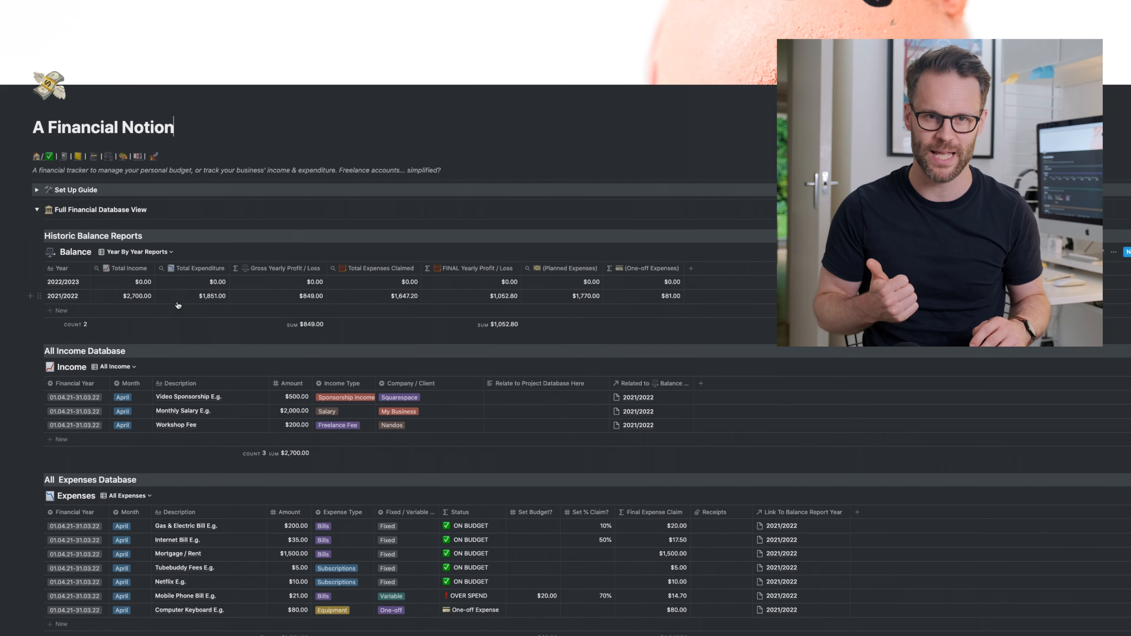
pyautogui.scroll(-3)
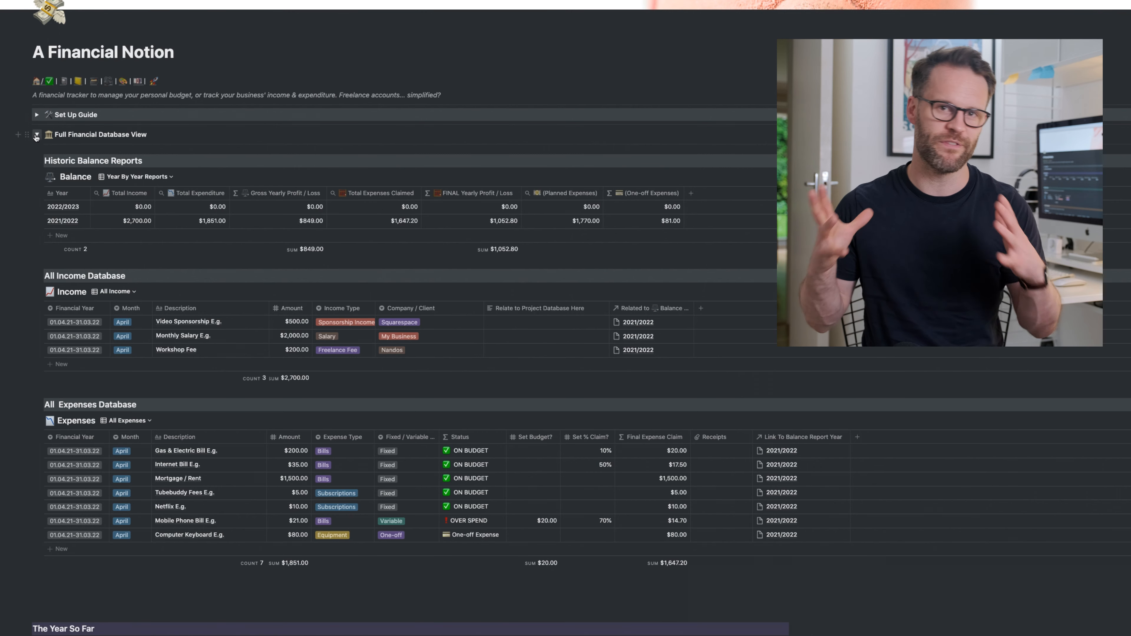
pyautogui.scroll(-3)
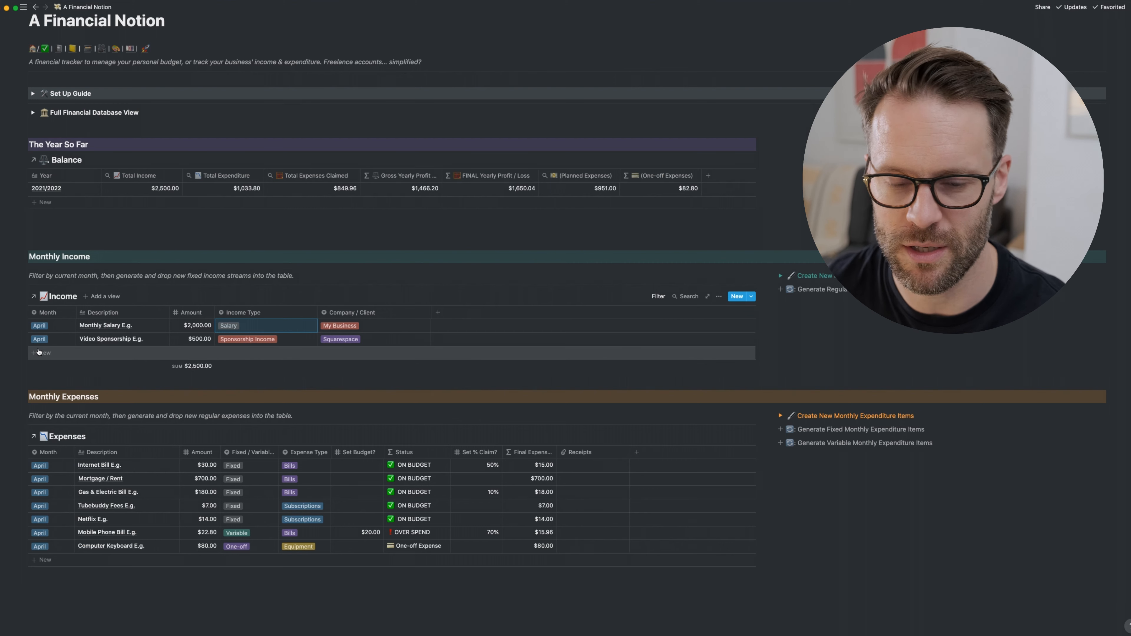
# Add an income row, then set the expenses table's Month filter to a chosen month
pyautogui.click(40, 353)
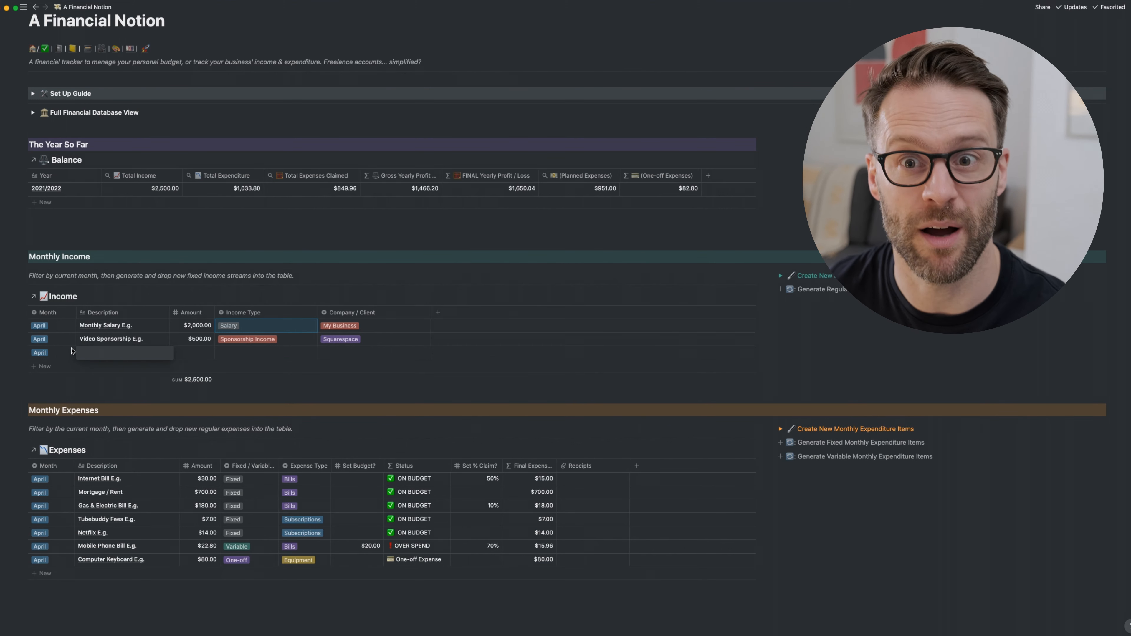
pyautogui.moveTo(139, 360)
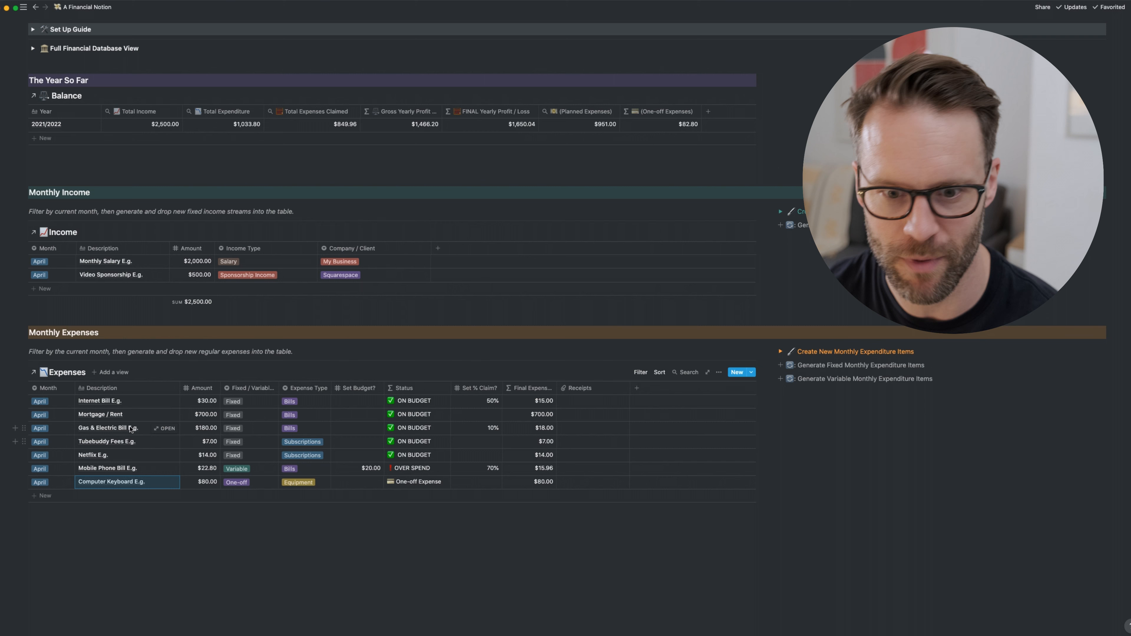
pyautogui.click(641, 373)
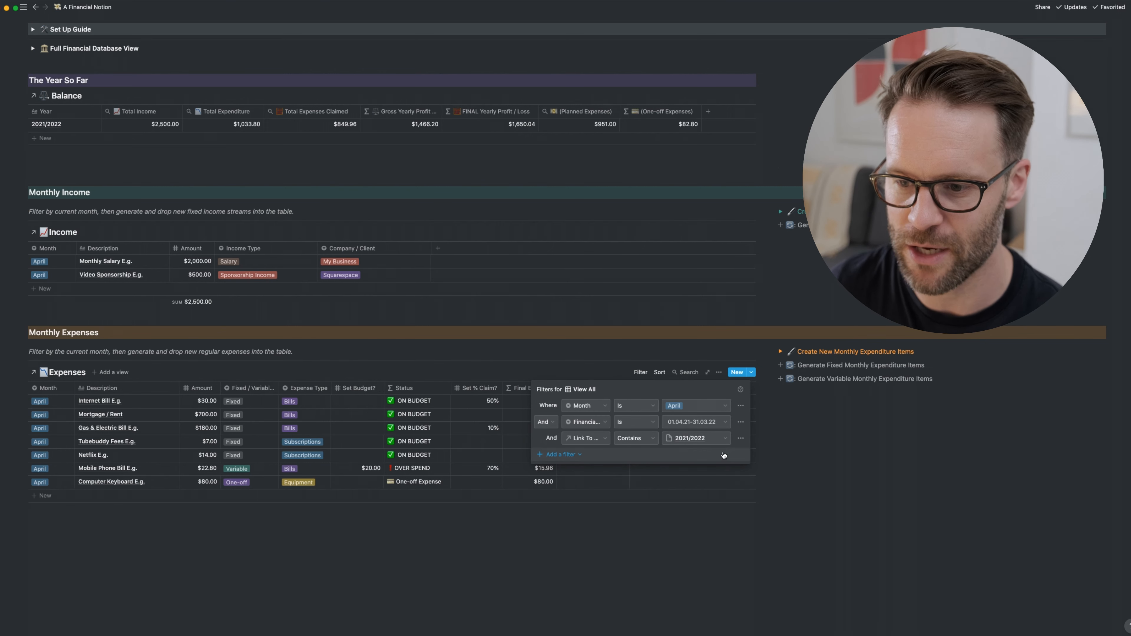
pyautogui.click(696, 405)
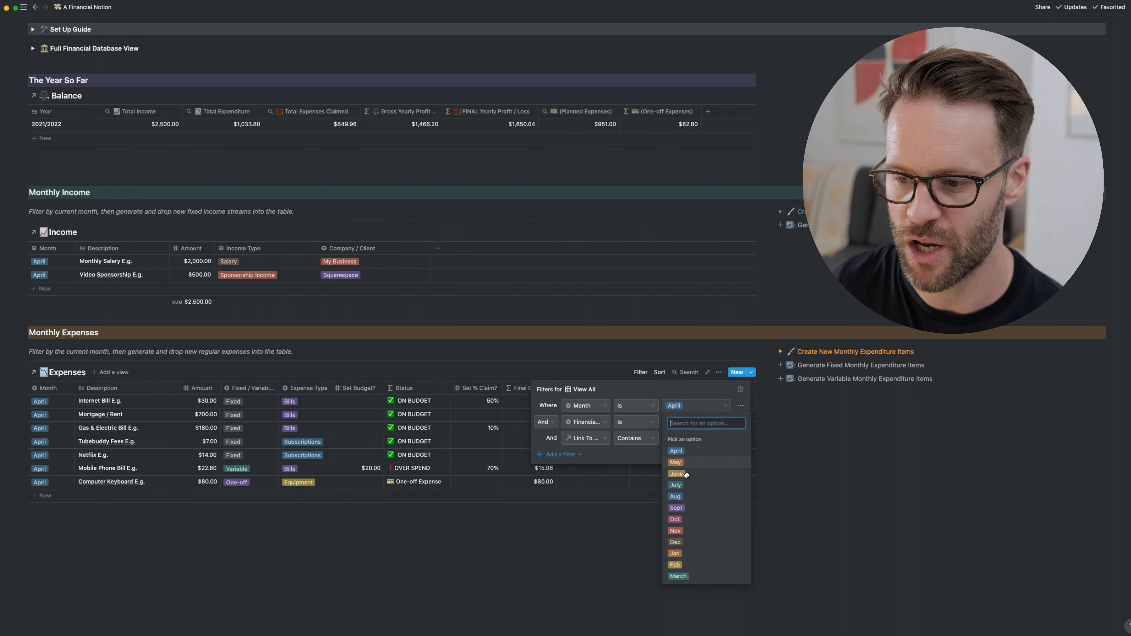
pyautogui.click(676, 474)
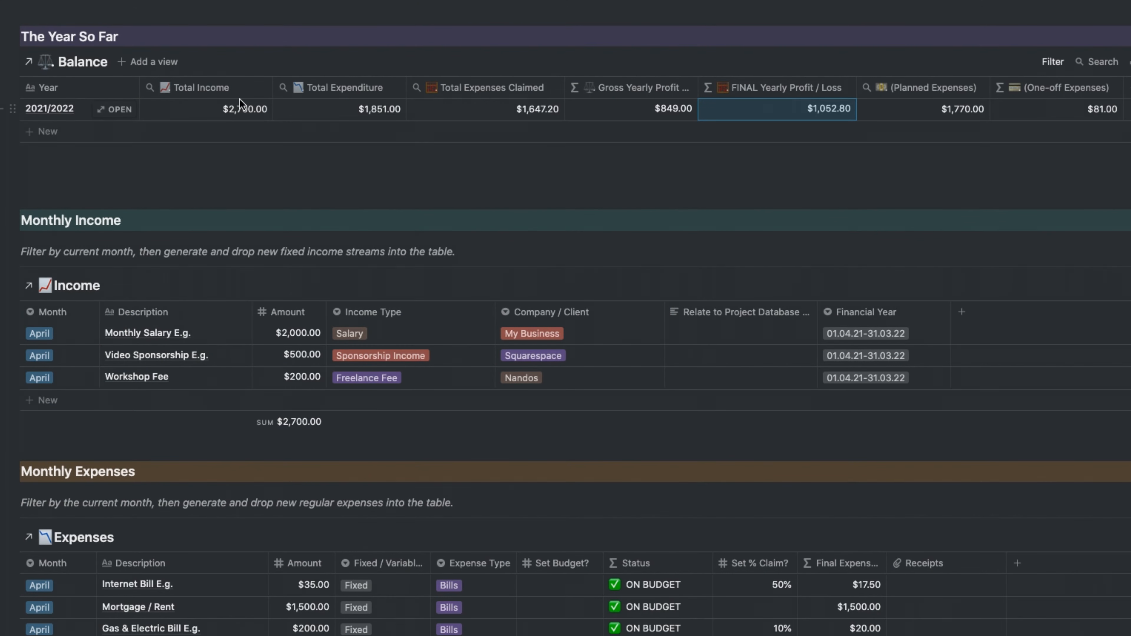
pyautogui.moveTo(242, 114)
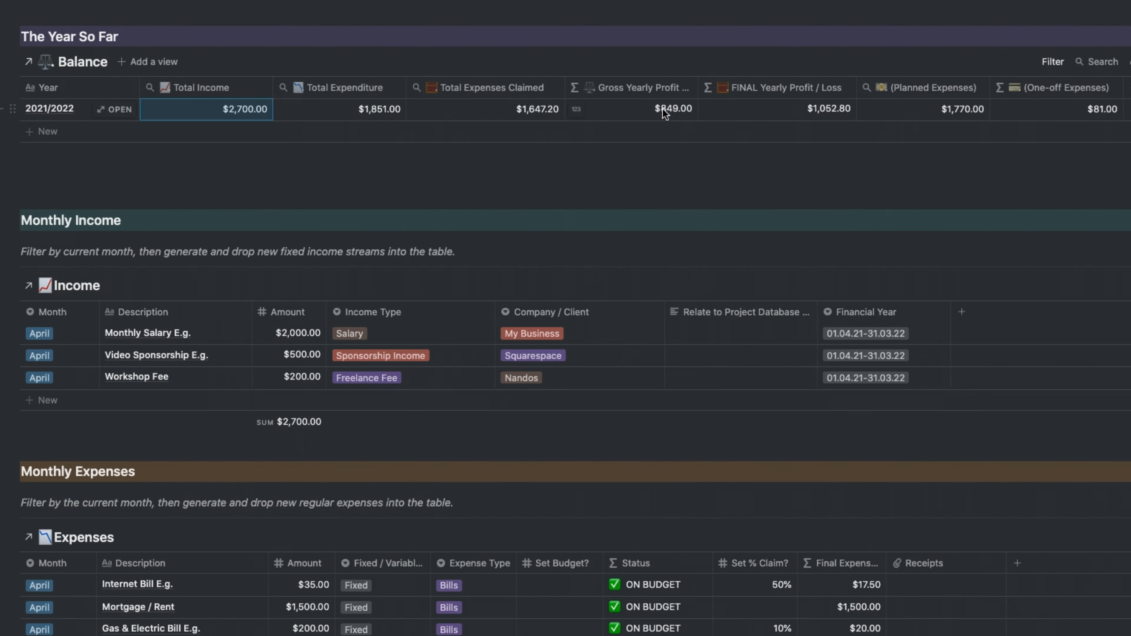
pyautogui.click(663, 108)
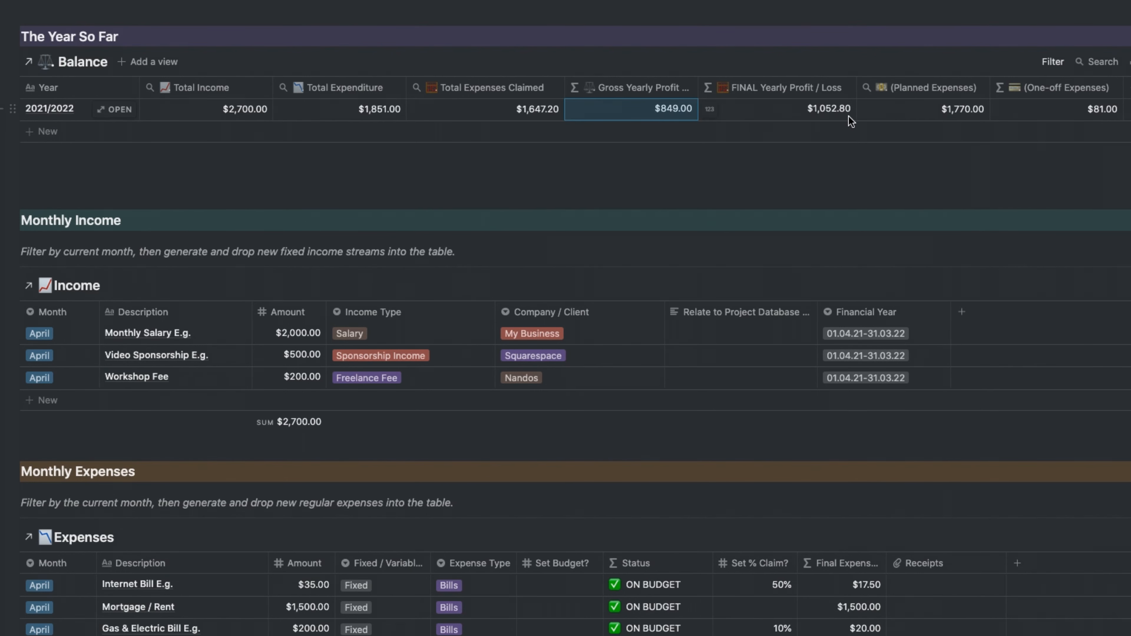
pyautogui.click(944, 115)
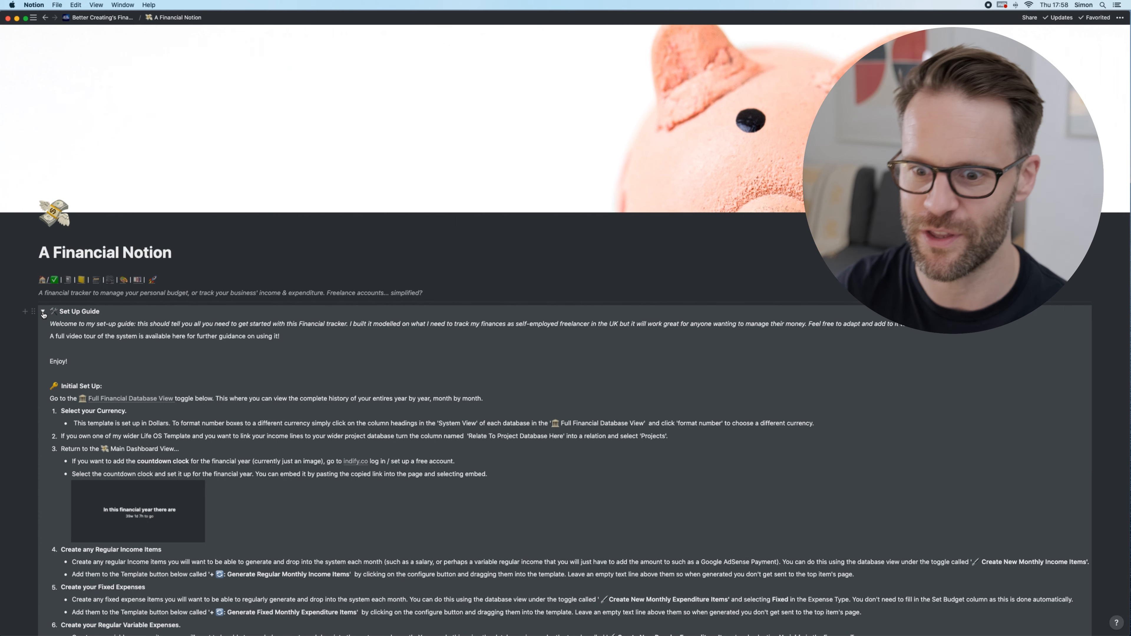
# Scroll through the Set Up Guide's initial set-up steps and monthly checklist
pyautogui.scroll(-3)
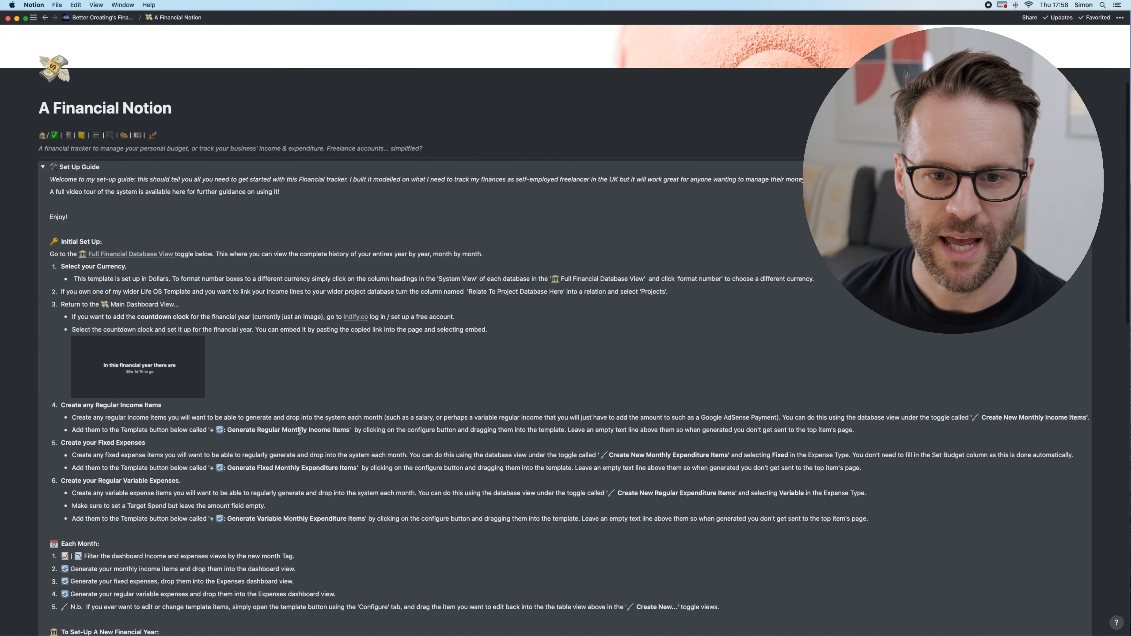
pyautogui.scroll(-3)
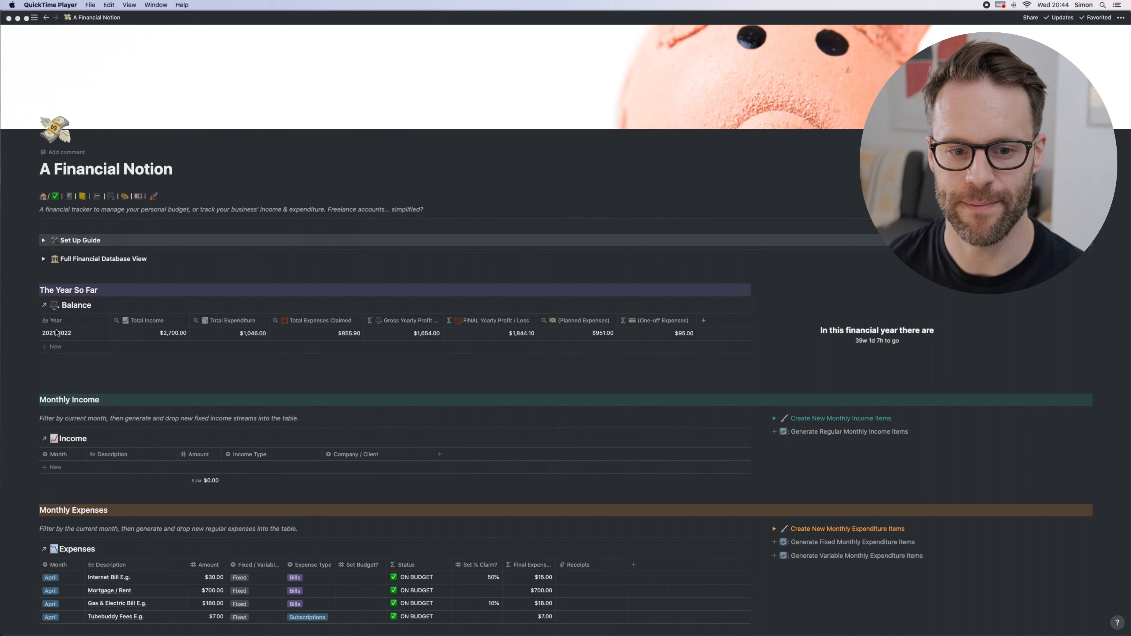
pyautogui.moveTo(712, 355)
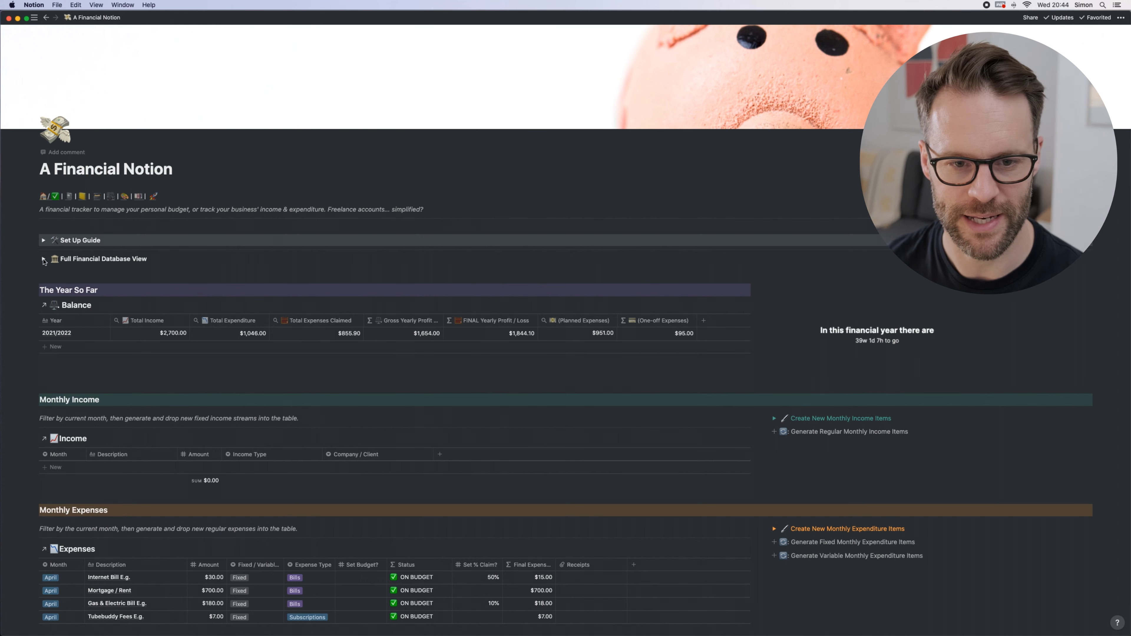
# Expand the Full Financial Database View and scroll to the All Expenses Database
pyautogui.click(43, 259)
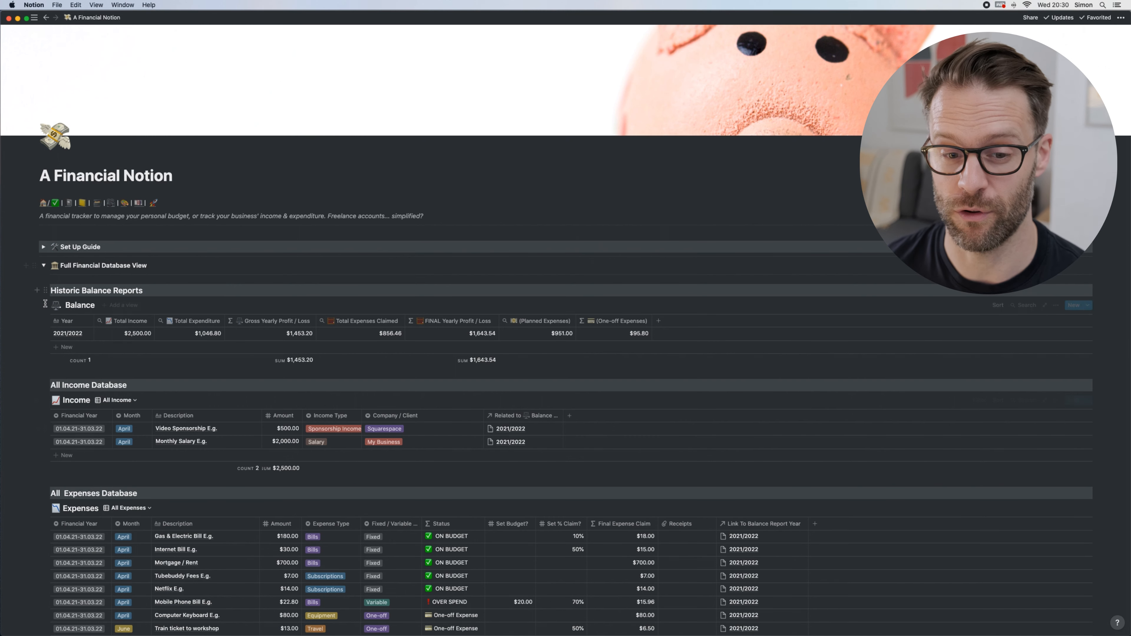
pyautogui.scroll(-3)
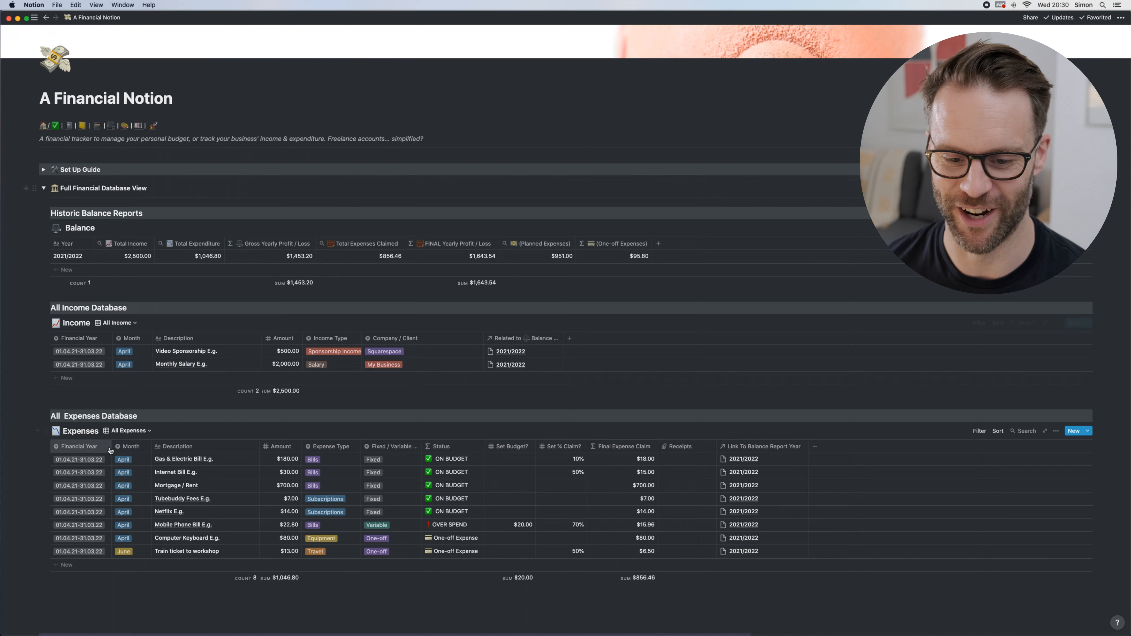
pyautogui.scroll(-3)
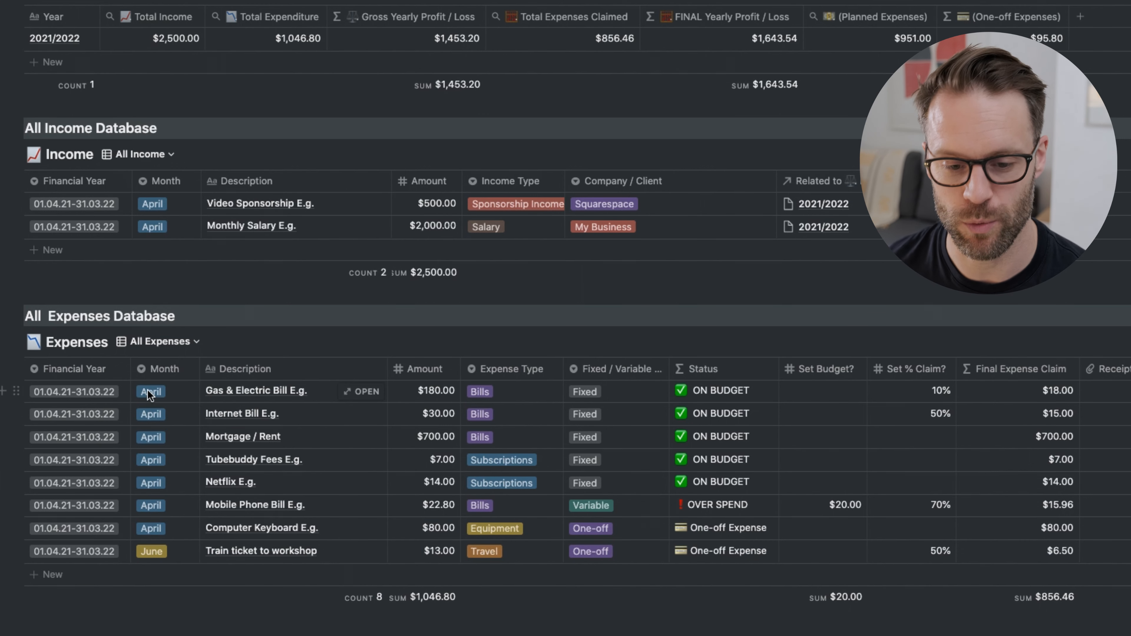
pyautogui.moveTo(151, 418)
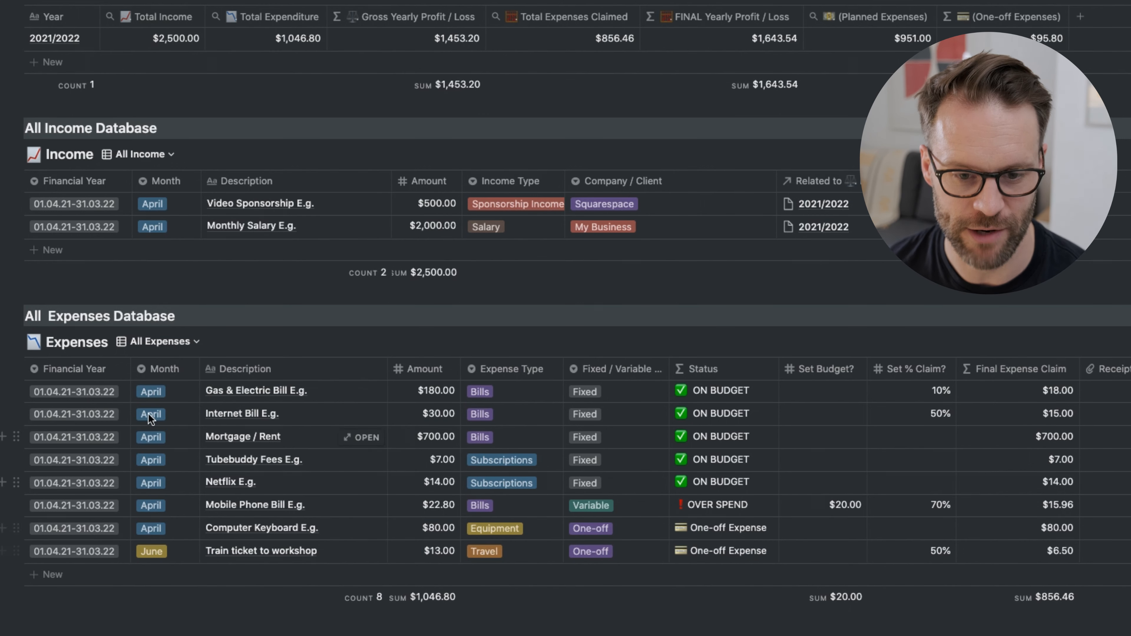
pyautogui.moveTo(158, 553)
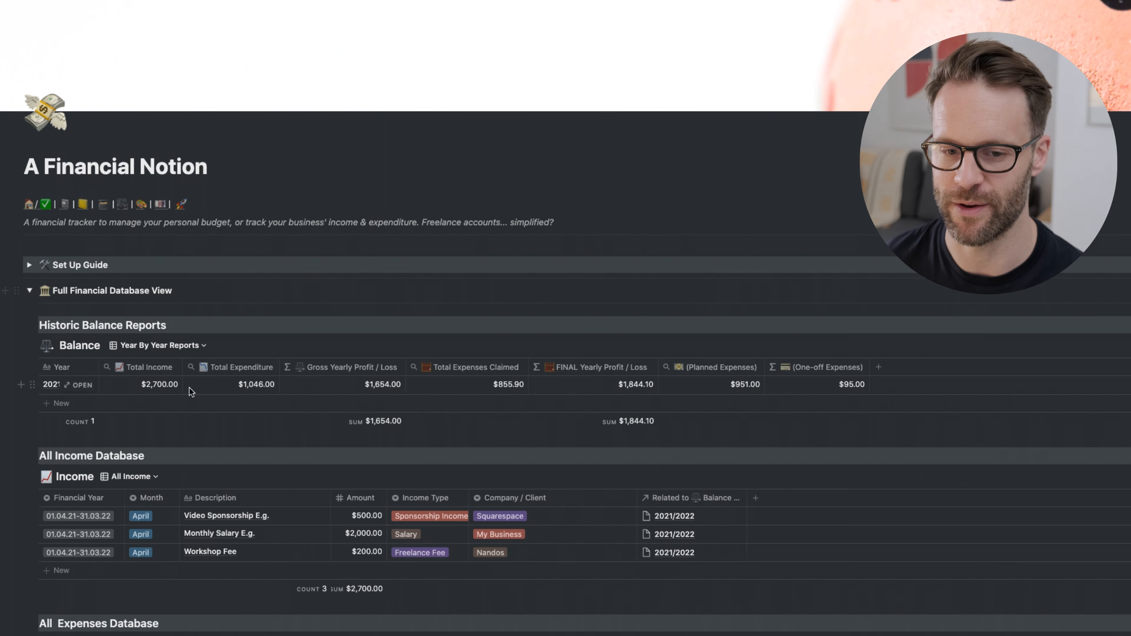
# Switch the Balance table to its SYSTEM VIEW showing income-year and expenses-year relations
pyautogui.click(160, 345)
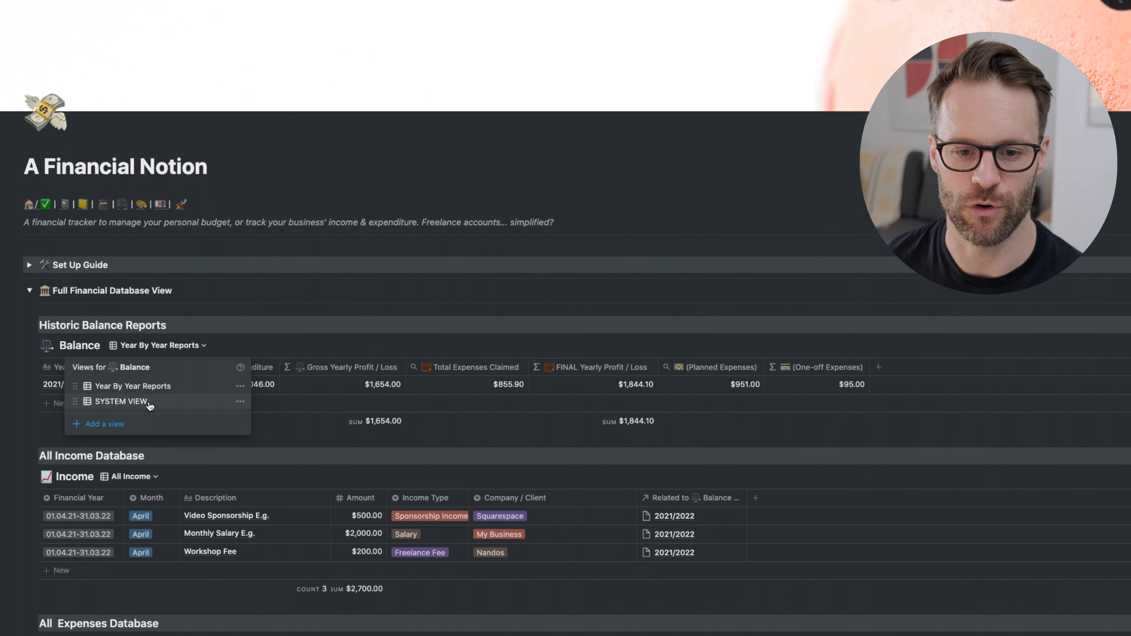
pyautogui.click(120, 402)
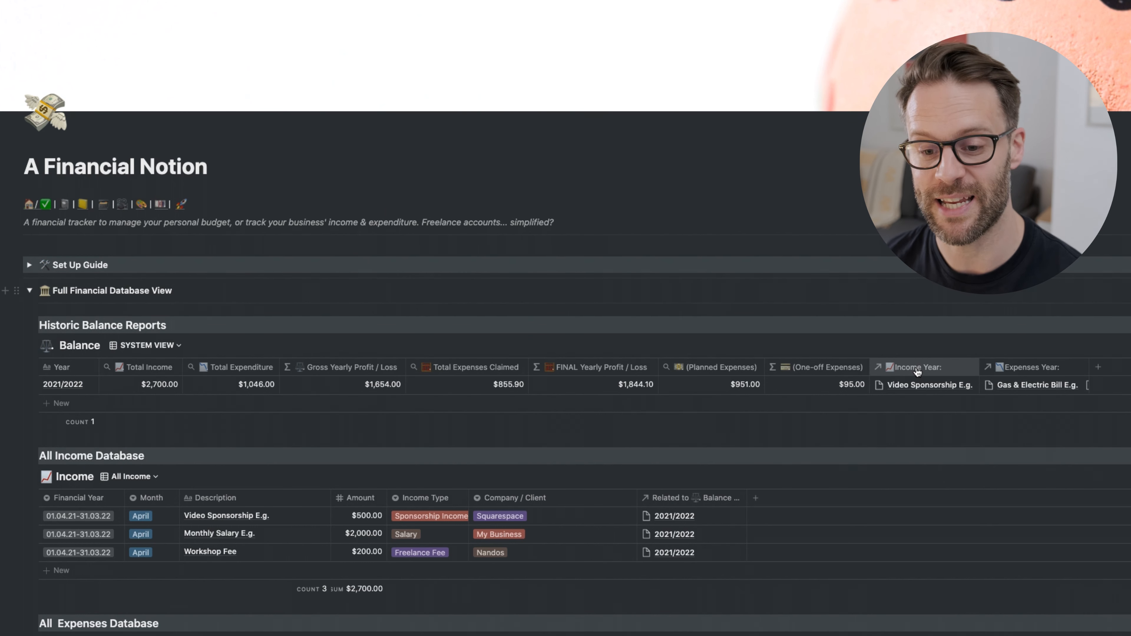
pyautogui.moveTo(940, 380)
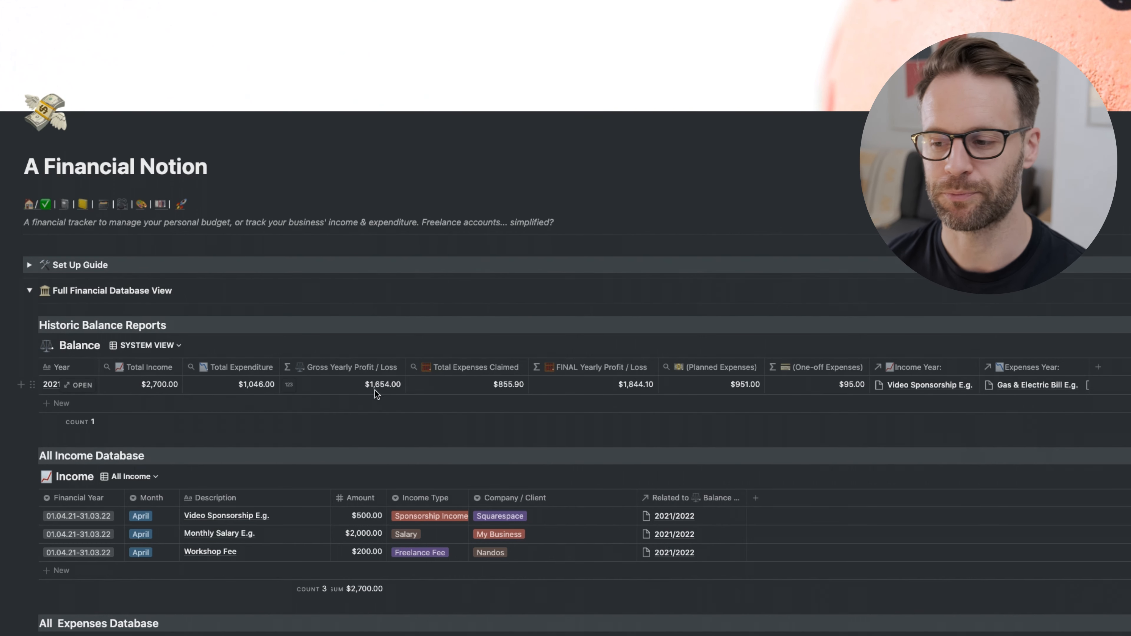
pyautogui.click(30, 290)
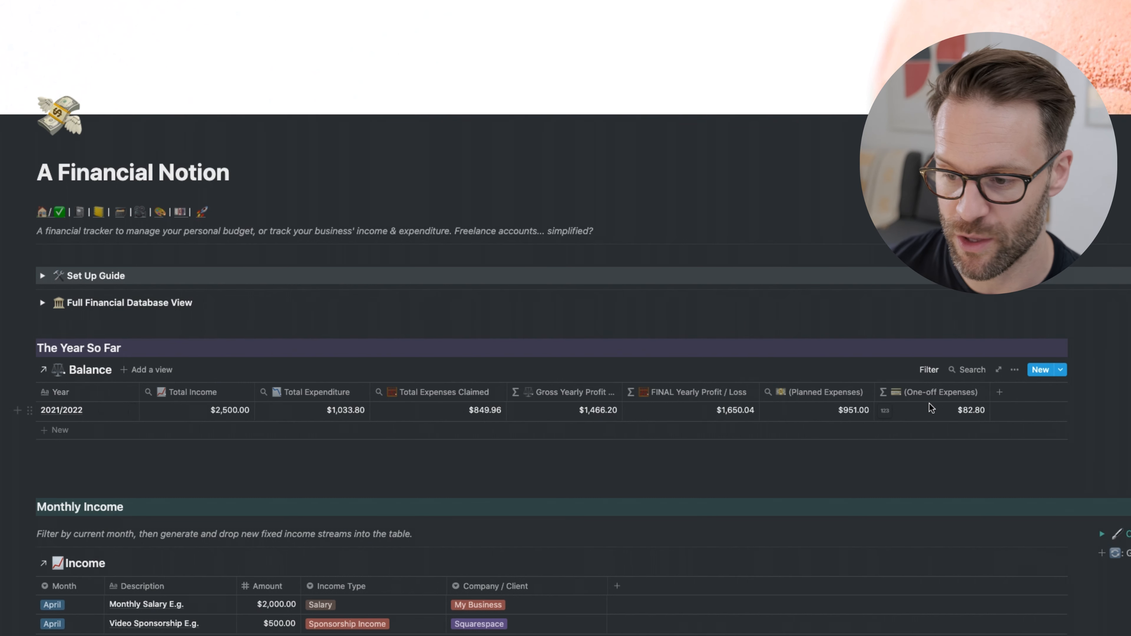
pyautogui.moveTo(163, 418)
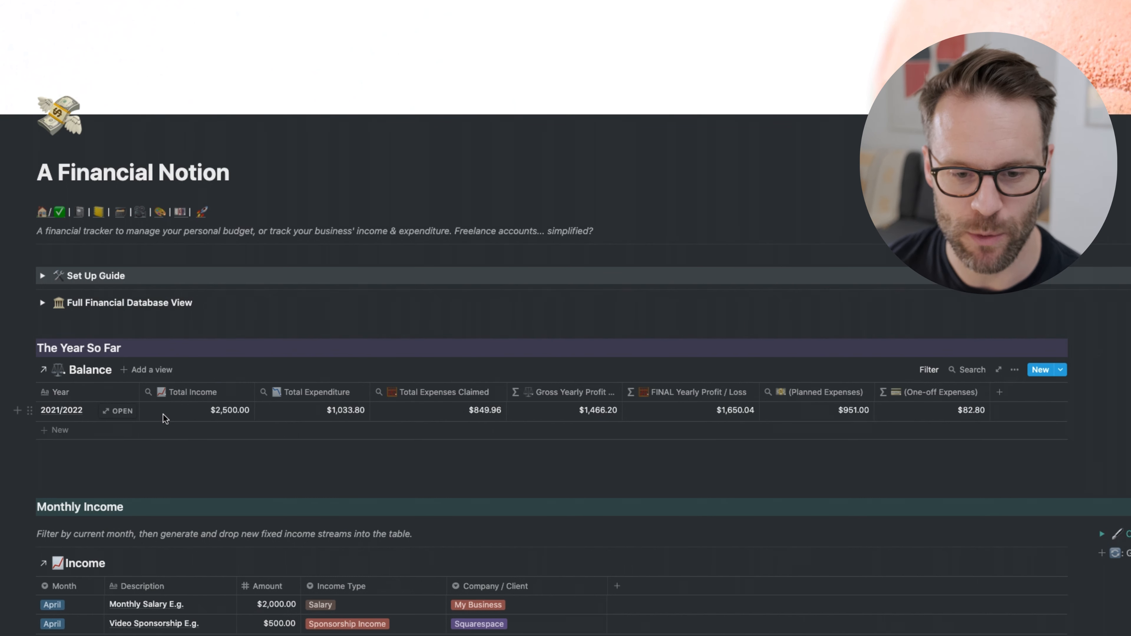
pyautogui.moveTo(342, 417)
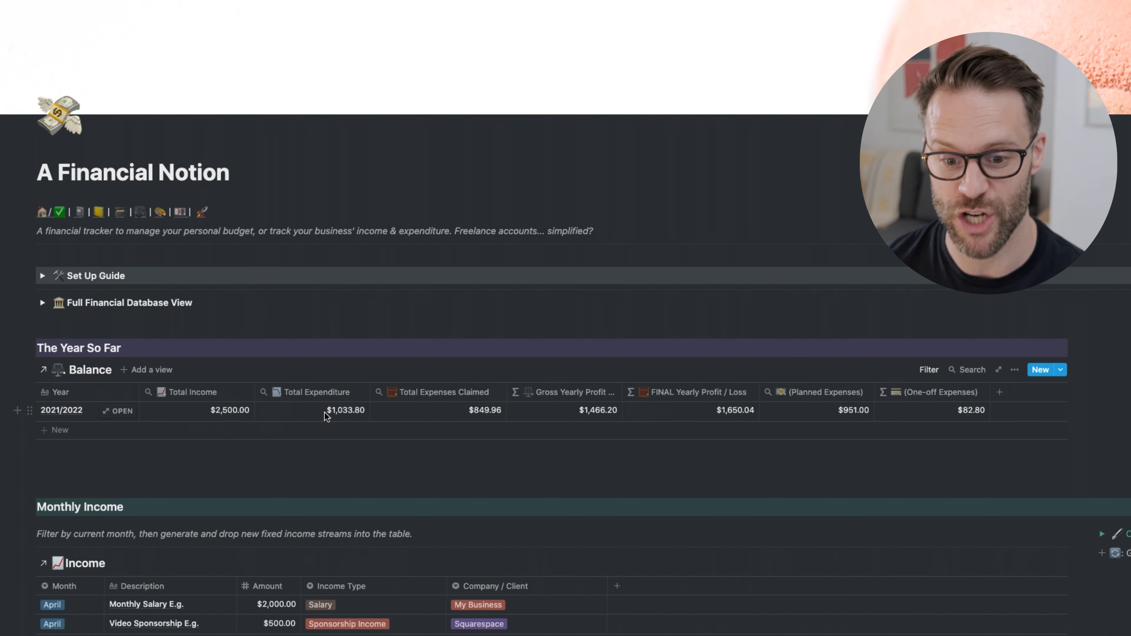
pyautogui.moveTo(347, 427)
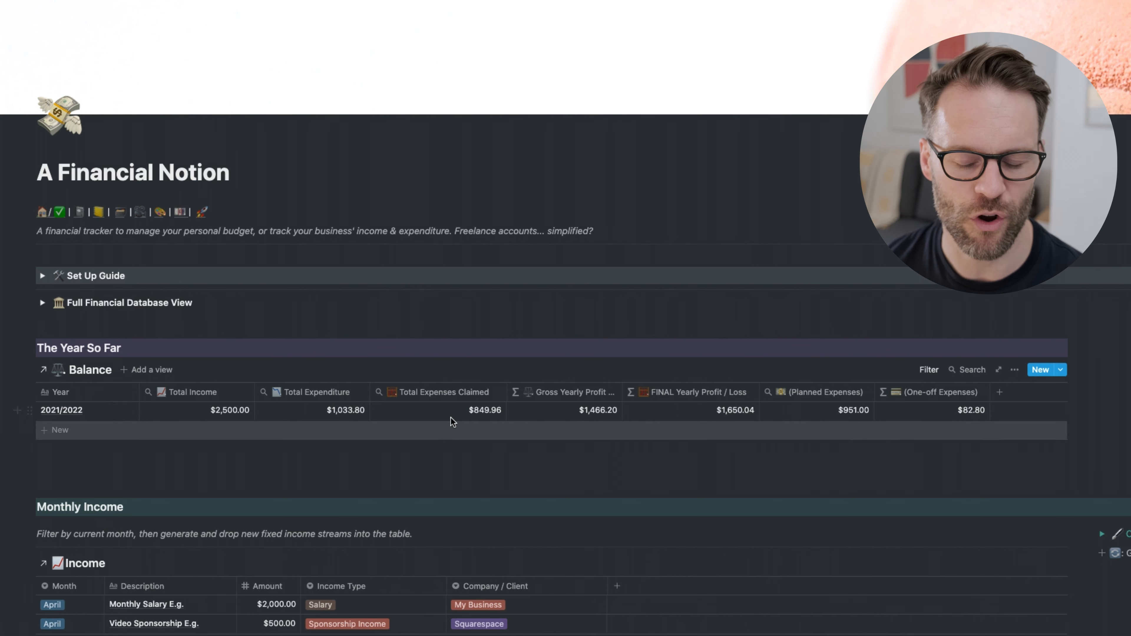
pyautogui.moveTo(460, 417)
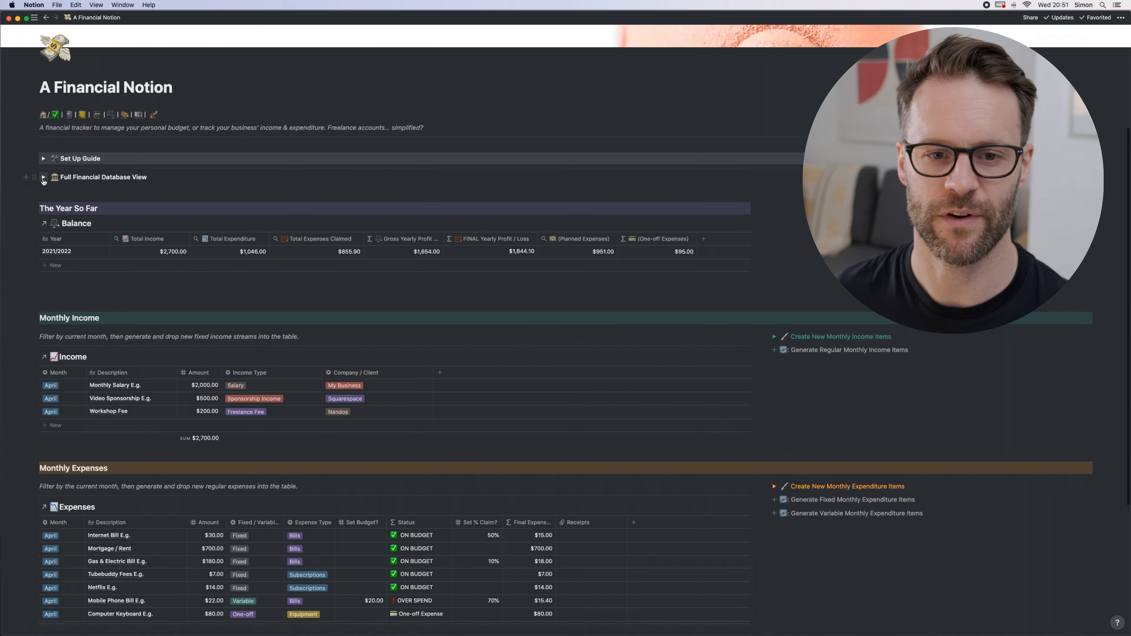
# Expand the full database view and set the Workshop Fee's financial year choice
pyautogui.click(43, 177)
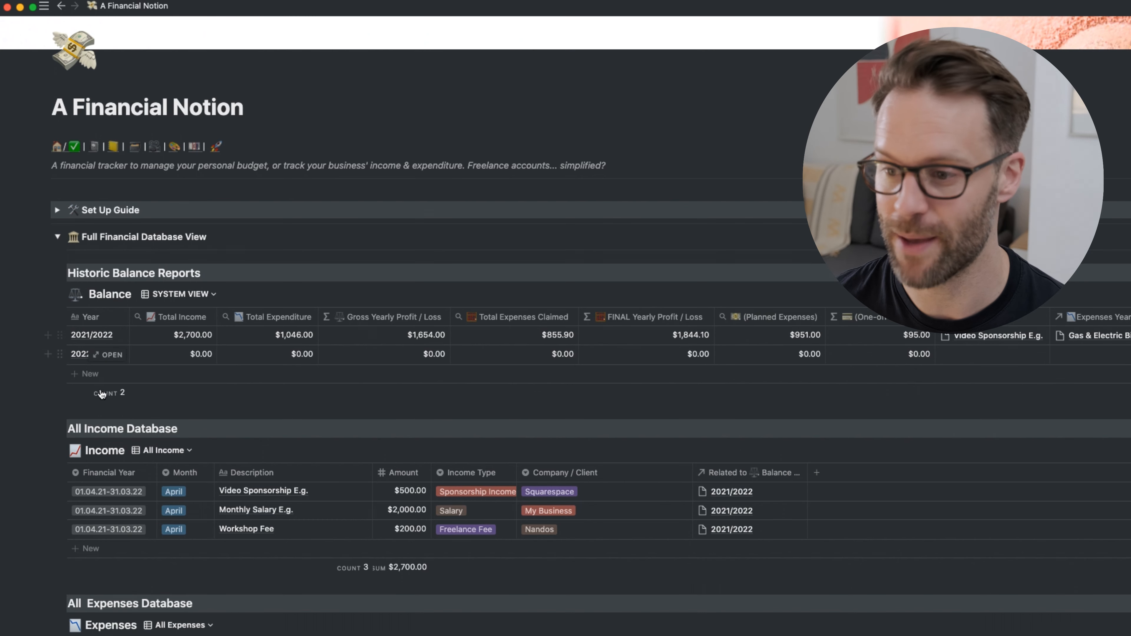
pyautogui.scroll(-3)
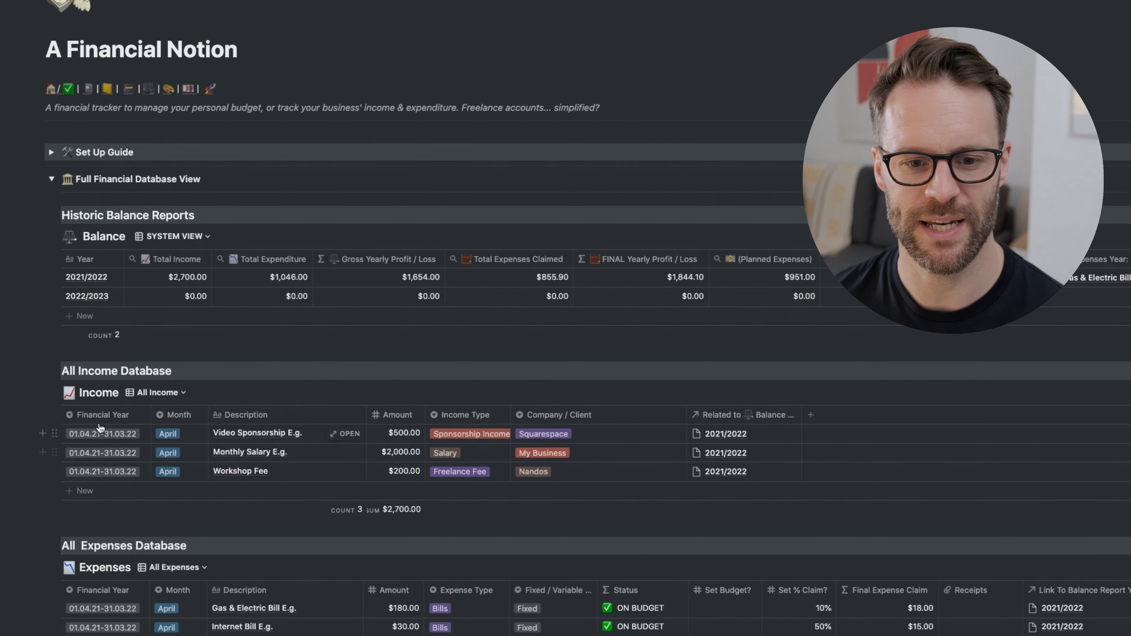
pyautogui.scroll(-3)
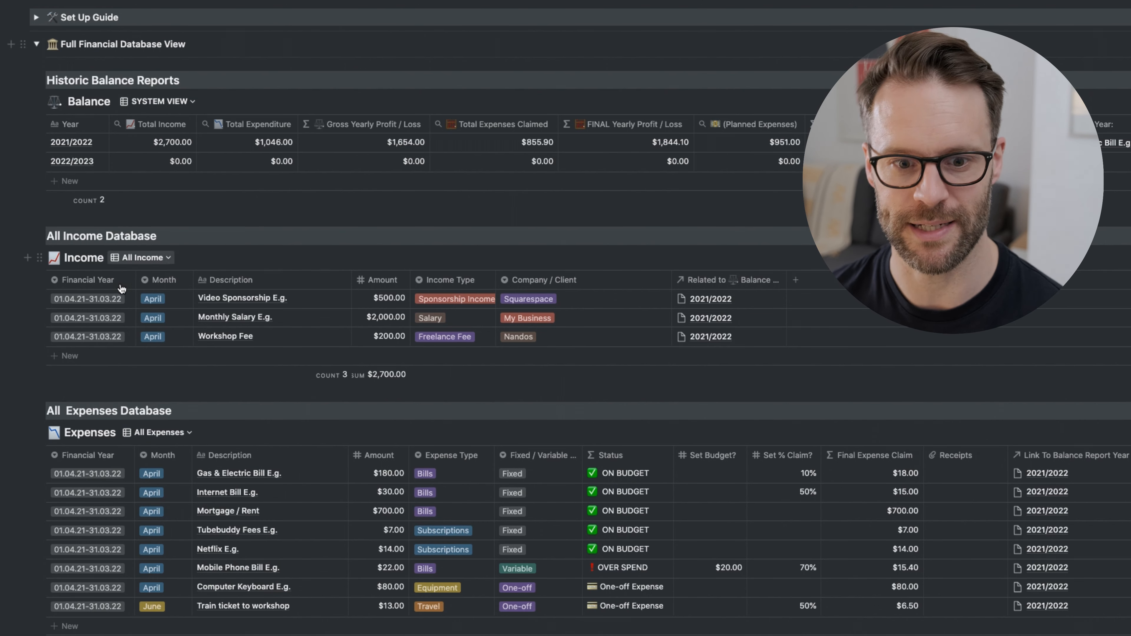
pyautogui.click(88, 337)
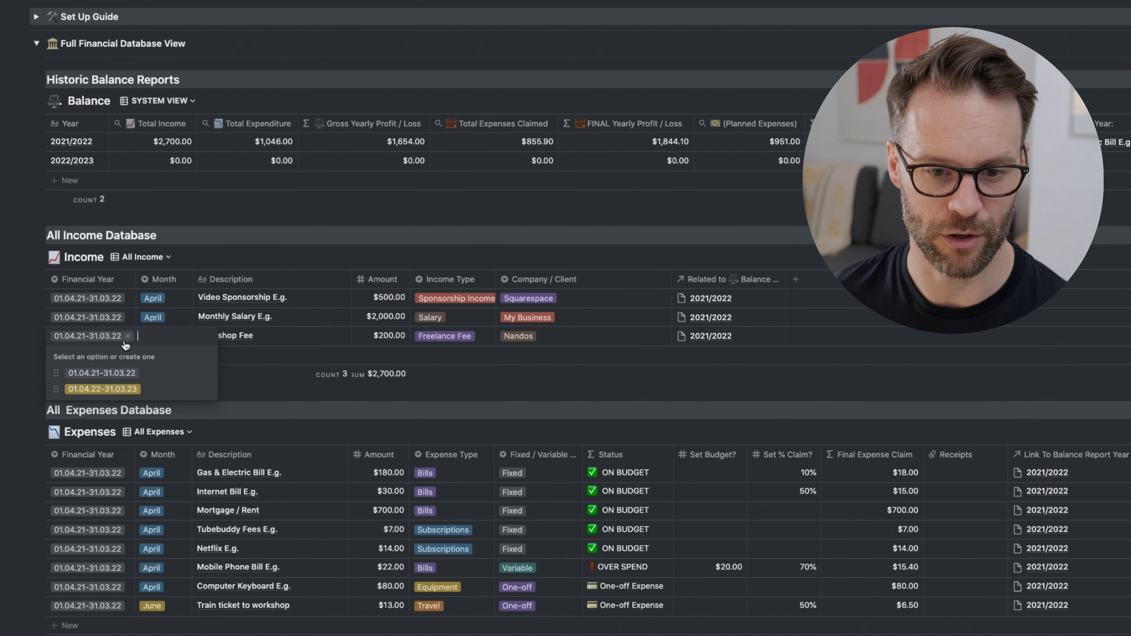
pyautogui.moveTo(109, 287)
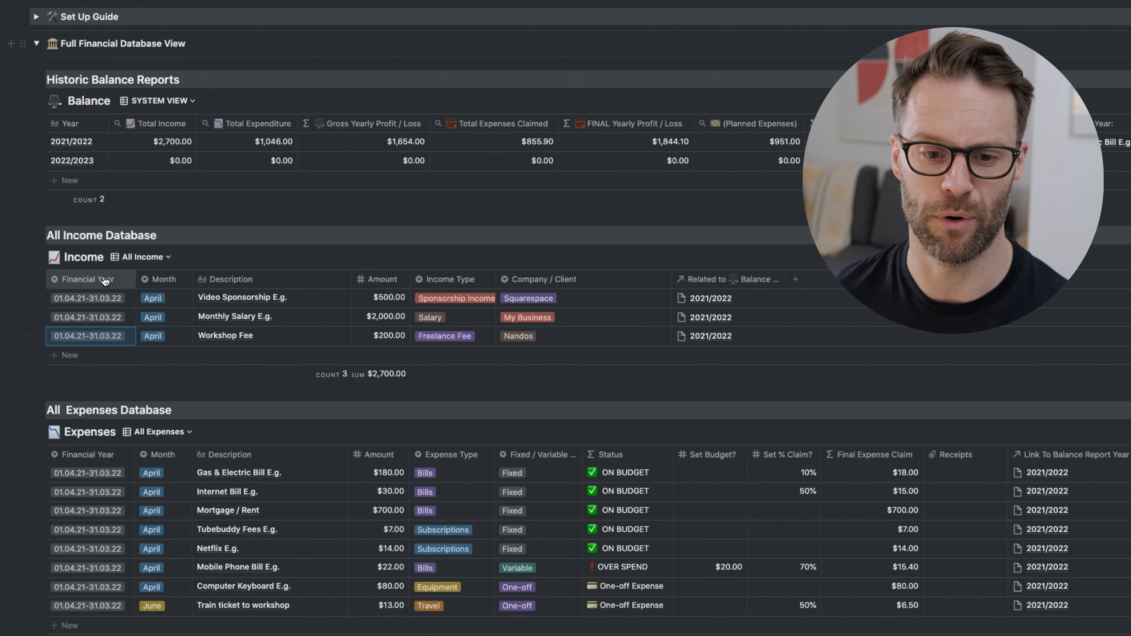
pyautogui.click(88, 280)
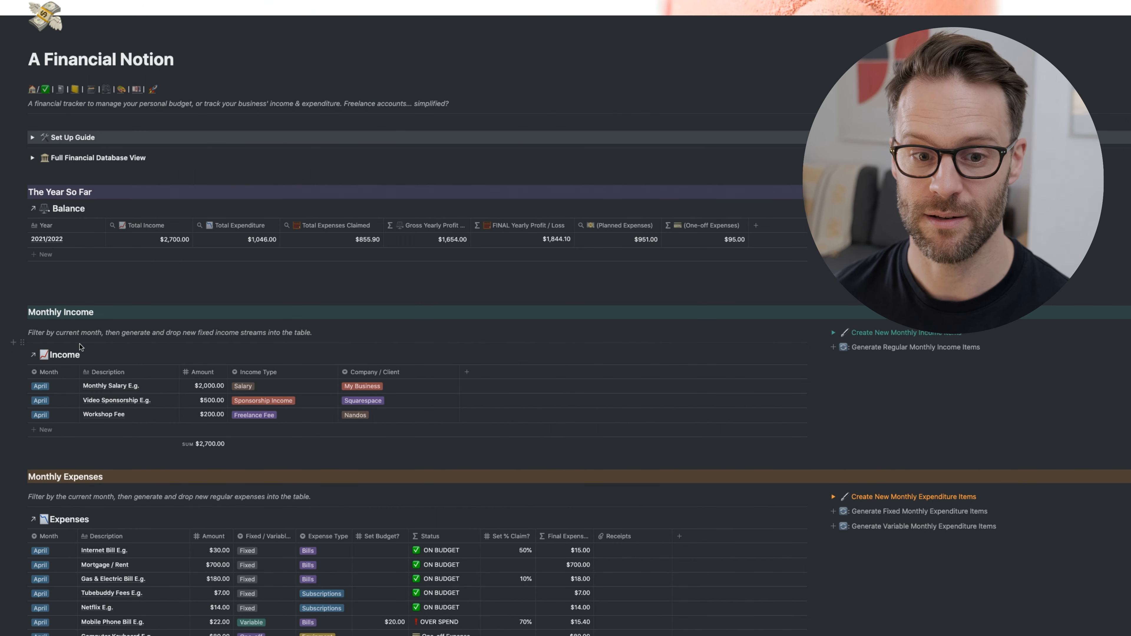
pyautogui.moveTo(59, 209)
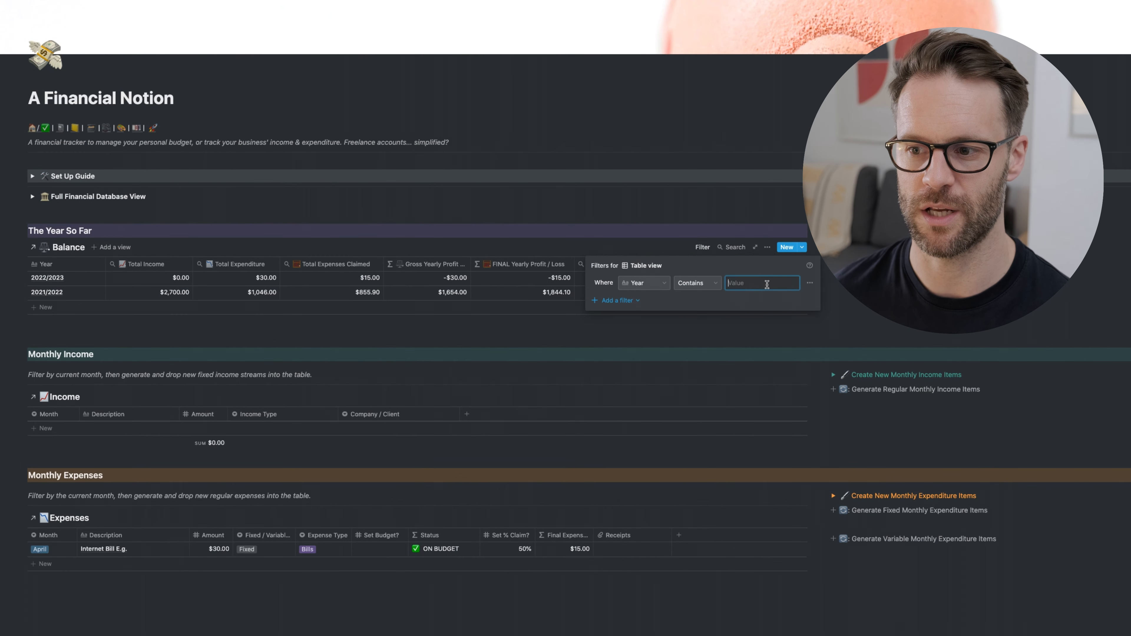
# Filter Balance to year 2022/2023 and Income and Expenses to financial year 01.04.22-31.03.23
pyautogui.write('2022/2023')
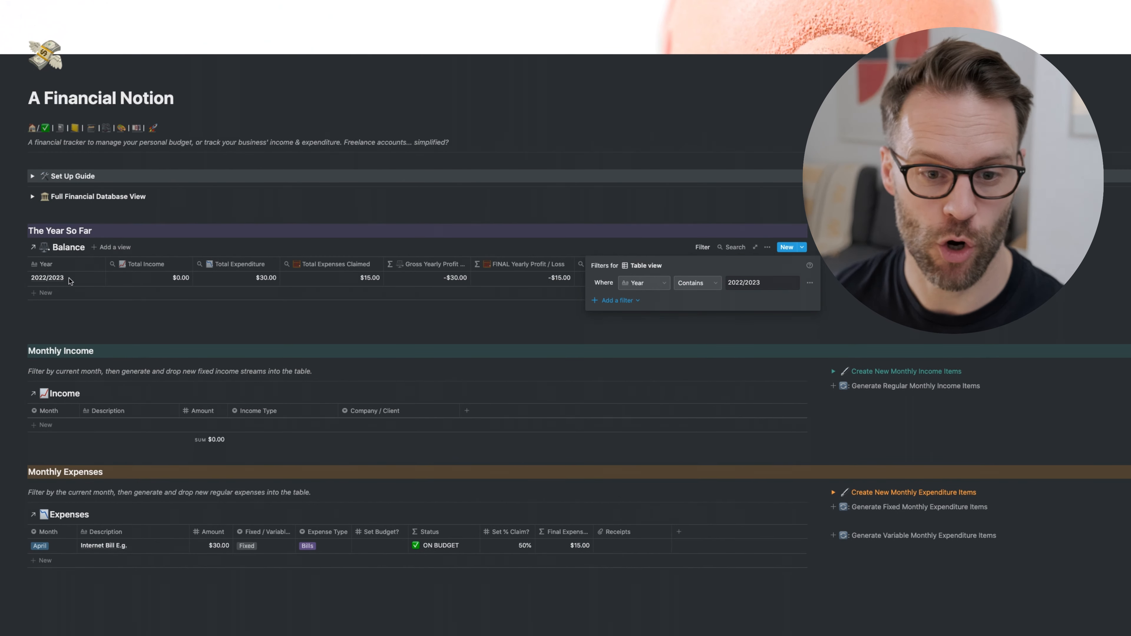
pyautogui.click(762, 283)
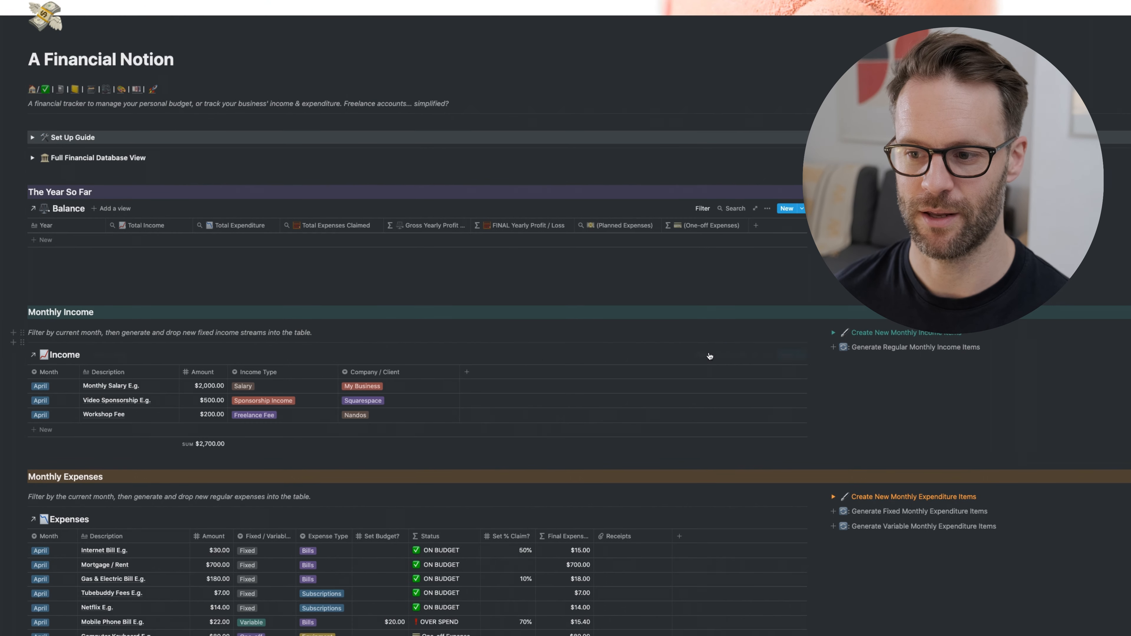
pyautogui.click(703, 355)
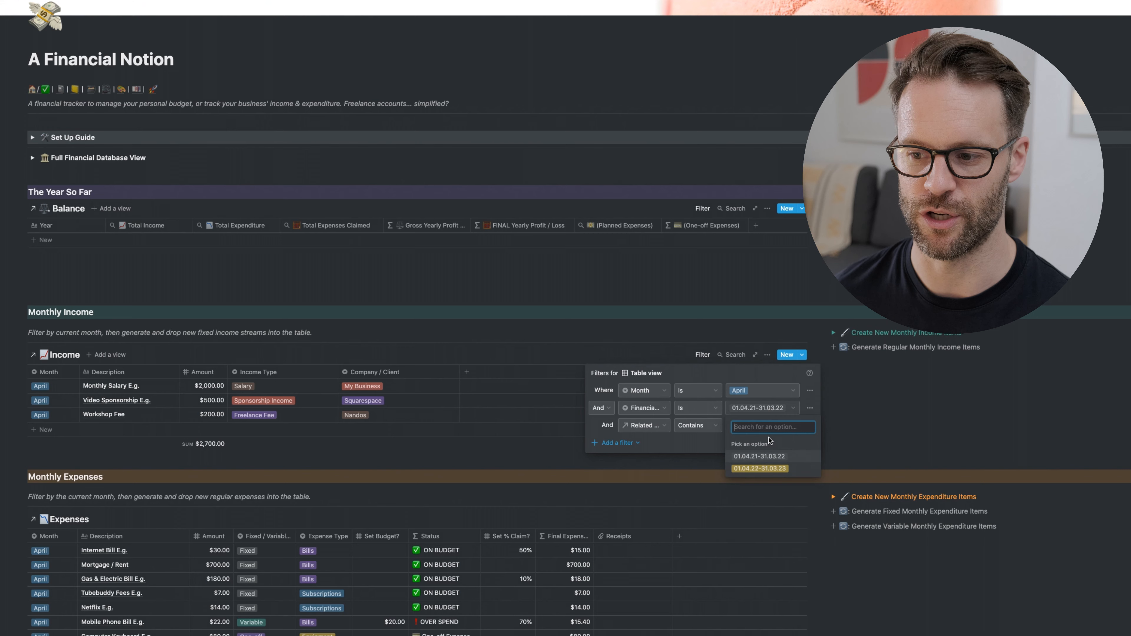
pyautogui.click(761, 469)
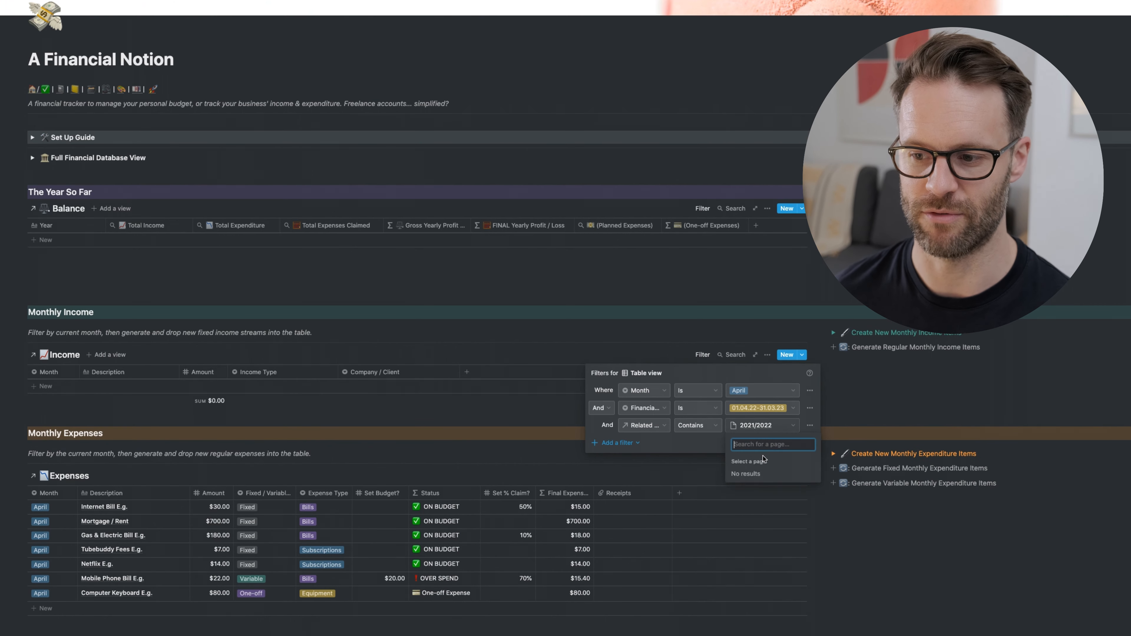
pyautogui.click(773, 445)
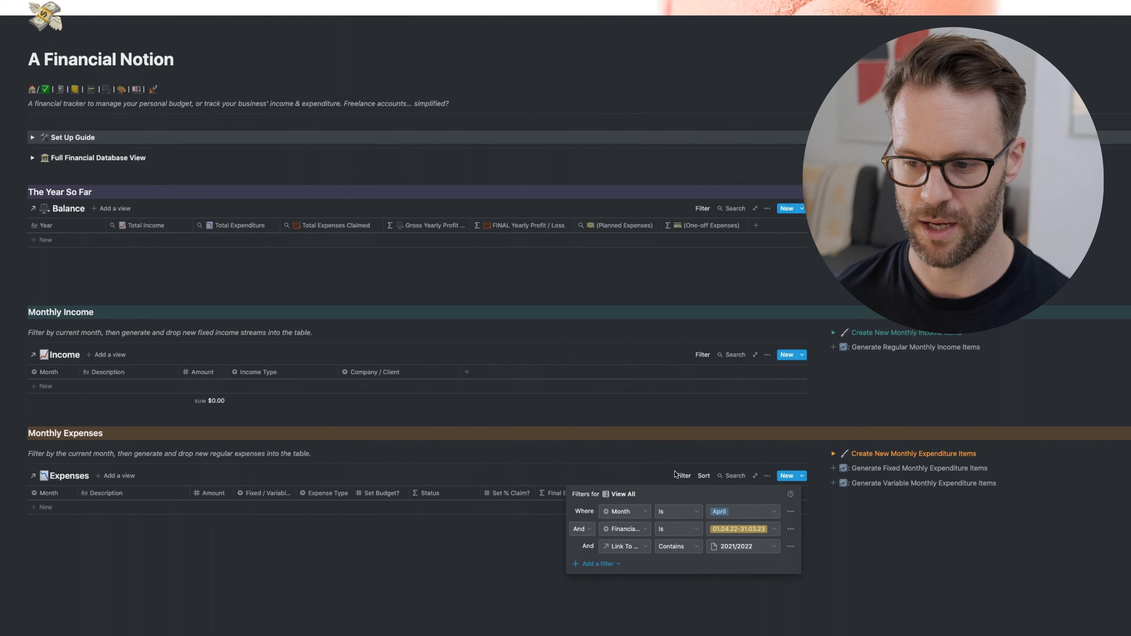
pyautogui.click(740, 547)
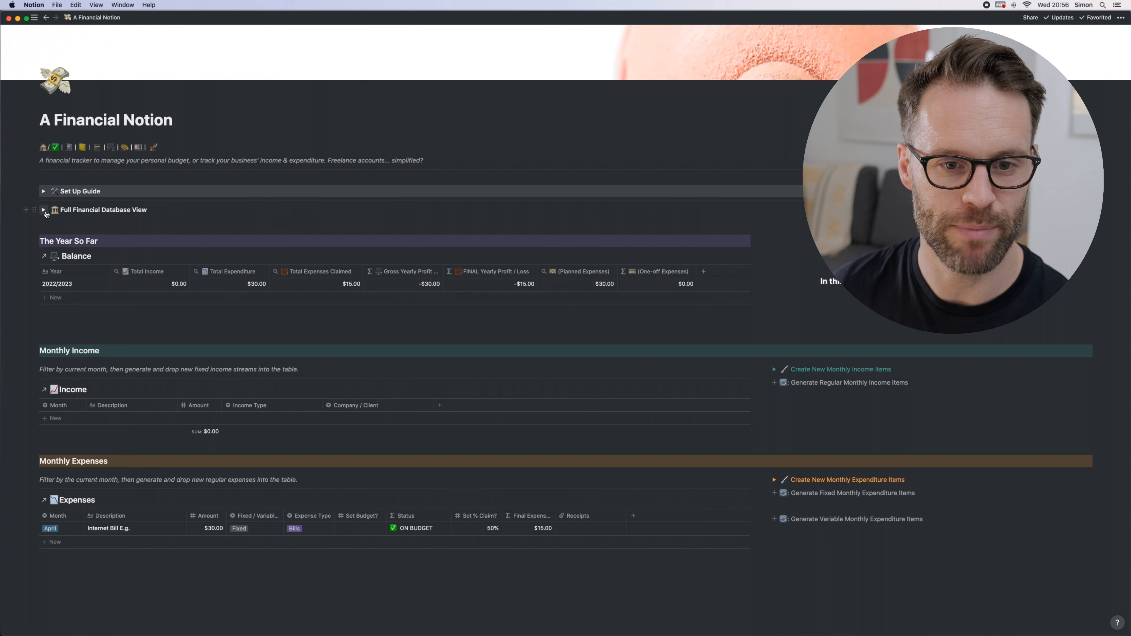
# Toggle the full database view and return the dashboard tables to the 2021/2022 filters
pyautogui.click(44, 210)
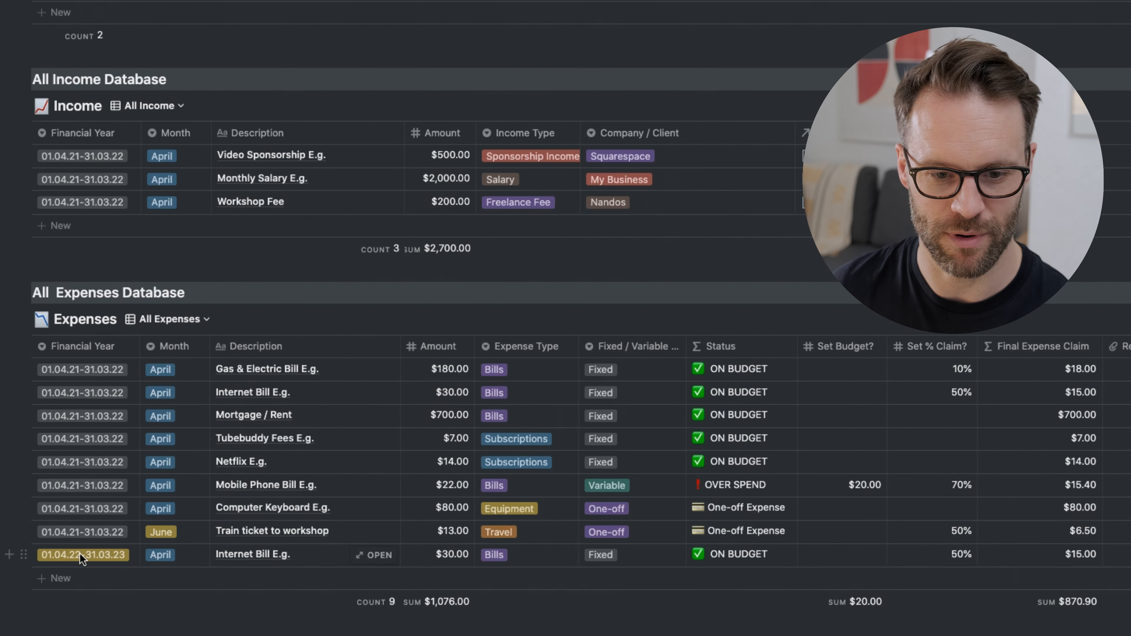
pyautogui.moveTo(159, 404)
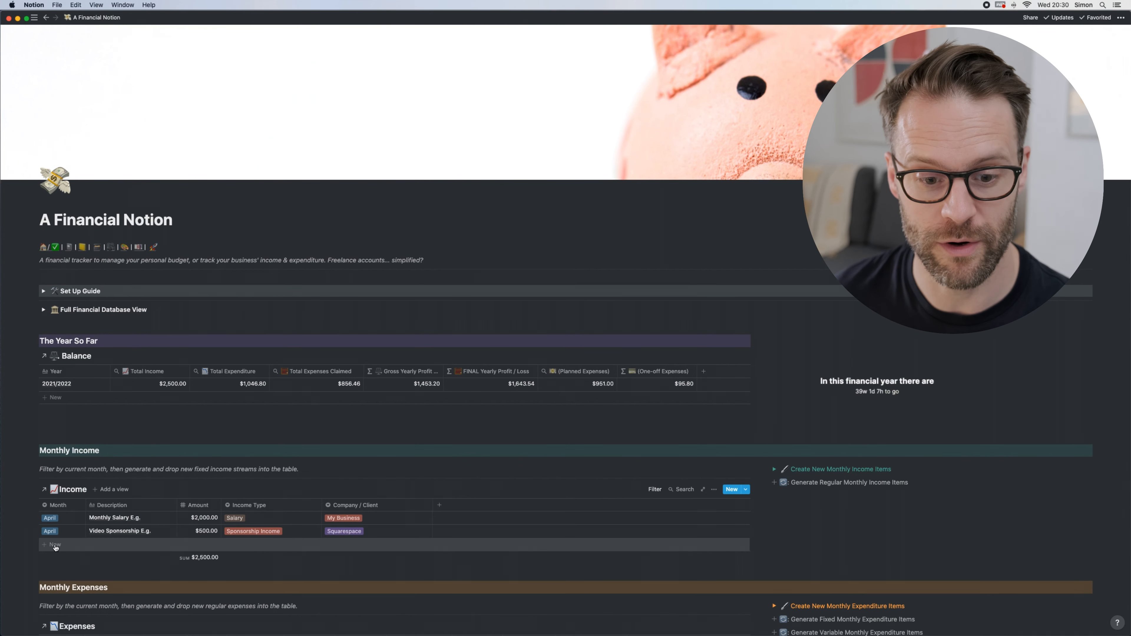
pyautogui.scroll(-3)
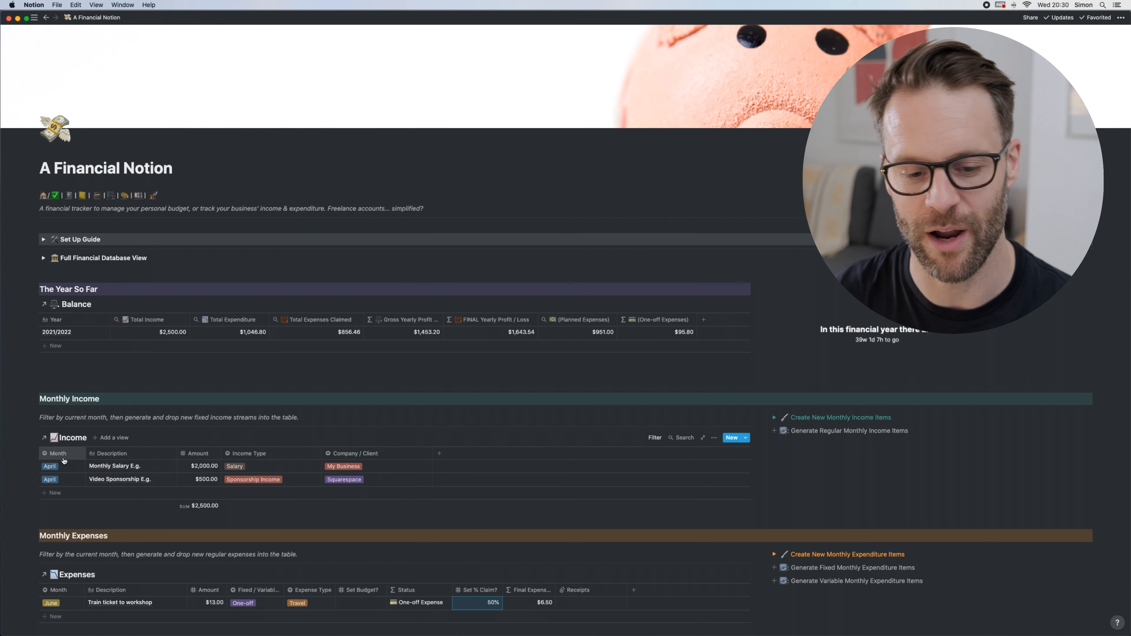
pyautogui.click(55, 493)
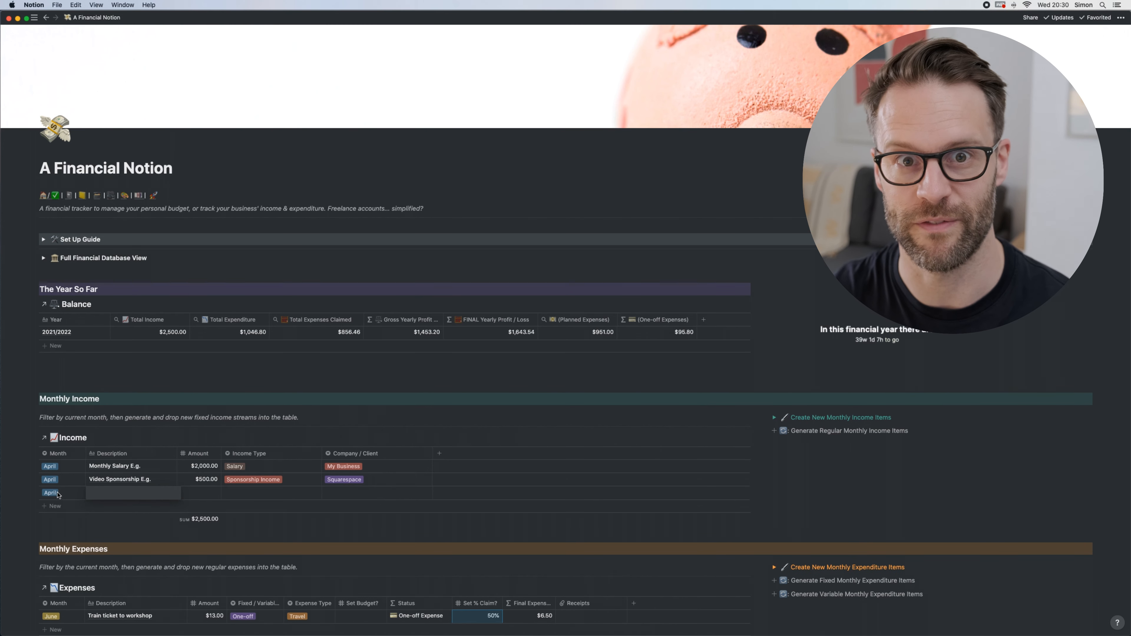
pyautogui.click(130, 493)
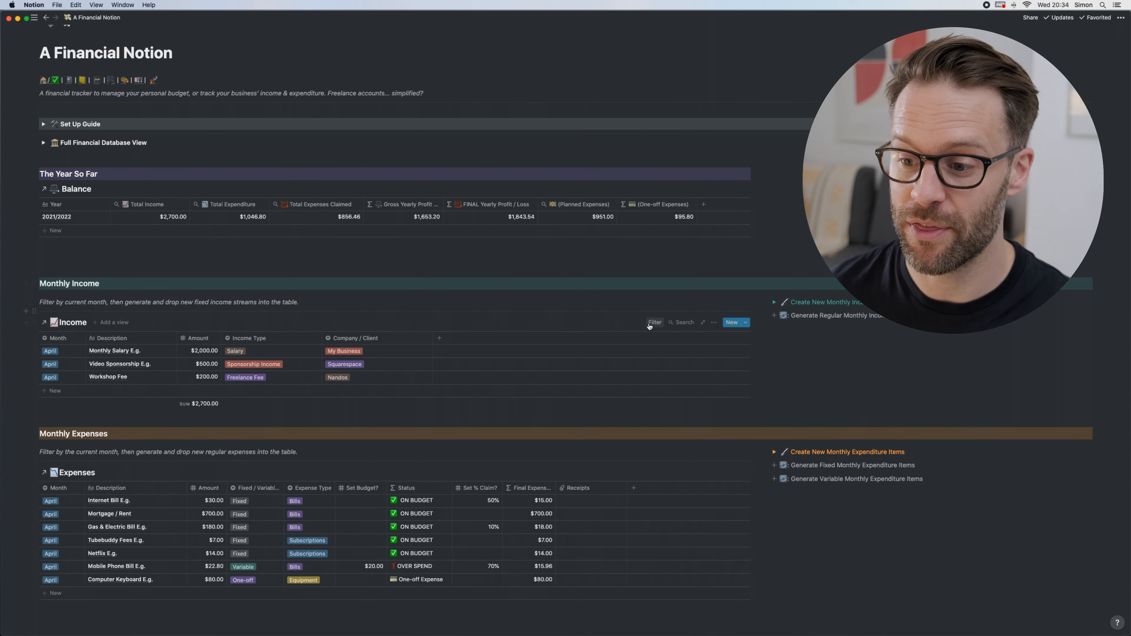
pyautogui.click(655, 322)
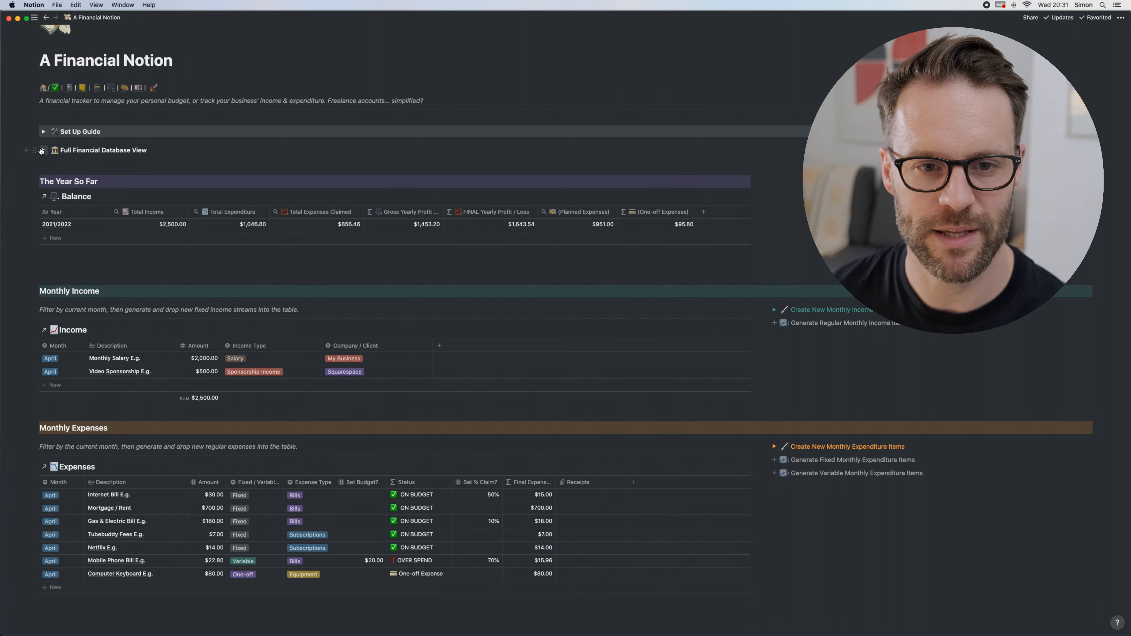
pyautogui.click(43, 150)
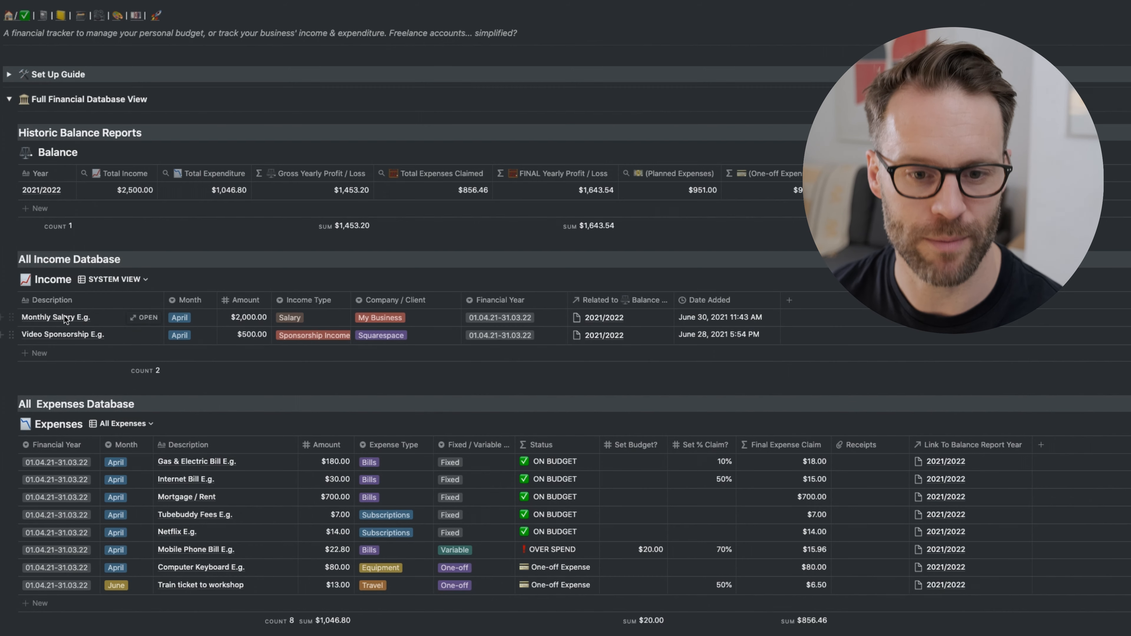
pyautogui.click(179, 317)
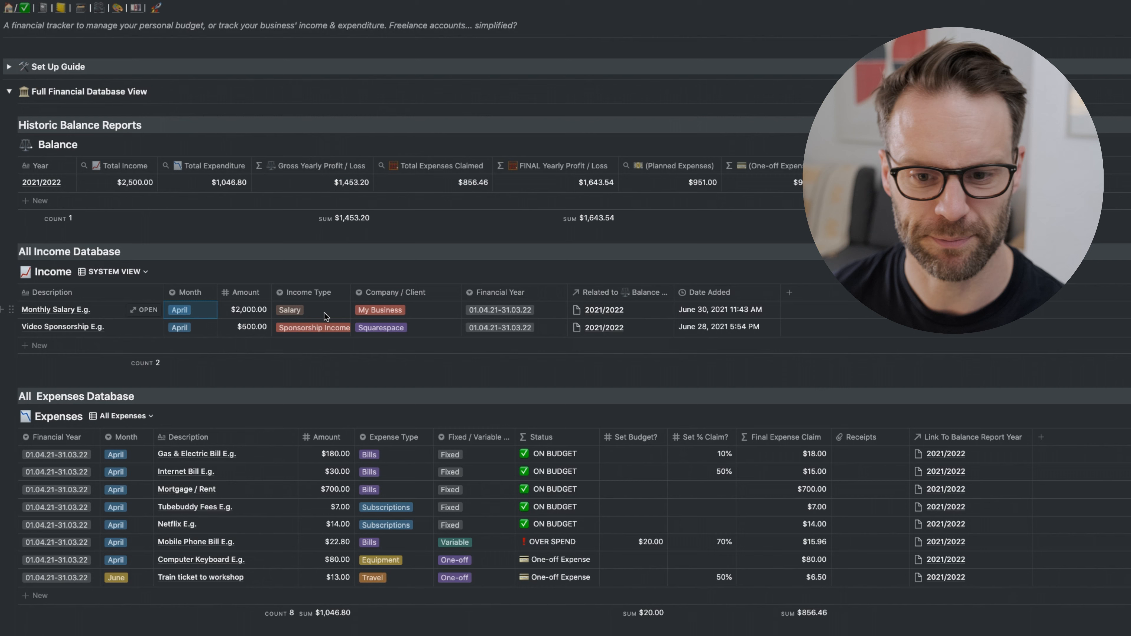
pyautogui.click(315, 310)
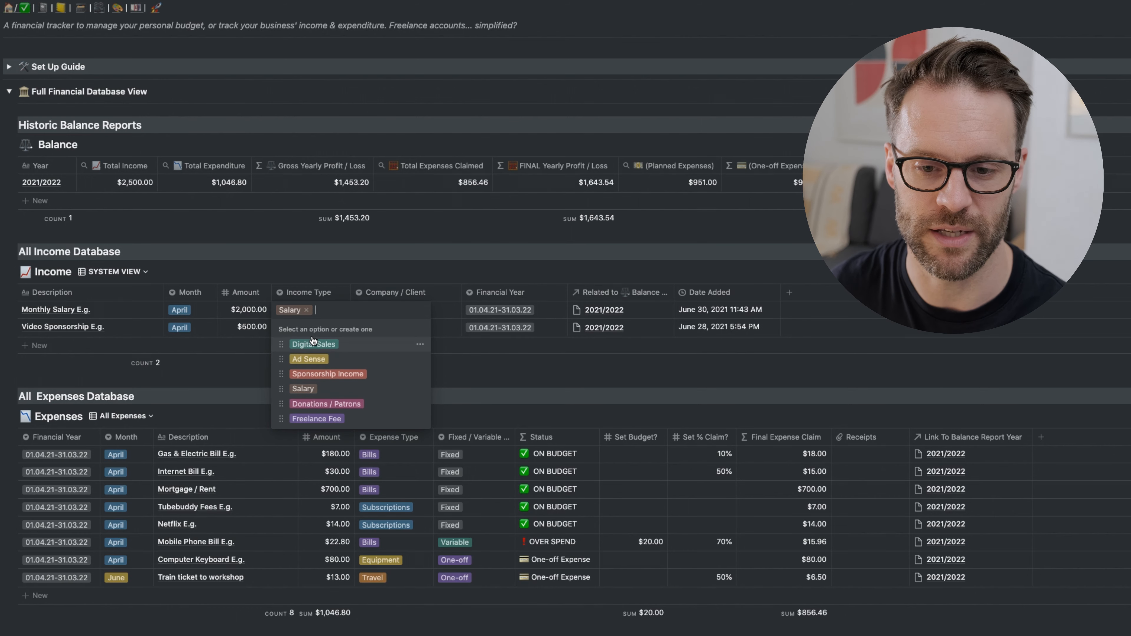
pyautogui.moveTo(332, 294)
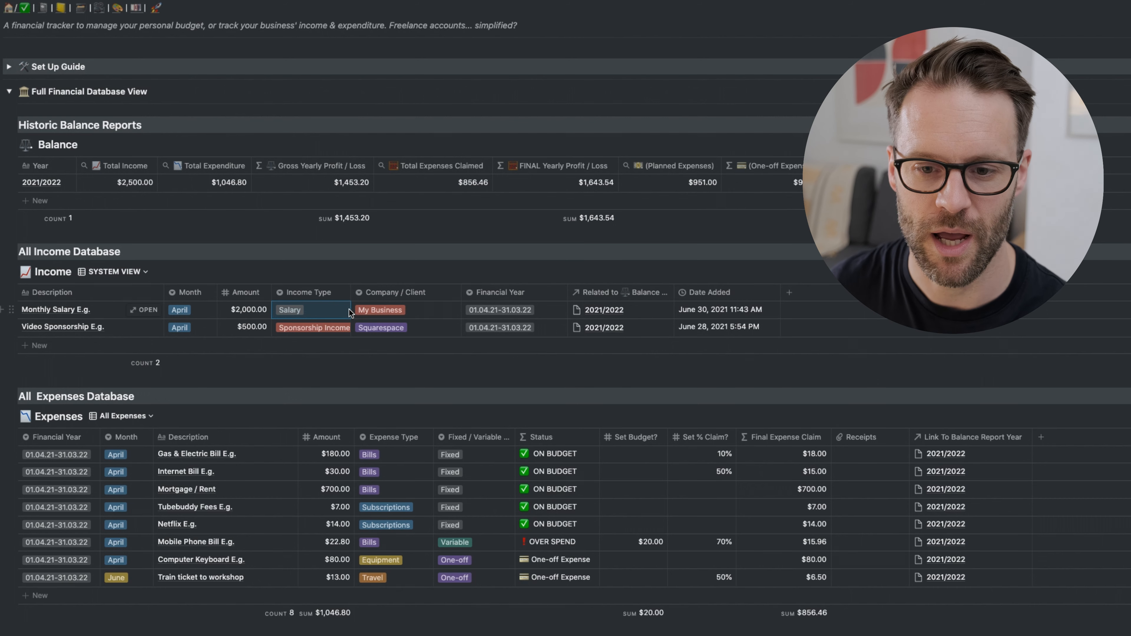
pyautogui.moveTo(438, 309)
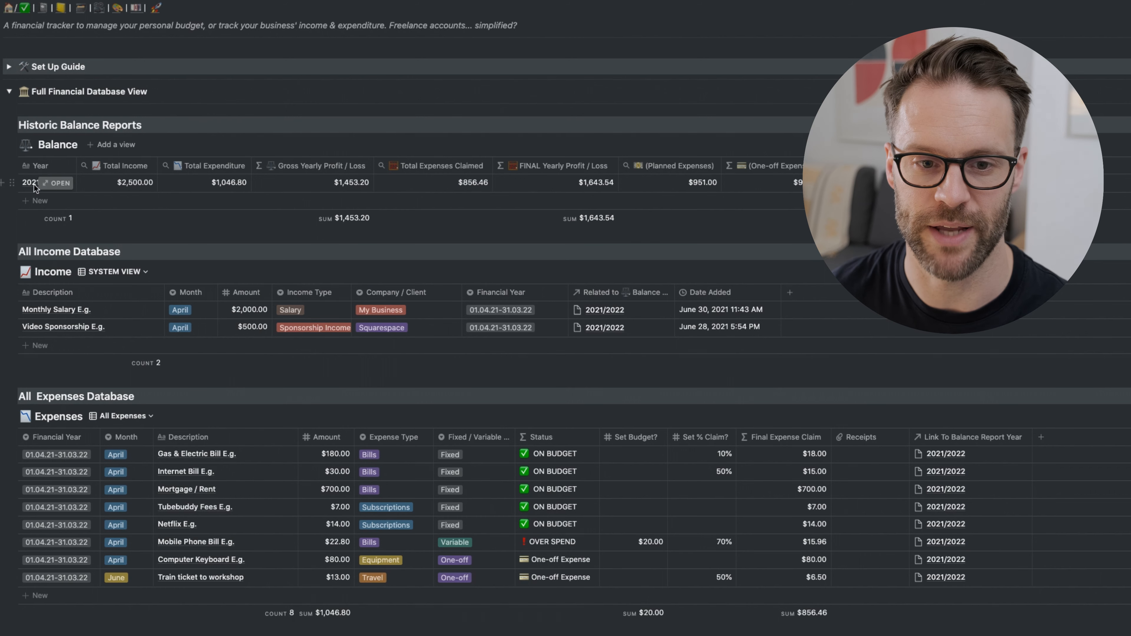
pyautogui.moveTo(723, 329)
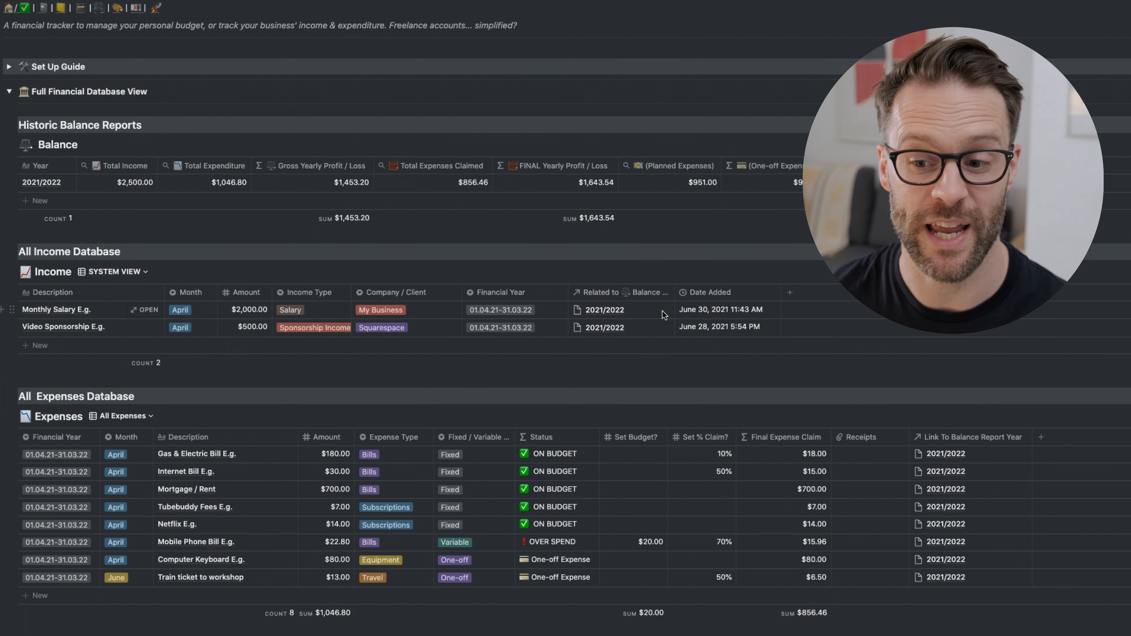
pyautogui.click(116, 272)
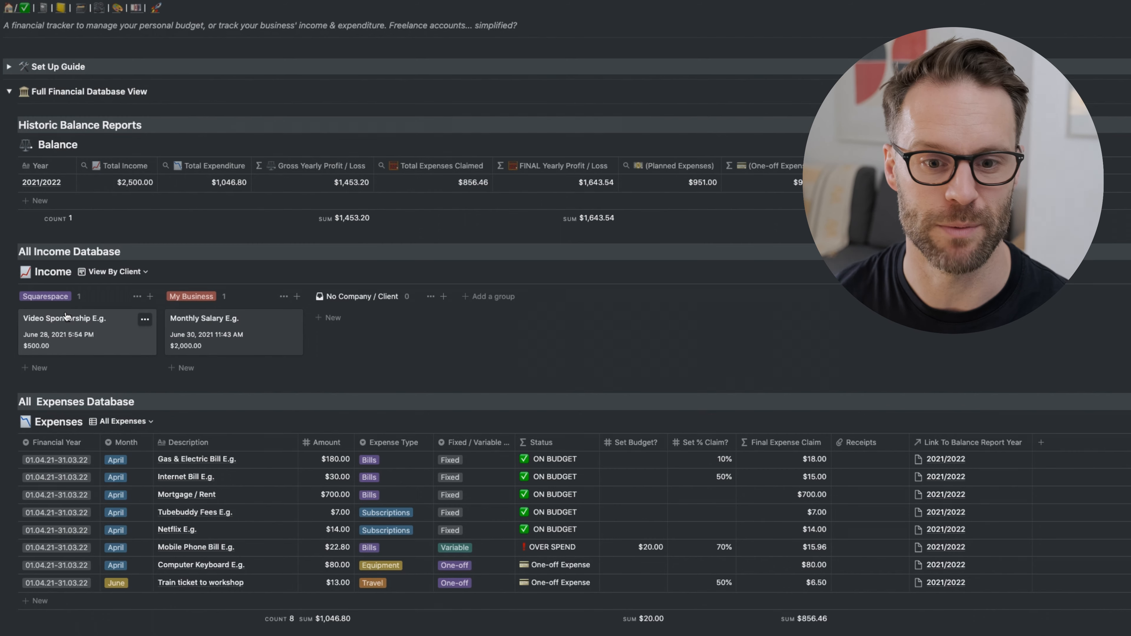
pyautogui.click(116, 271)
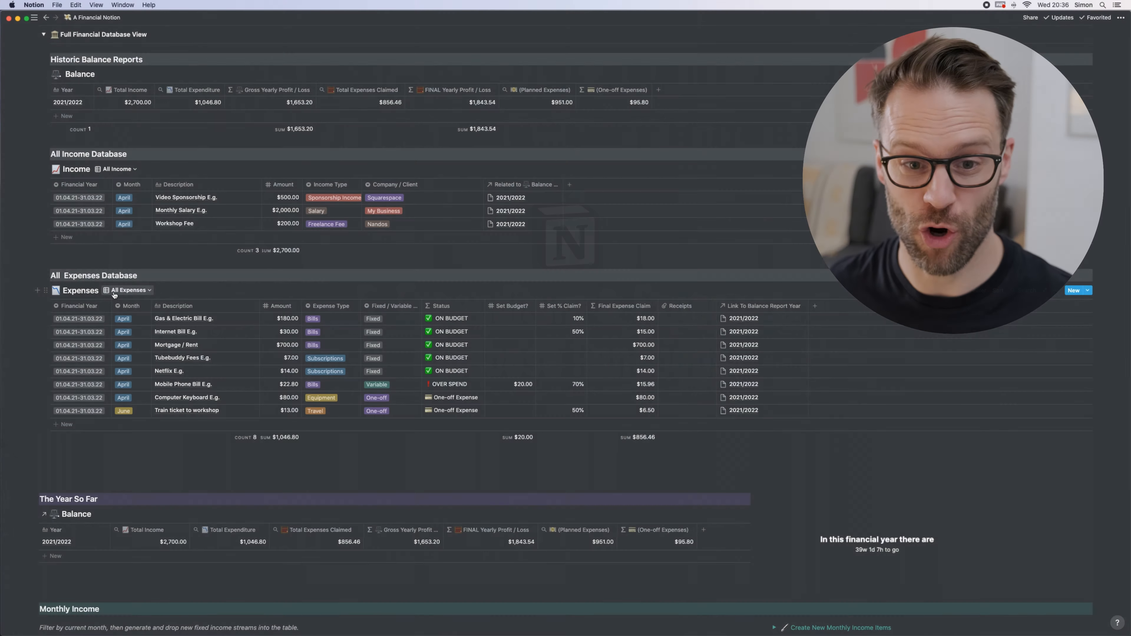
# Switch the Expenses database to its SYSTEM VIEW listing all eight expenses
pyautogui.click(127, 290)
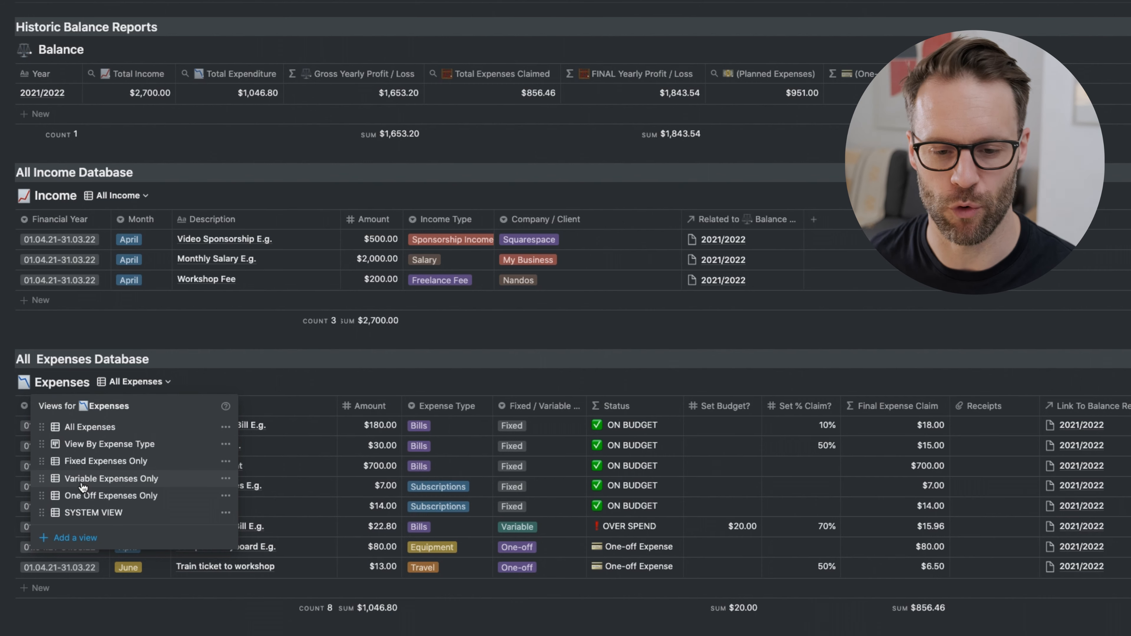
pyautogui.click(93, 513)
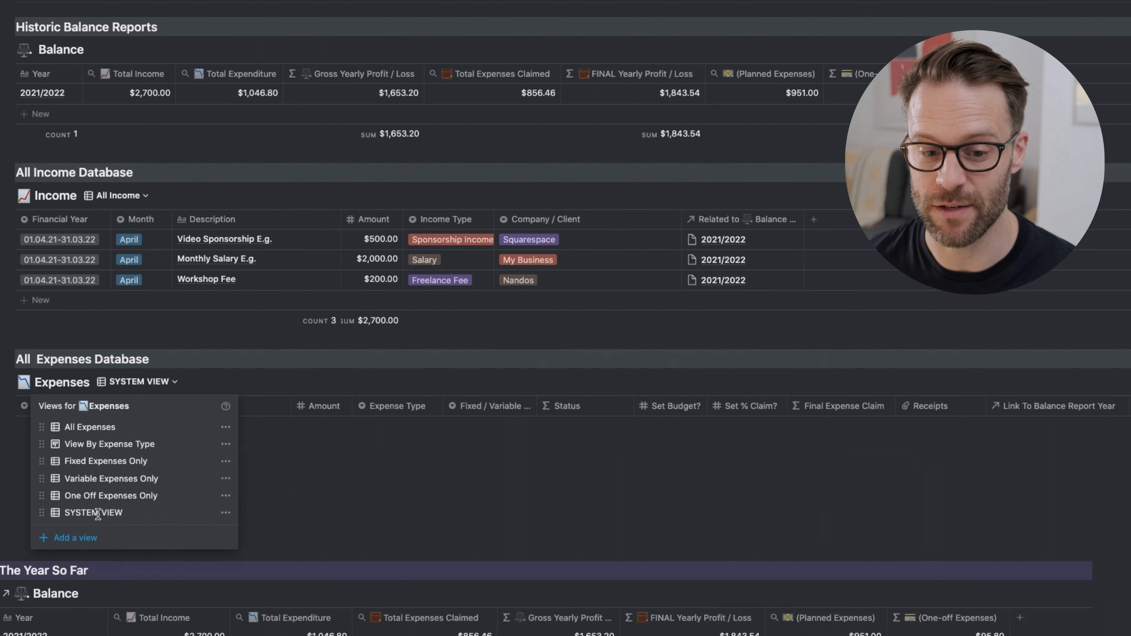
pyautogui.click(93, 512)
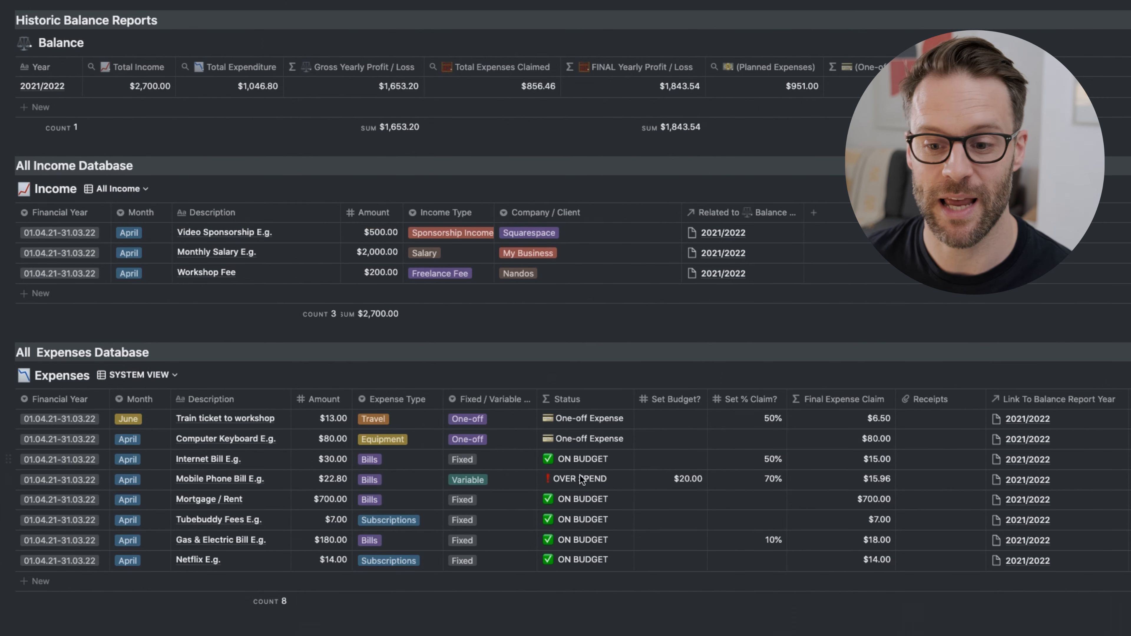
pyautogui.moveTo(573, 469)
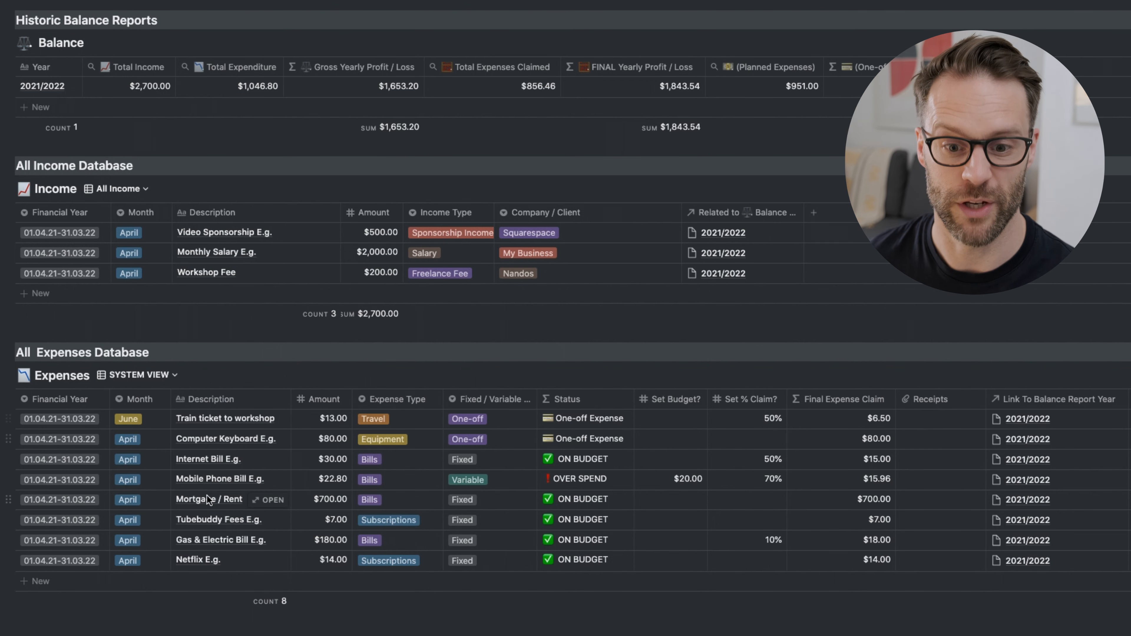
pyautogui.moveTo(387, 455)
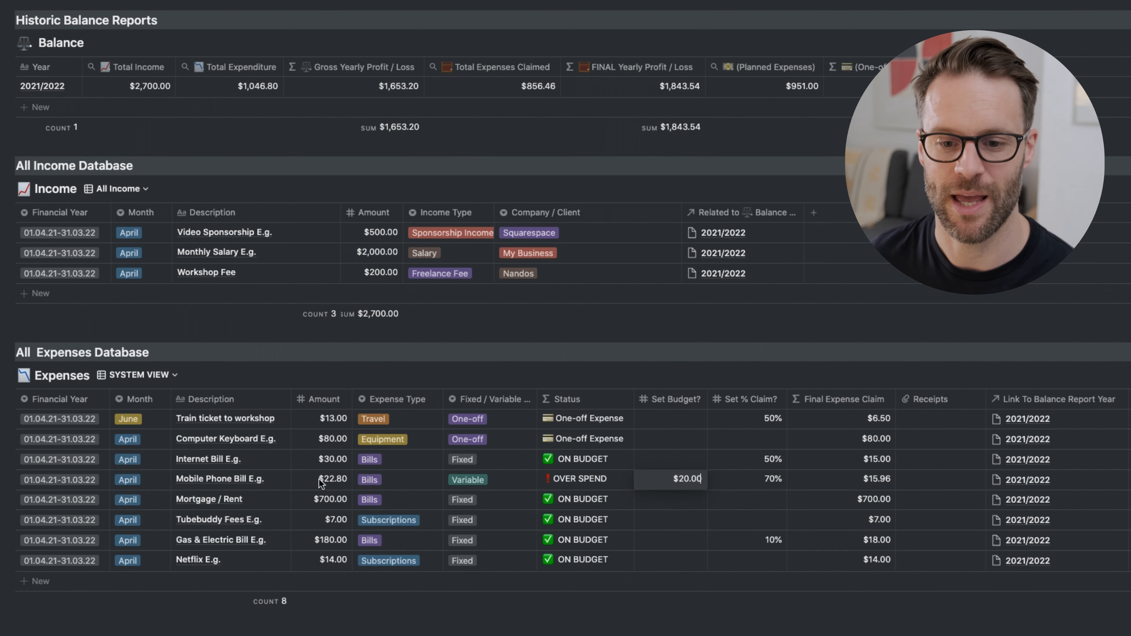
# Set the Mobile Phone Bill amount to 22.00 and check the phone and internet claim percentages
pyautogui.click(671, 479)
pyautogui.write('19')
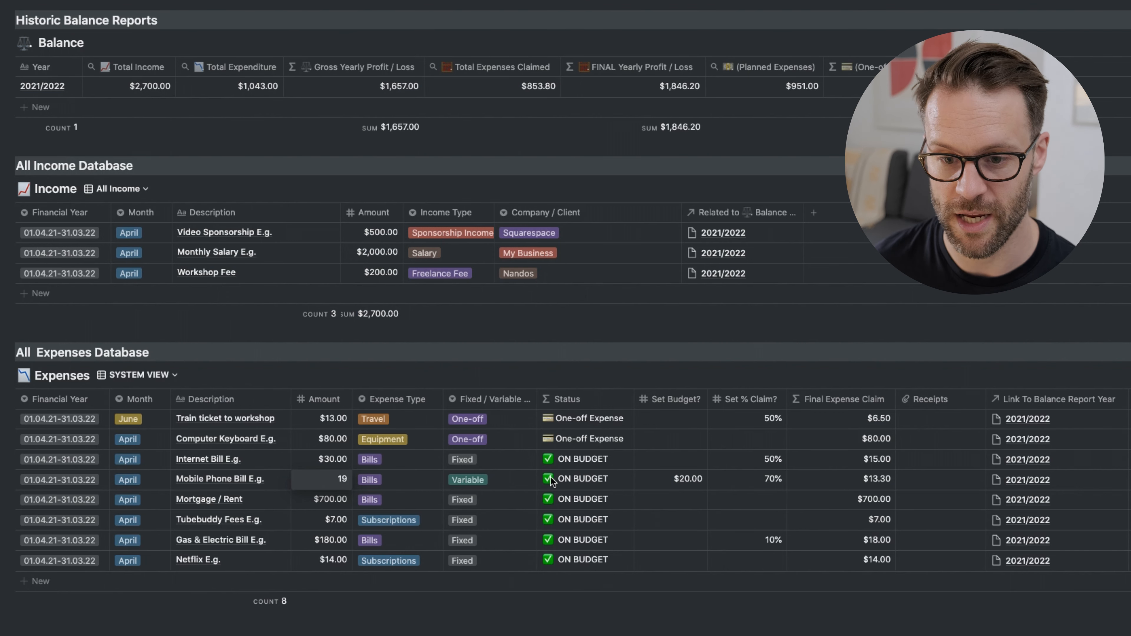
pyautogui.write('22.00')
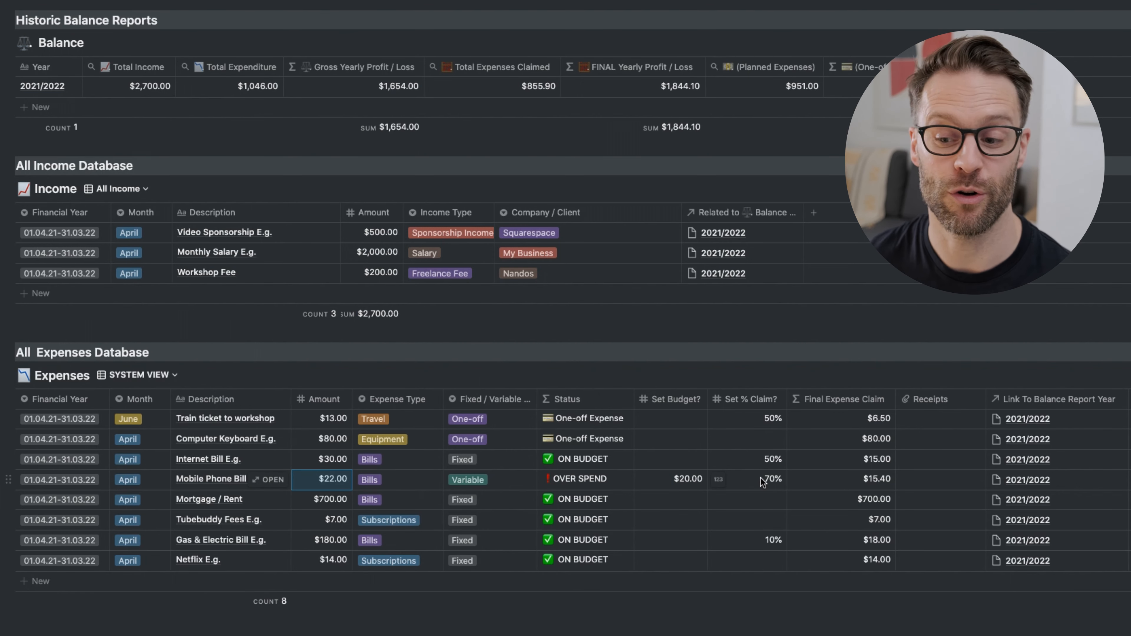
pyautogui.click(759, 479)
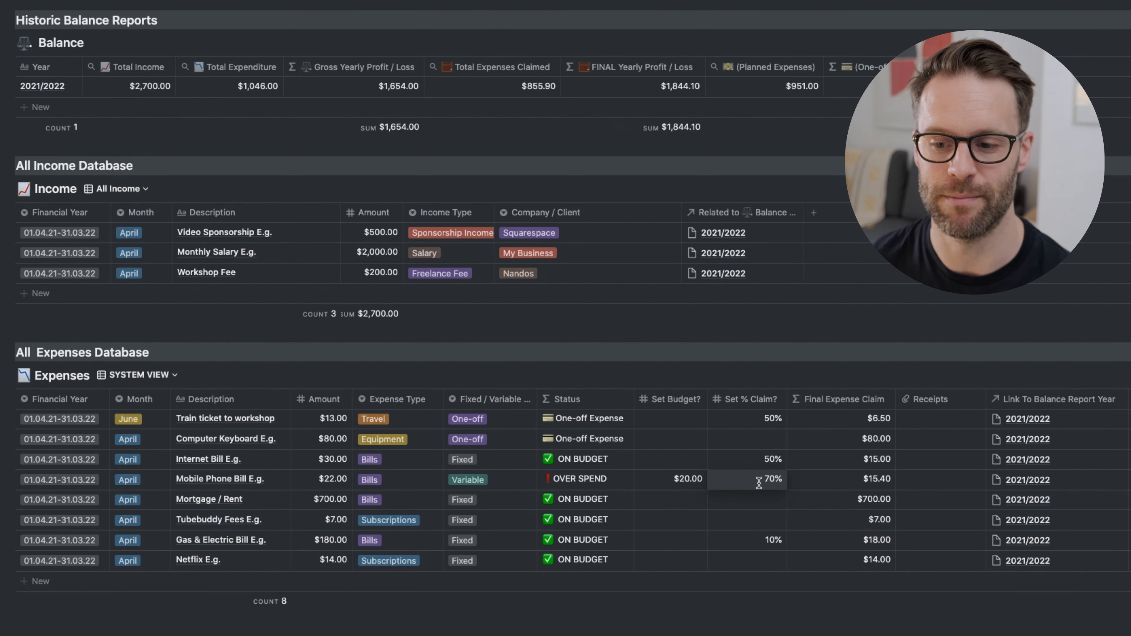
pyautogui.moveTo(423, 507)
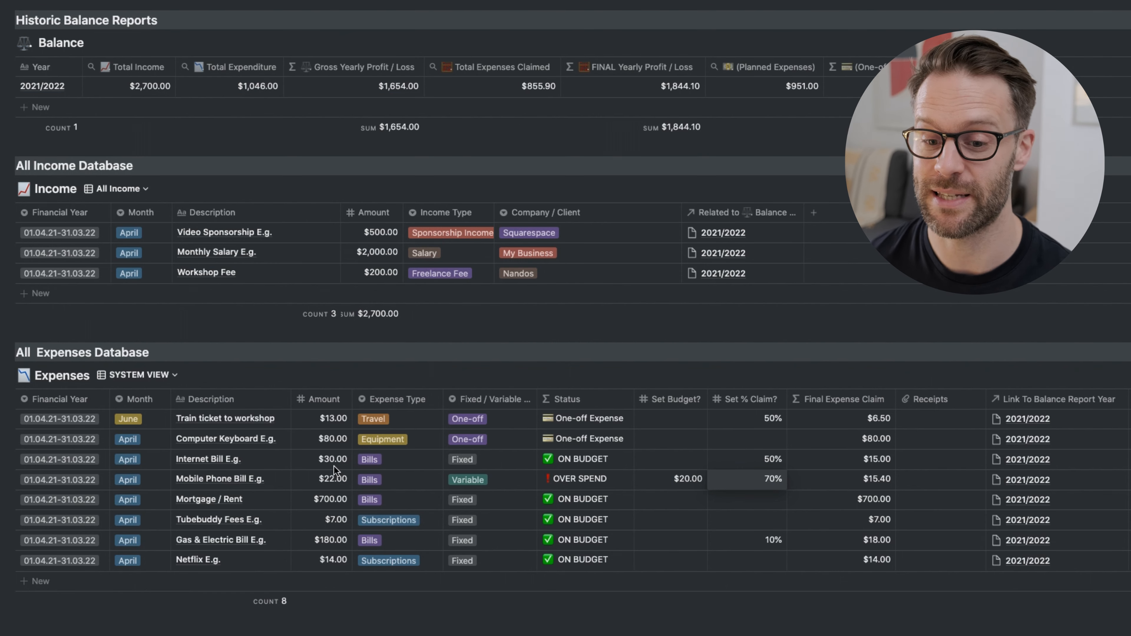
pyautogui.moveTo(322, 471)
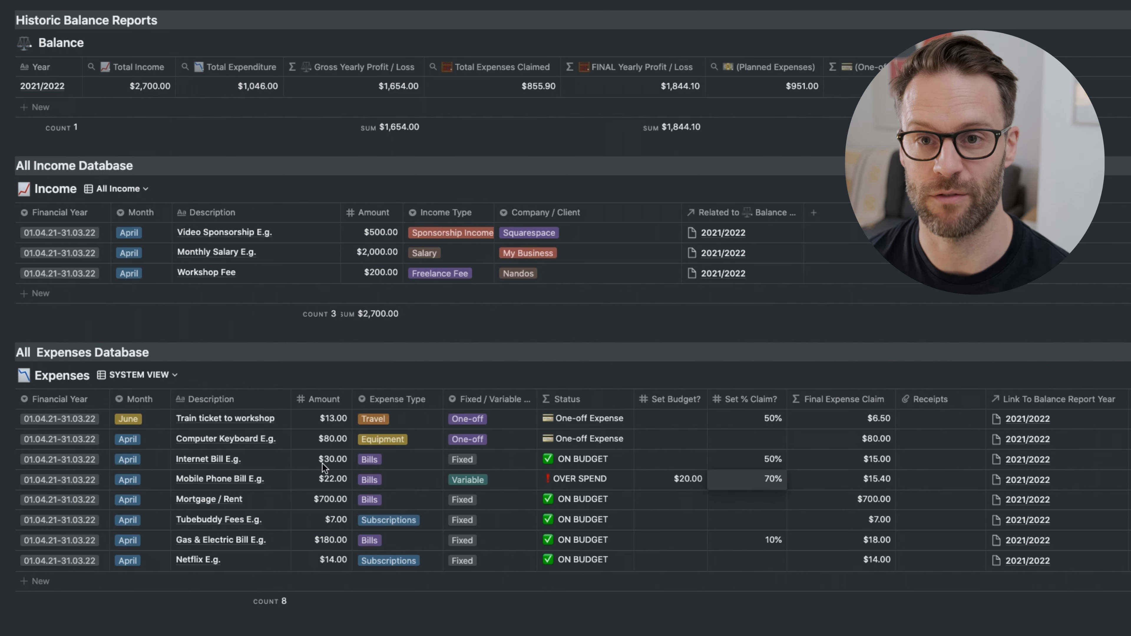
pyautogui.moveTo(771, 474)
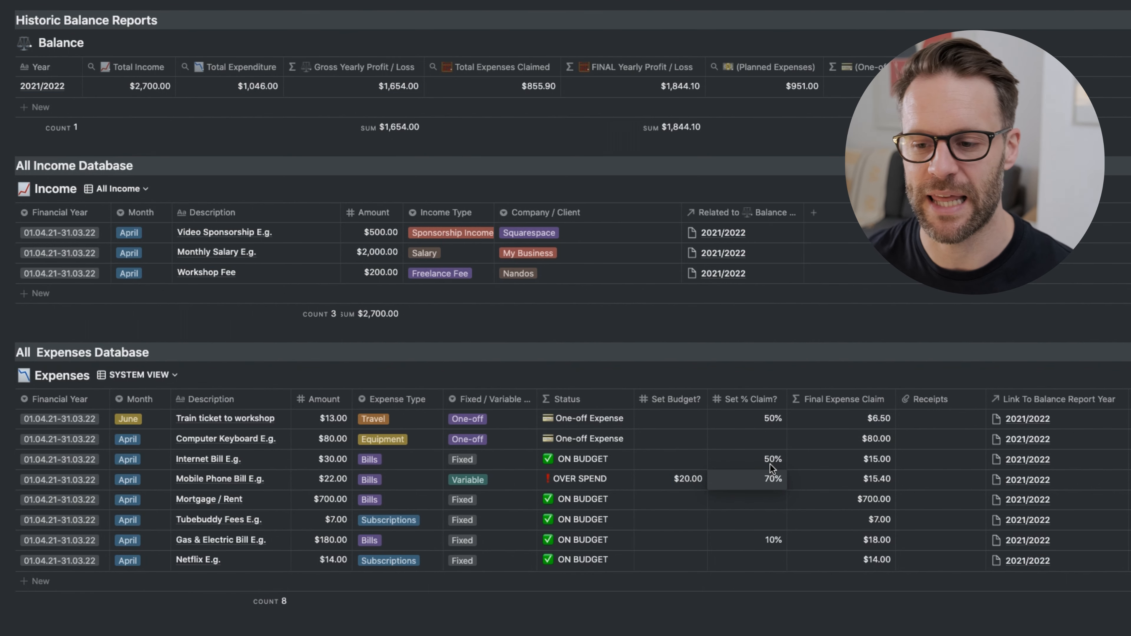
pyautogui.click(747, 460)
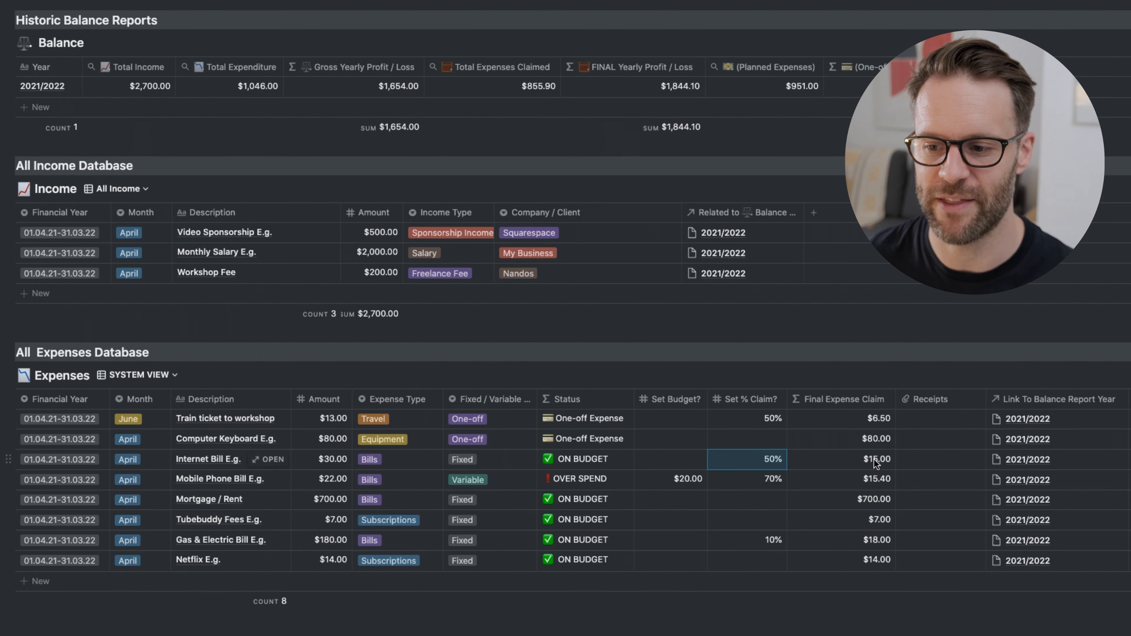
# Inspect the Final Expense Claim formula and scroll across the expenses columns
pyautogui.click(875, 461)
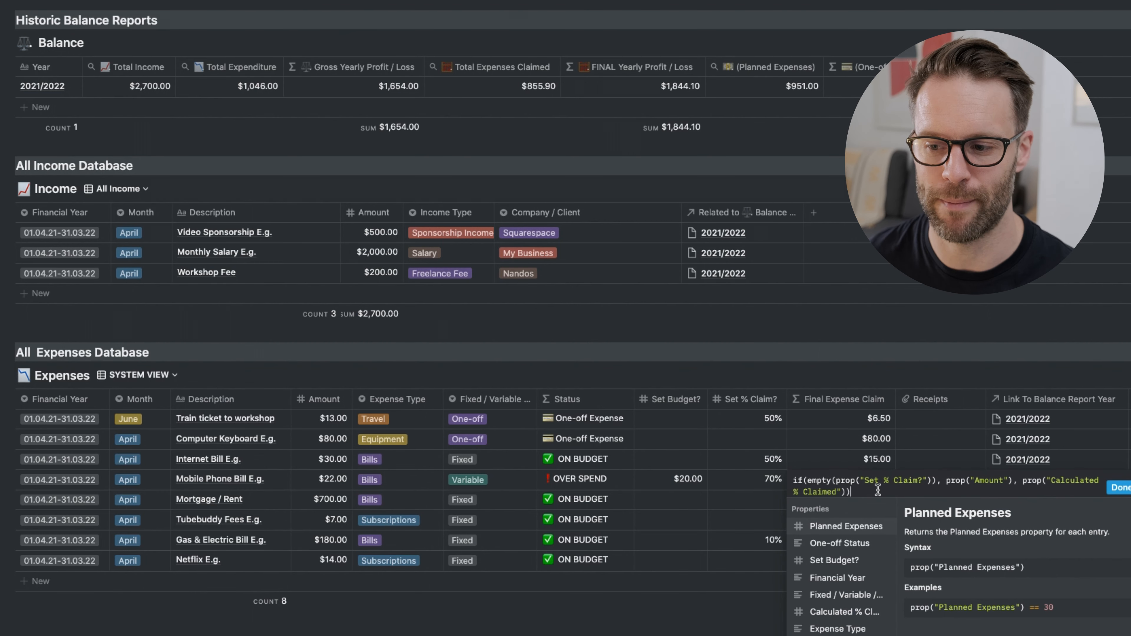
pyautogui.click(1121, 487)
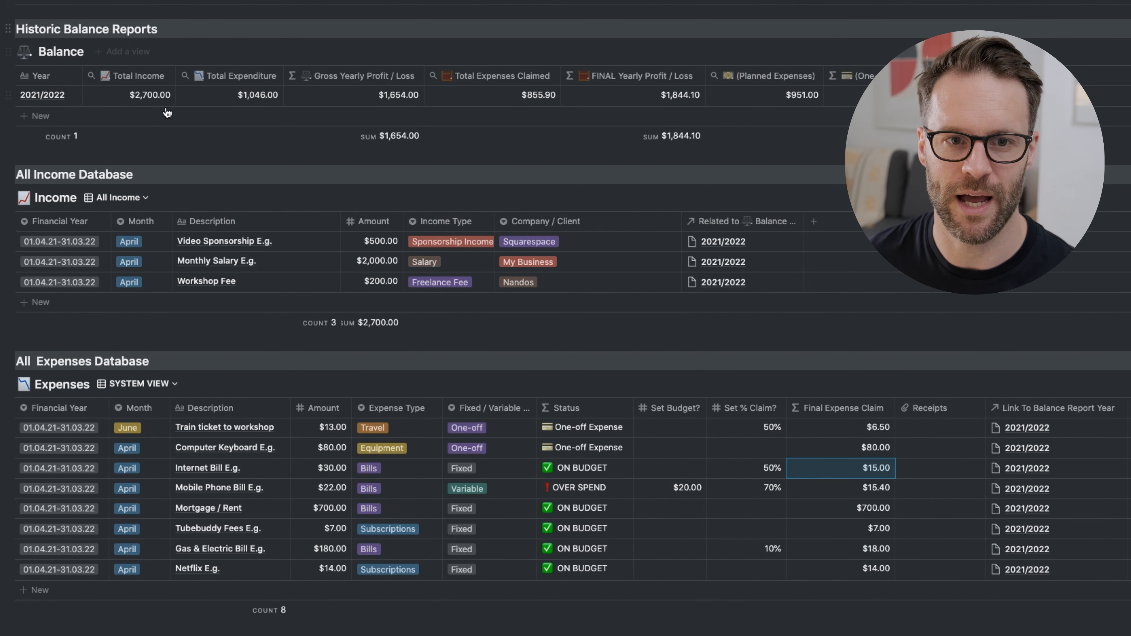
pyautogui.moveTo(479, 93)
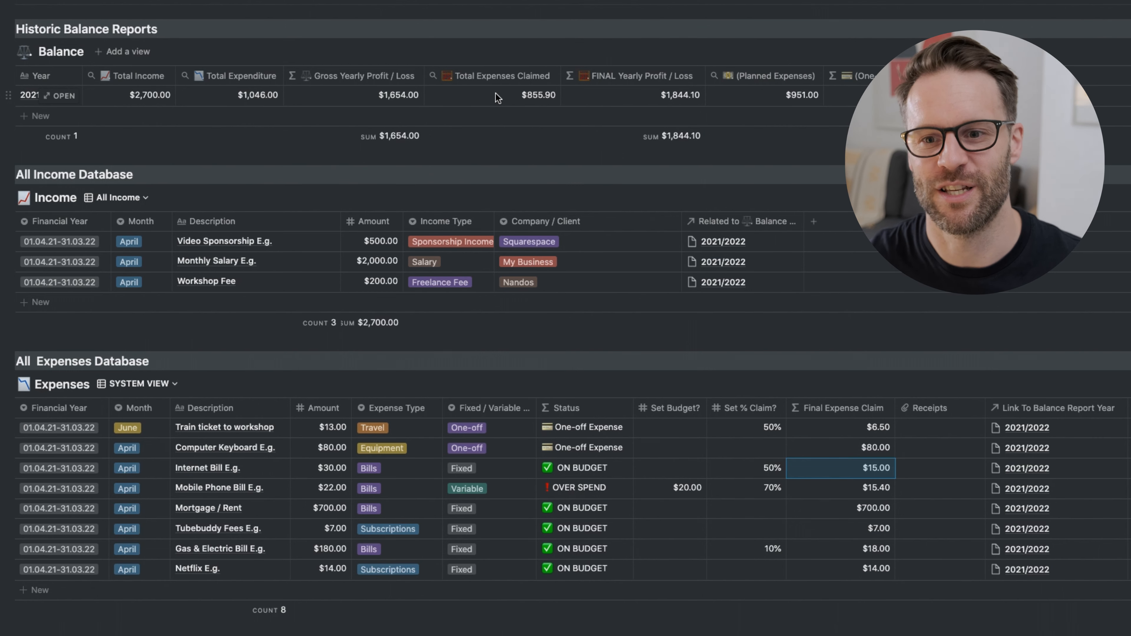
pyautogui.click(938, 428)
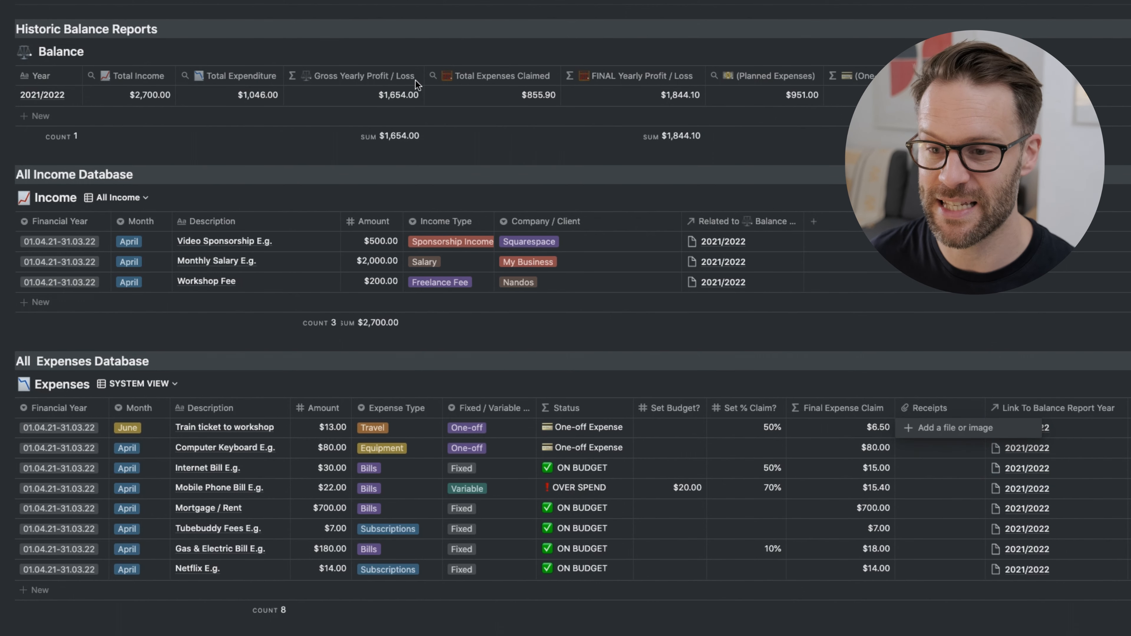
pyautogui.hscroll(3)
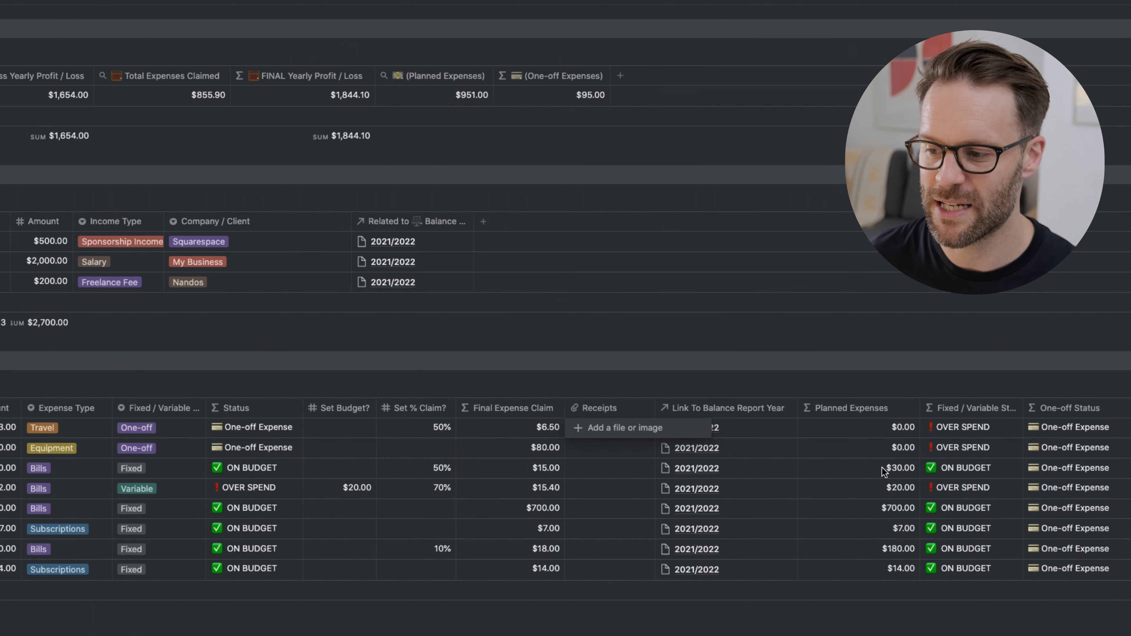
pyautogui.moveTo(895, 434)
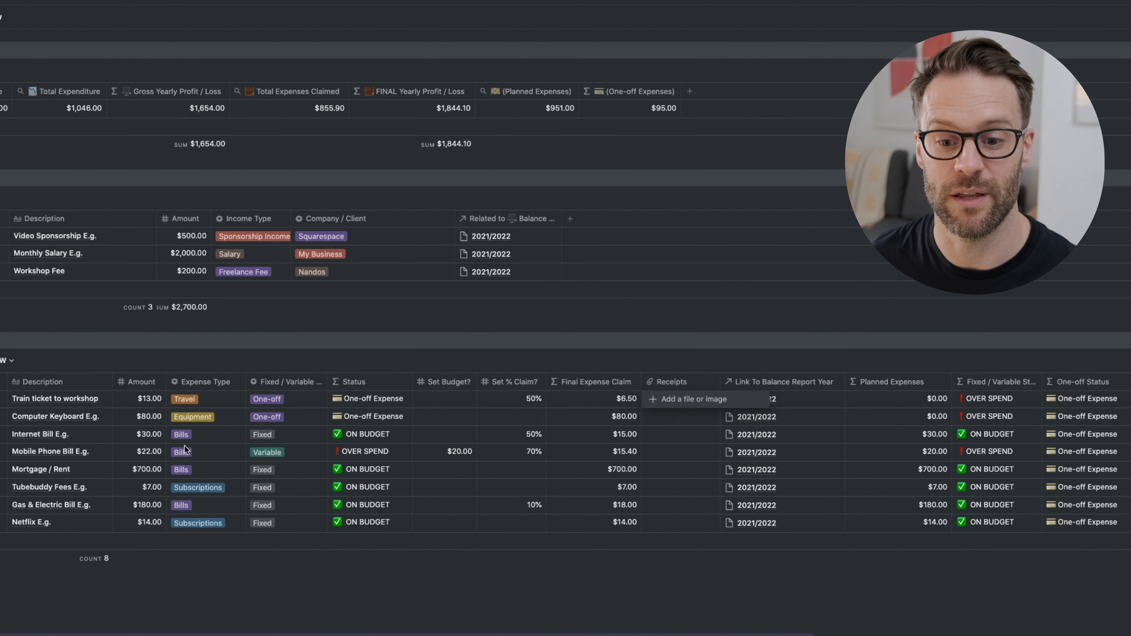
pyautogui.moveTo(934, 511)
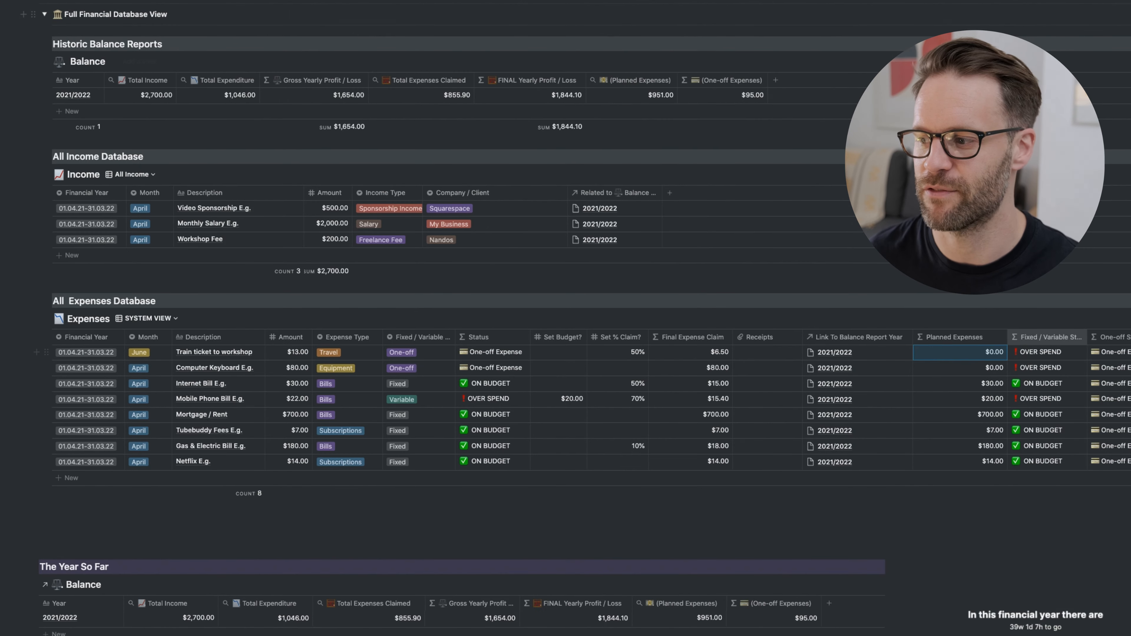
# Switch the Expenses database to the View By Expense Type board
pyautogui.click(146, 318)
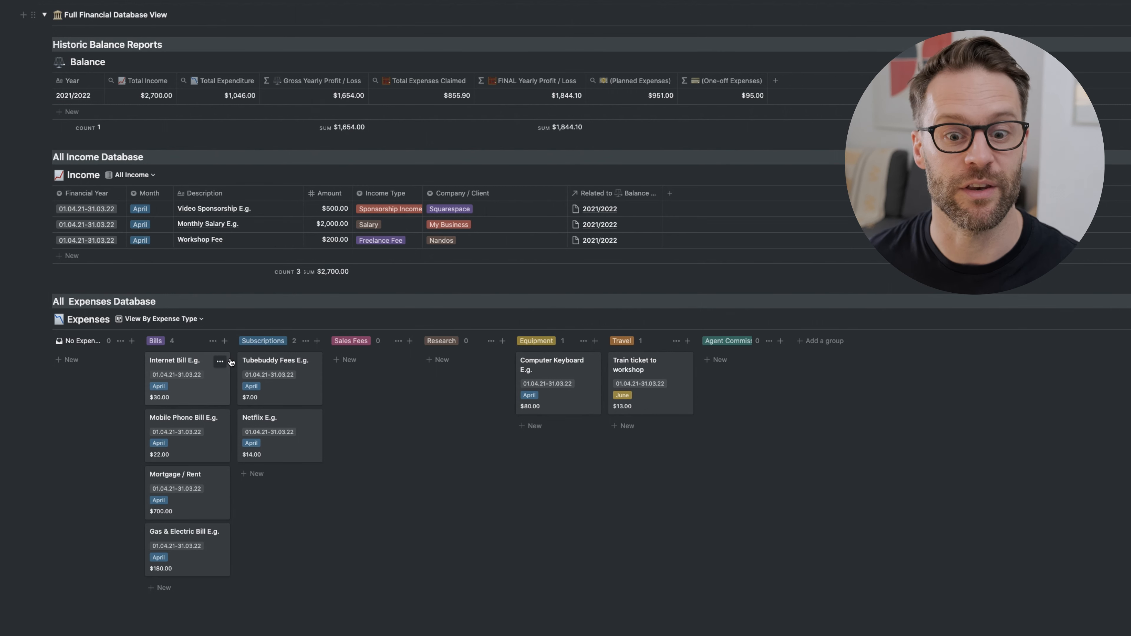
pyautogui.moveTo(259, 361)
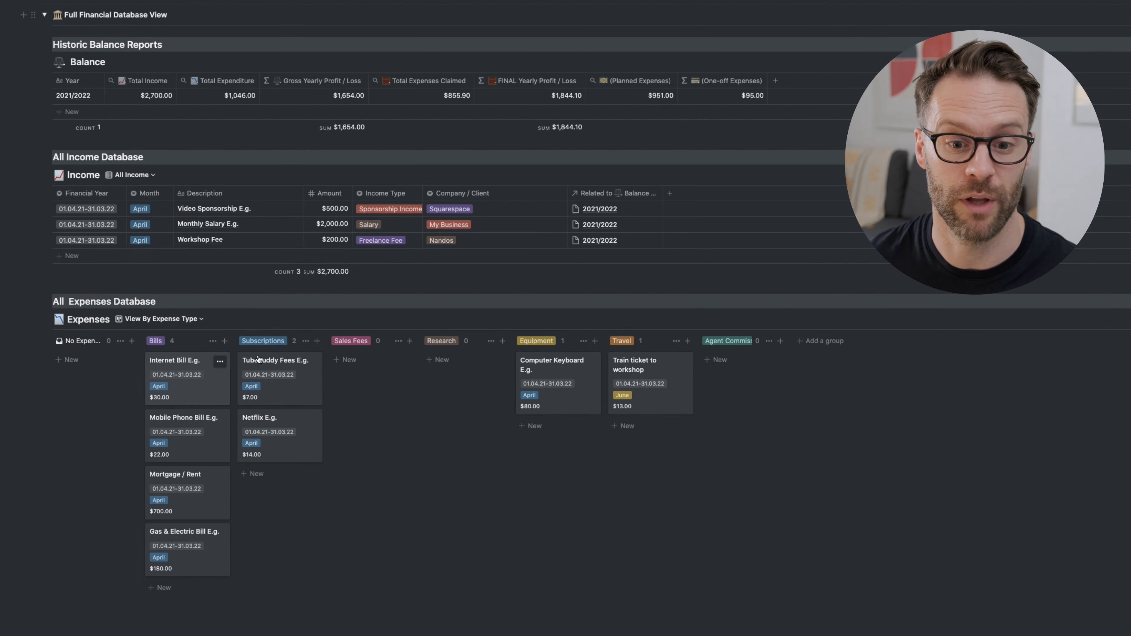
pyautogui.click(160, 319)
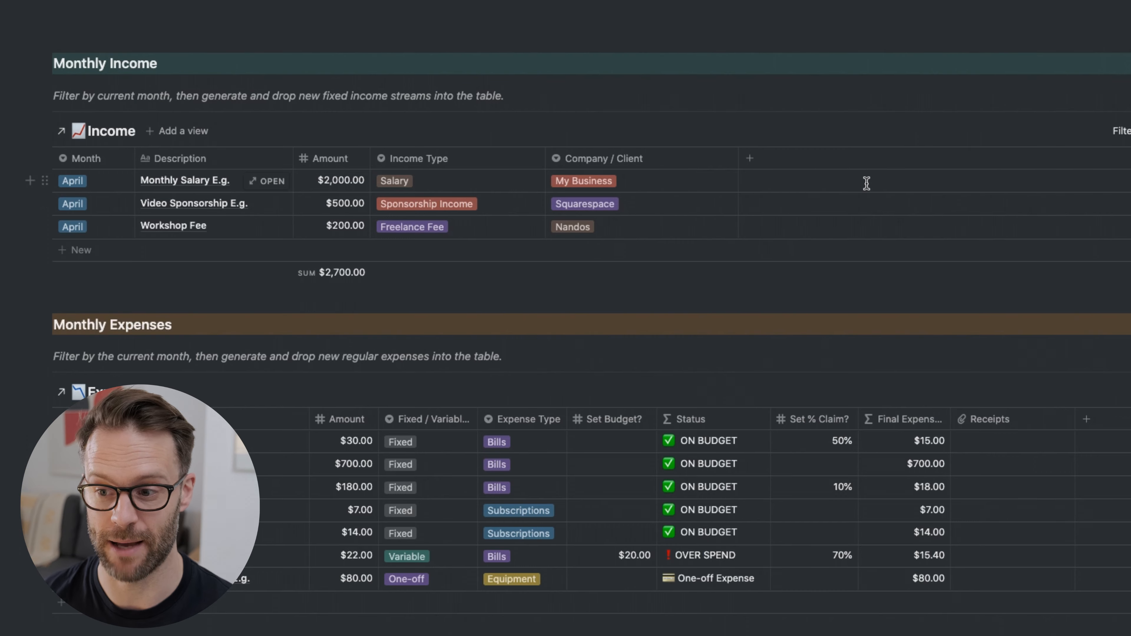
# Adjust property visibility and add a new row beneath Monthly Salary in the income template table
pyautogui.click(917, 116)
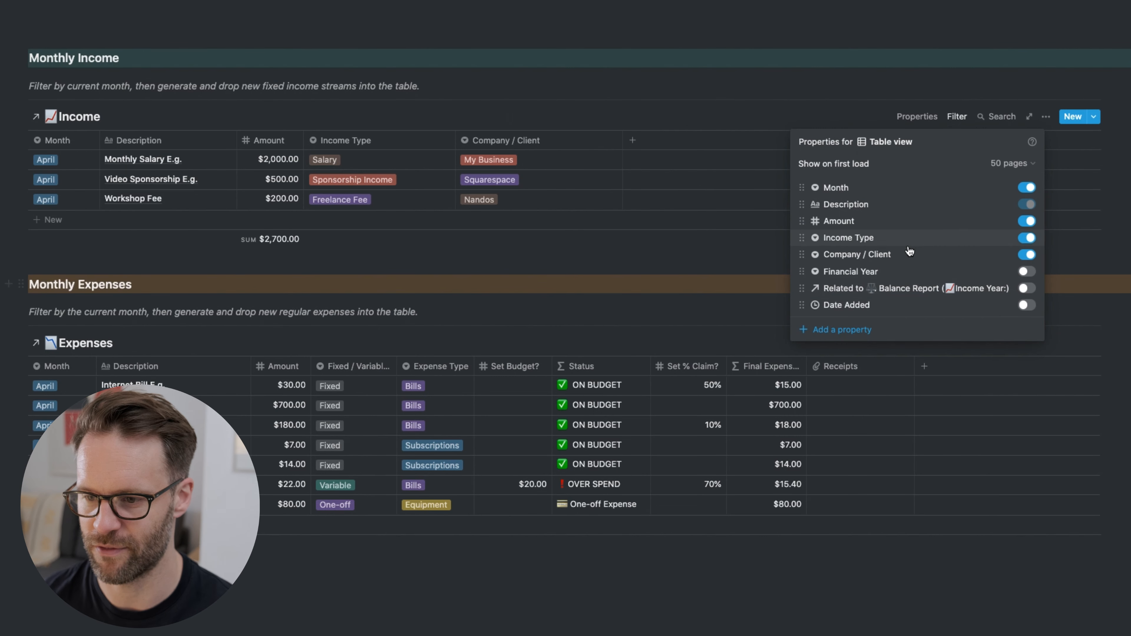
pyautogui.click(1027, 271)
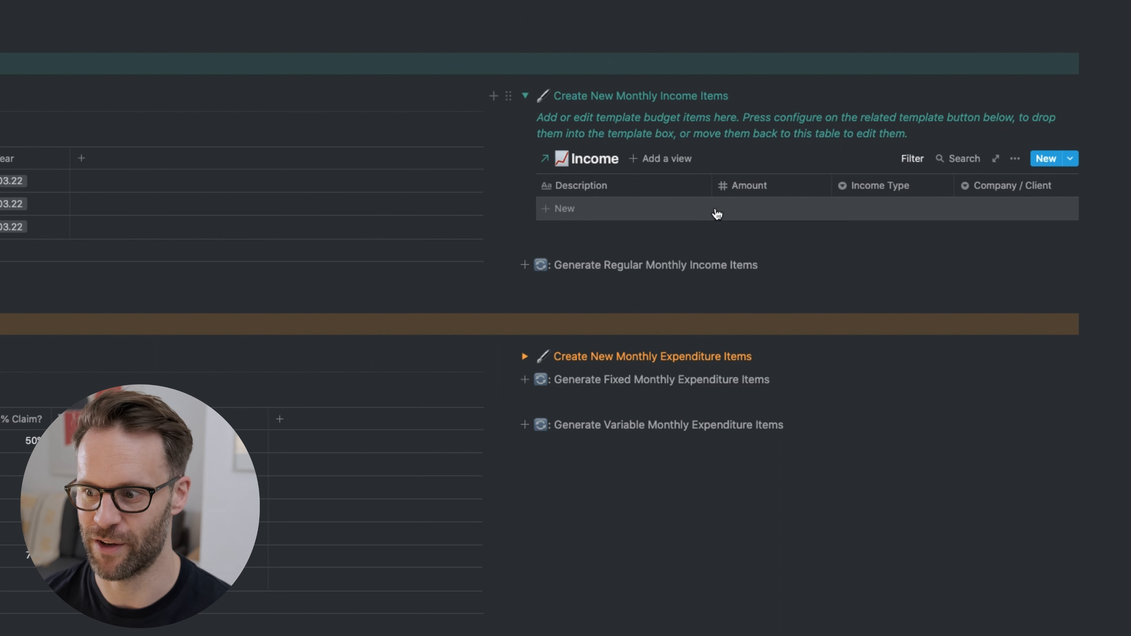
pyautogui.click(575, 209)
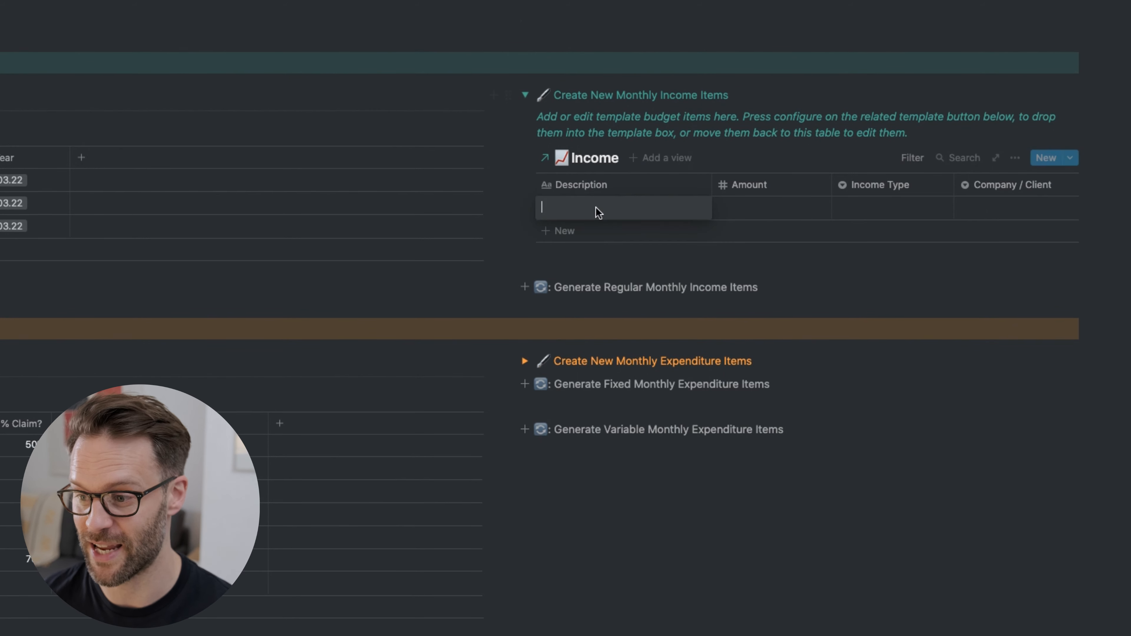
pyautogui.write('Monthly Salary')
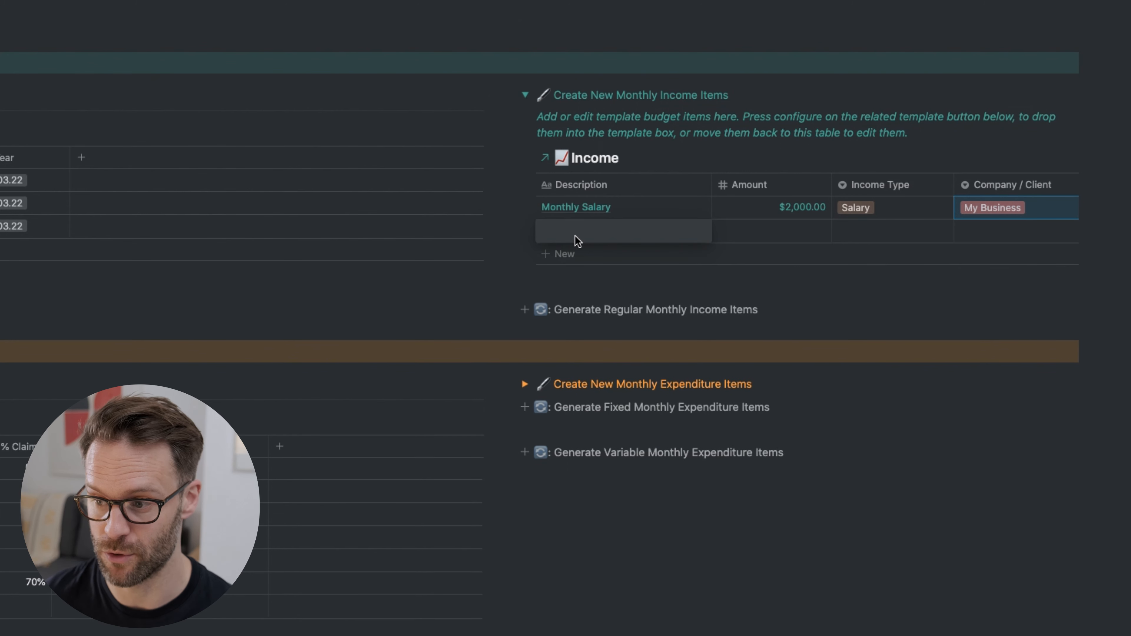
pyautogui.moveTo(589, 239)
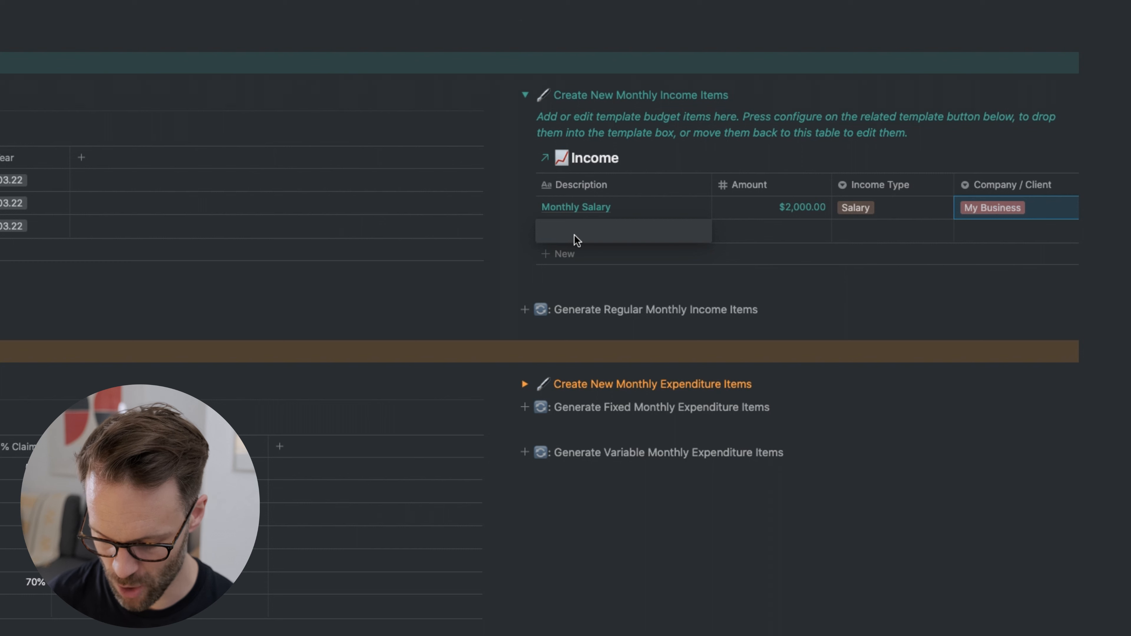
# Name the row Ad Sense Profits, type Ad Sense, with a new YouTube option as Company / Client
pyautogui.write('Ad Sense Profits')
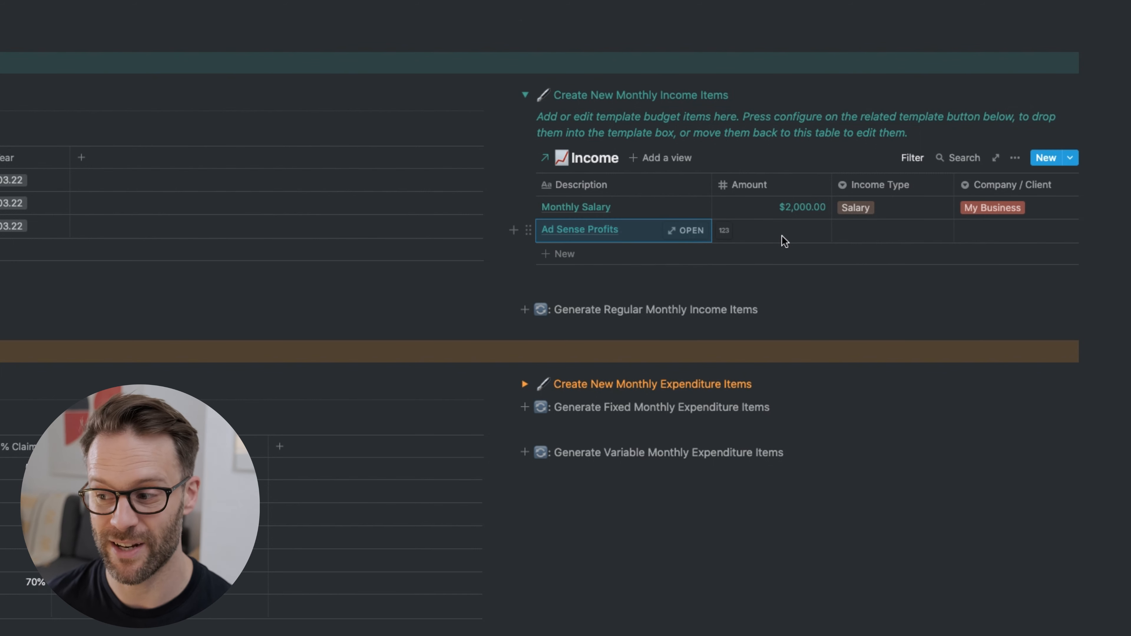
pyautogui.click(875, 231)
pyautogui.write('Ad Sense')
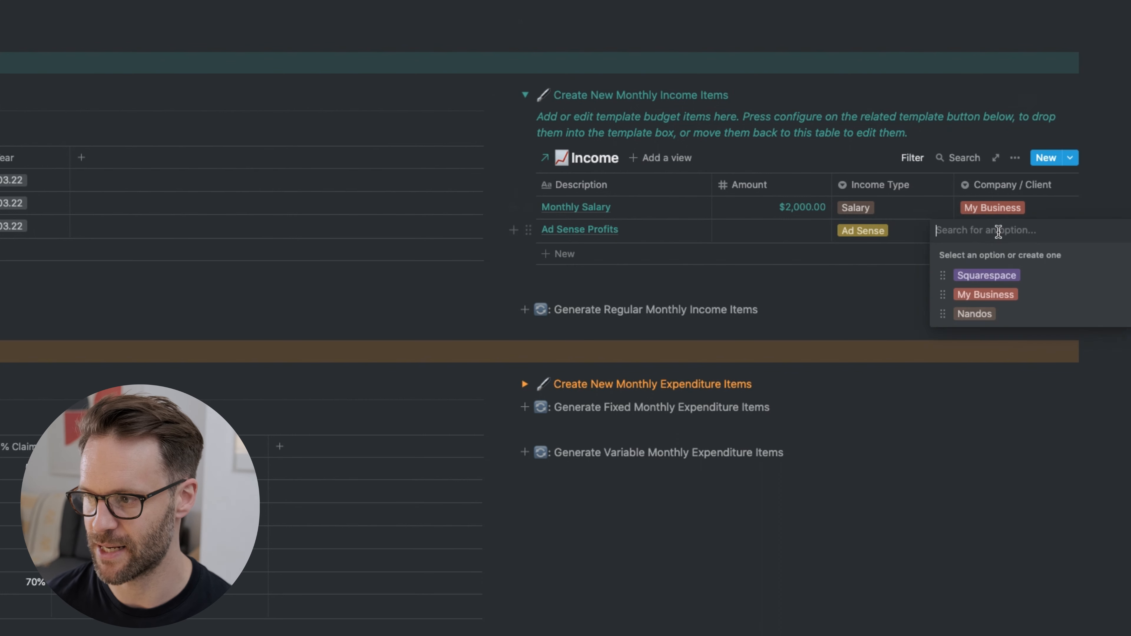
pyautogui.write('Better Creating')
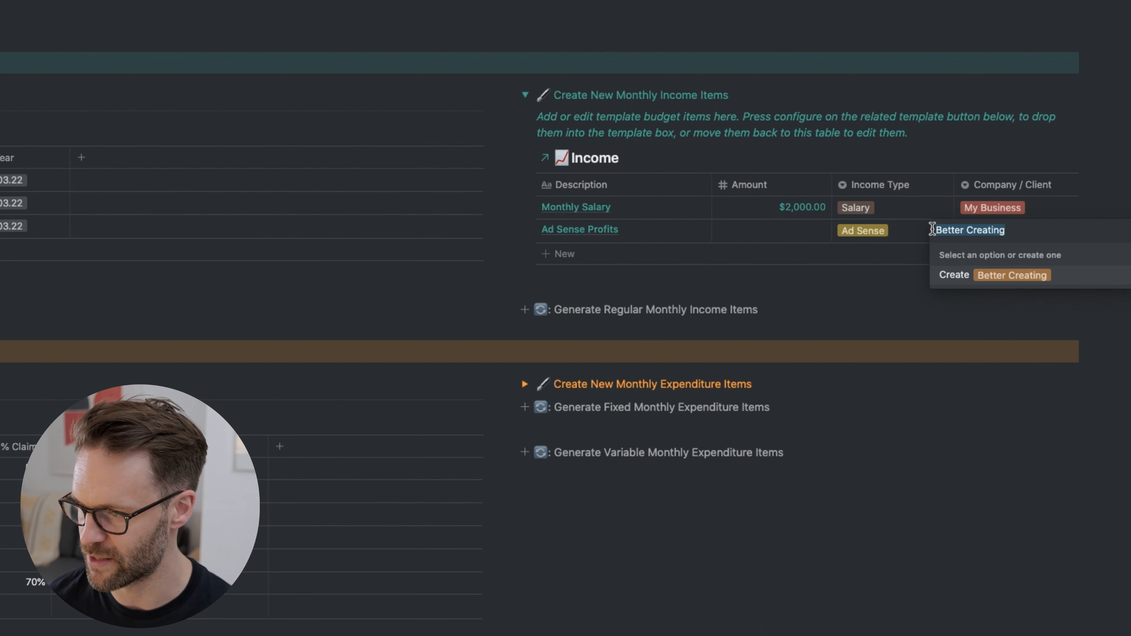
pyautogui.write('YouTube')
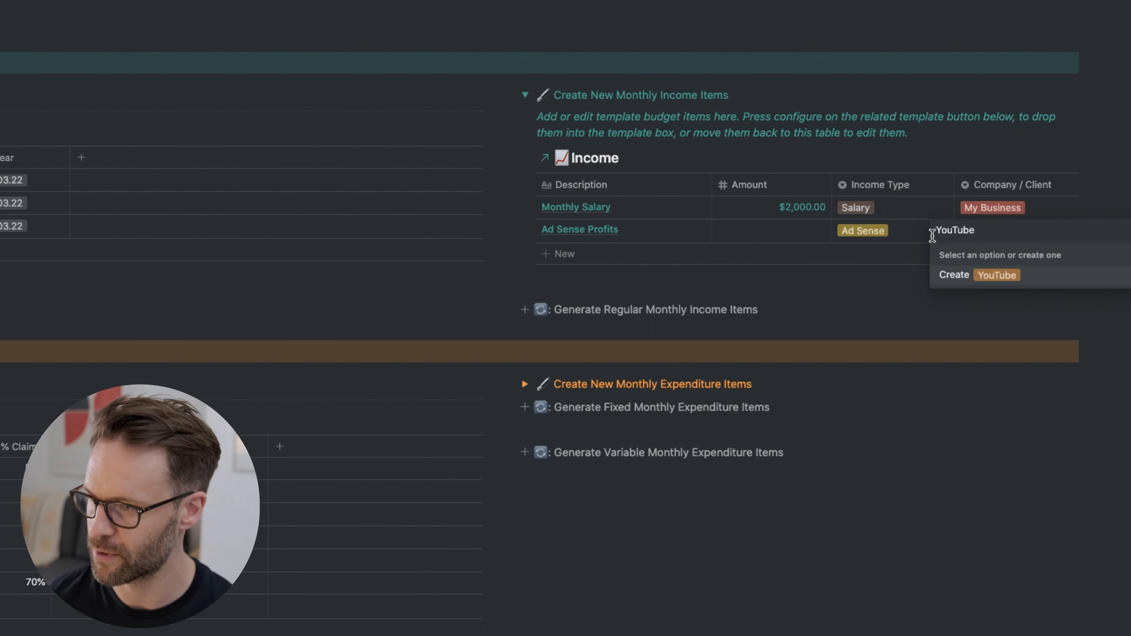
pyautogui.click(996, 275)
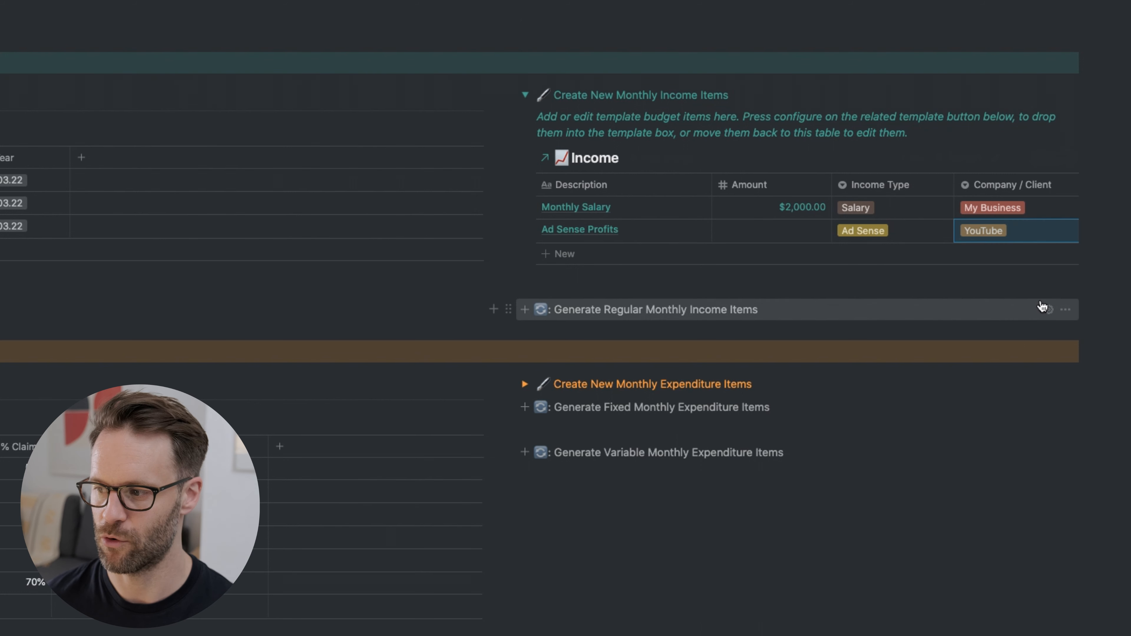
# Generate May's regular income items and move Ad Sense Profits into the income template button
pyautogui.click(1050, 309)
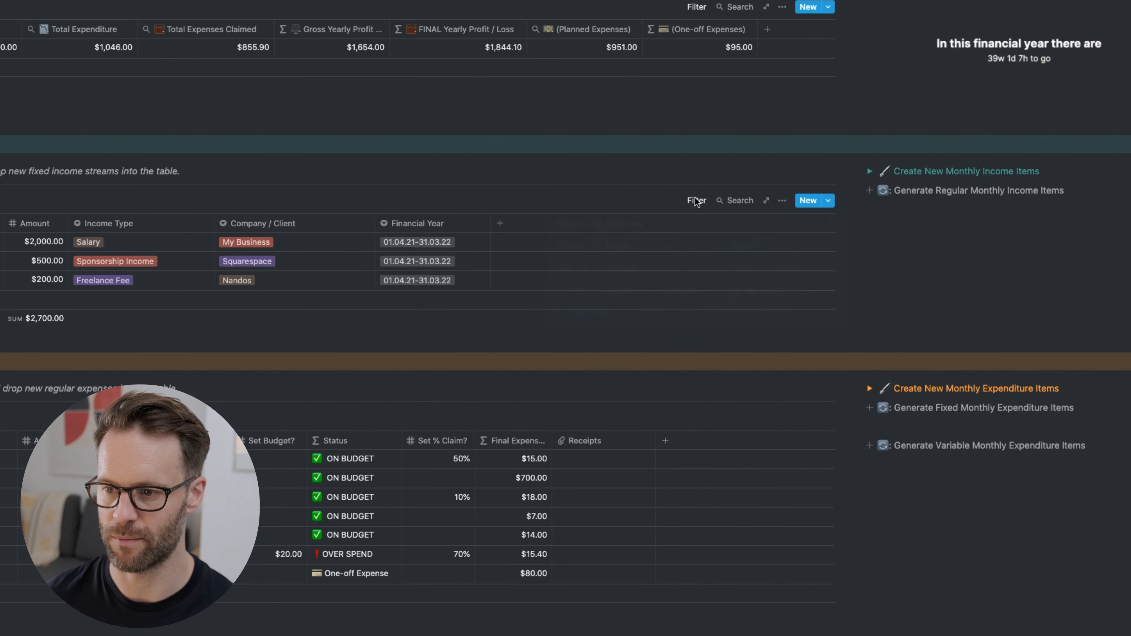
pyautogui.click(696, 201)
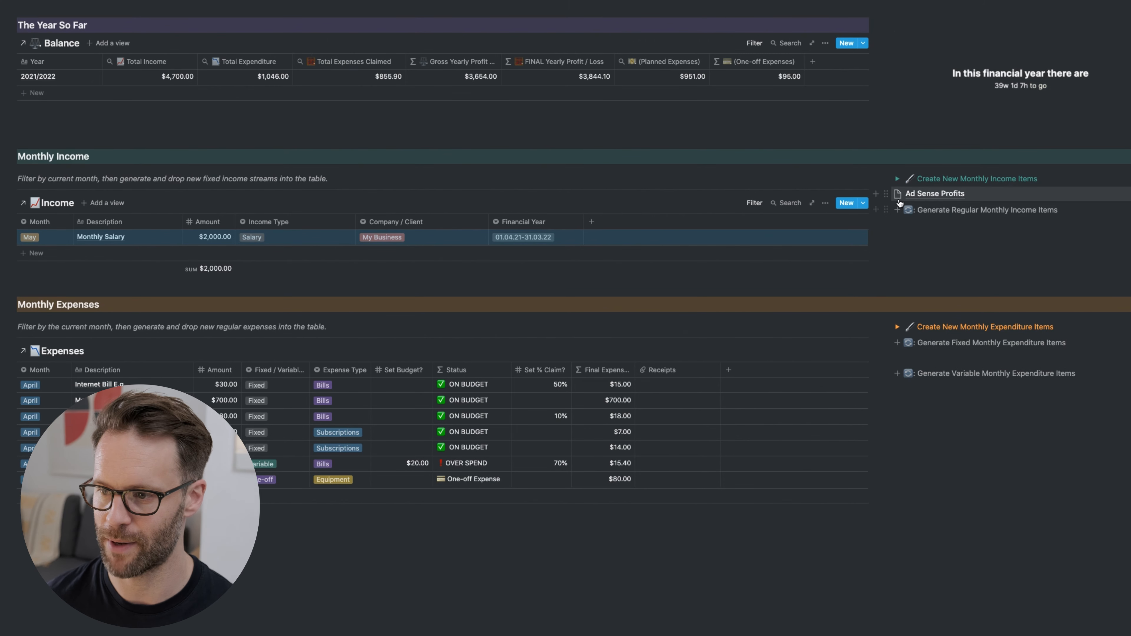
pyautogui.moveTo(933, 194); pyautogui.dragTo(706, 248)
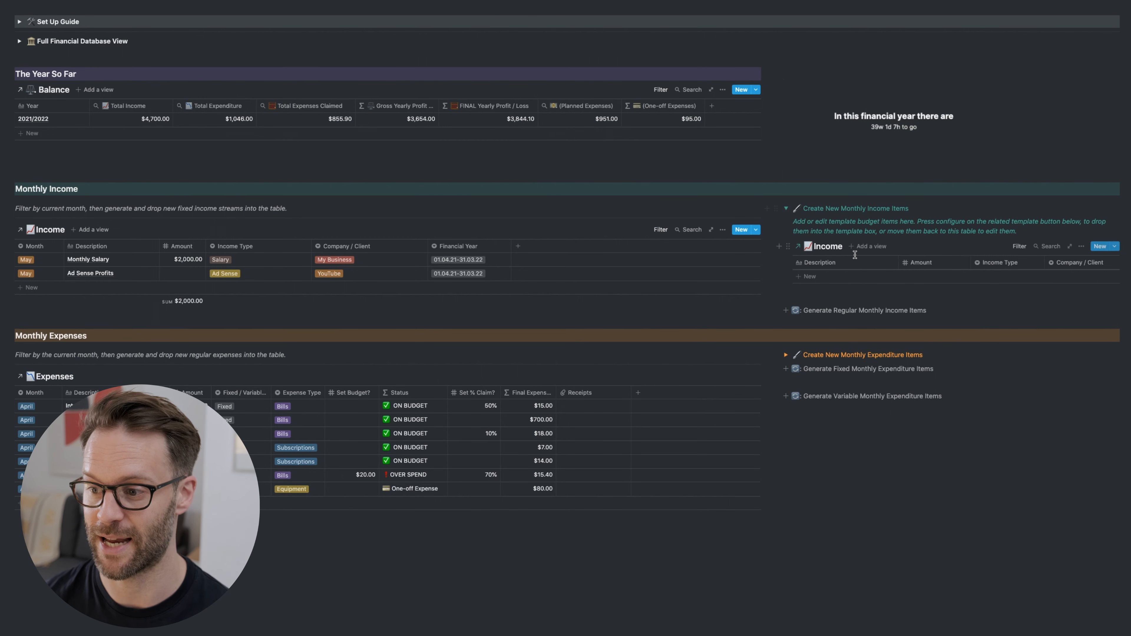
# Check the Generate Regular Monthly Income Items template now holds Monthly Salary and Ad Sense Profits
pyautogui.click(786, 208)
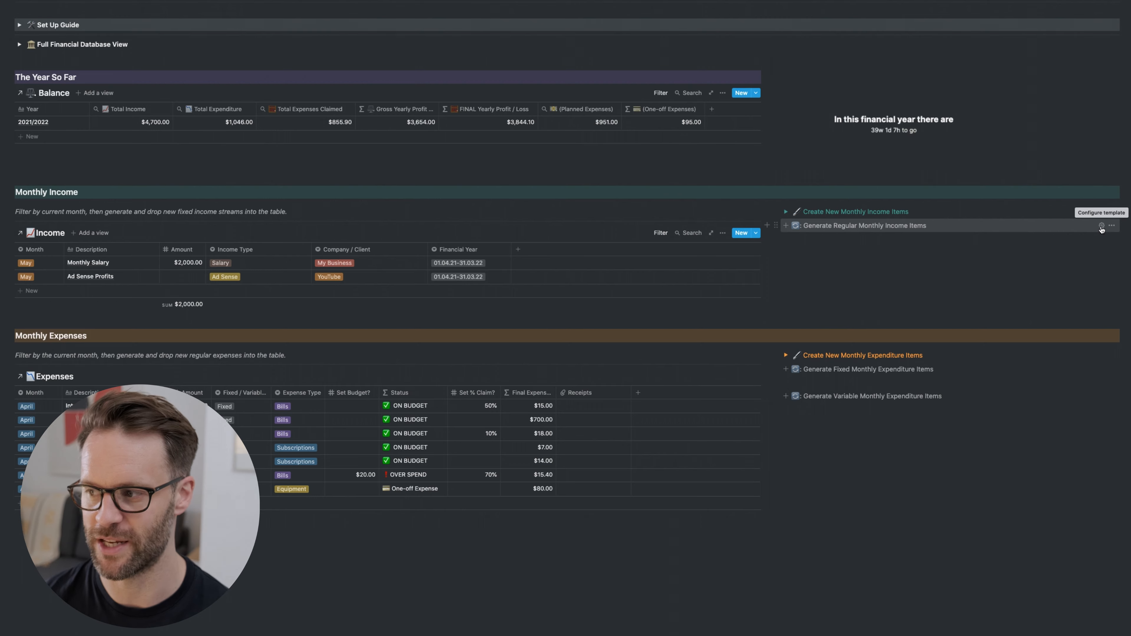
pyautogui.click(1100, 226)
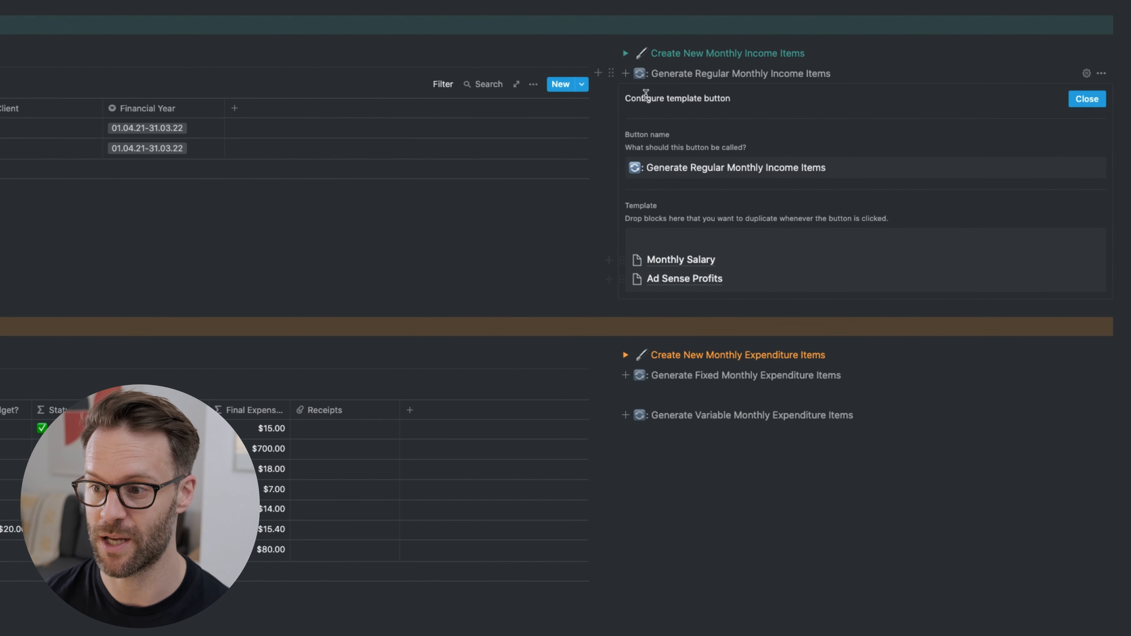
pyautogui.click(626, 53)
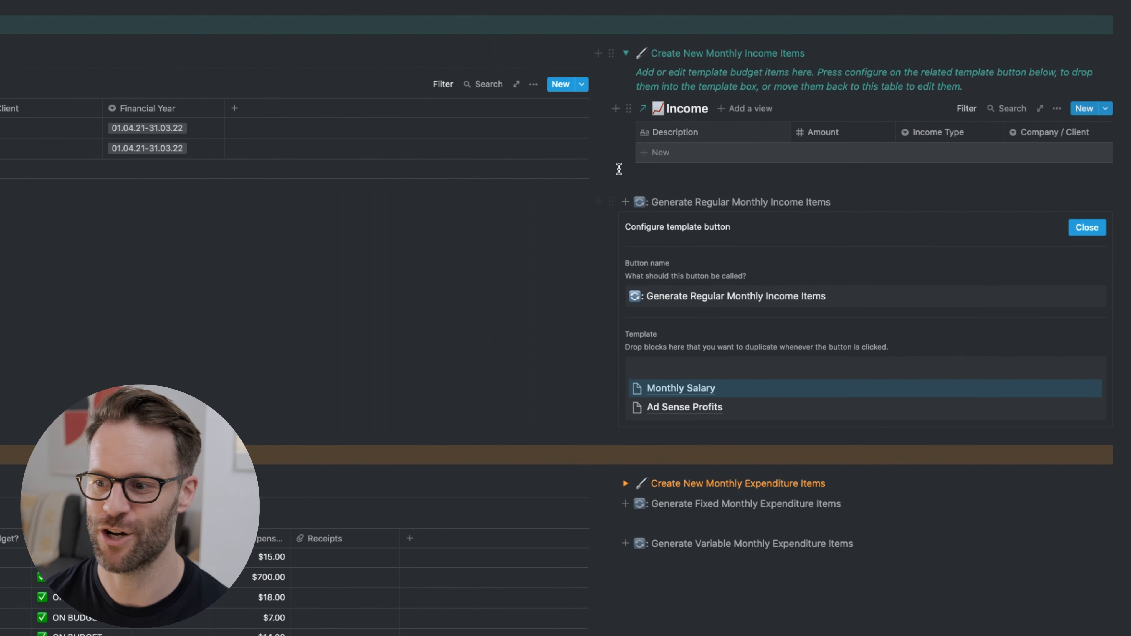
pyautogui.click(1087, 227)
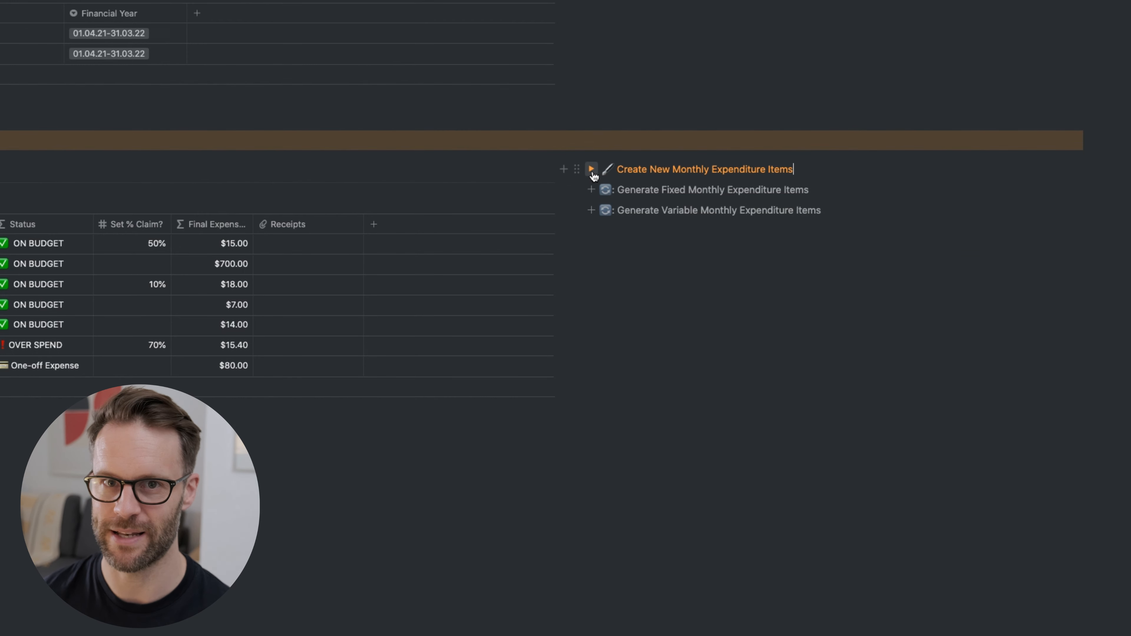
# Add a variable Travel Card expense template item budgeted at $80, type Travel, 70% claim
pyautogui.click(591, 170)
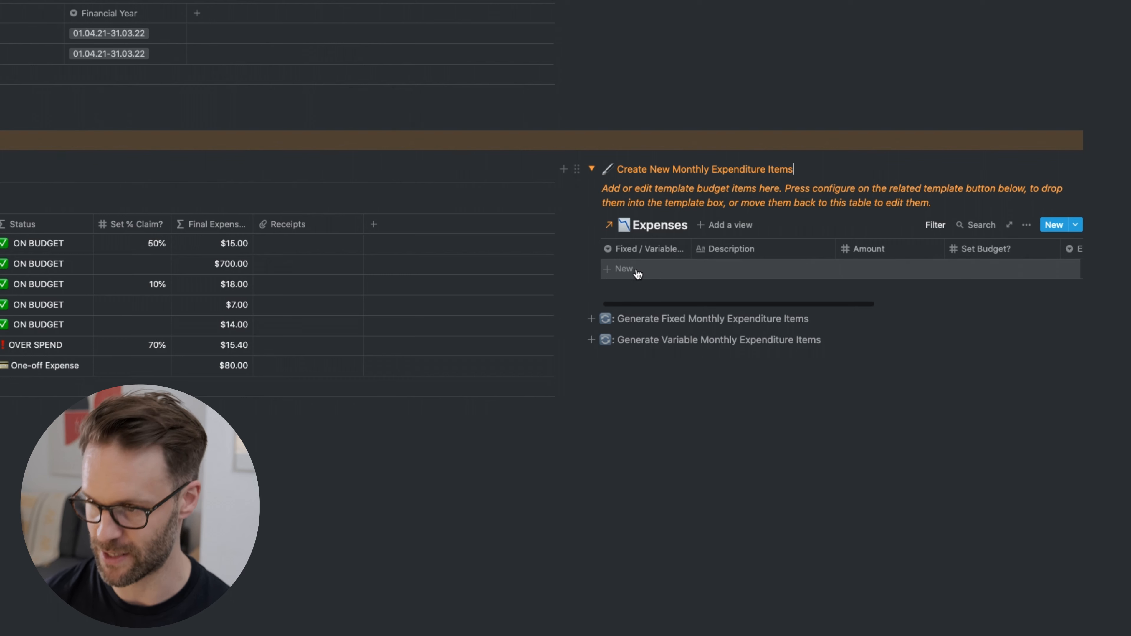
pyautogui.click(621, 269)
pyautogui.write('Travel Card')
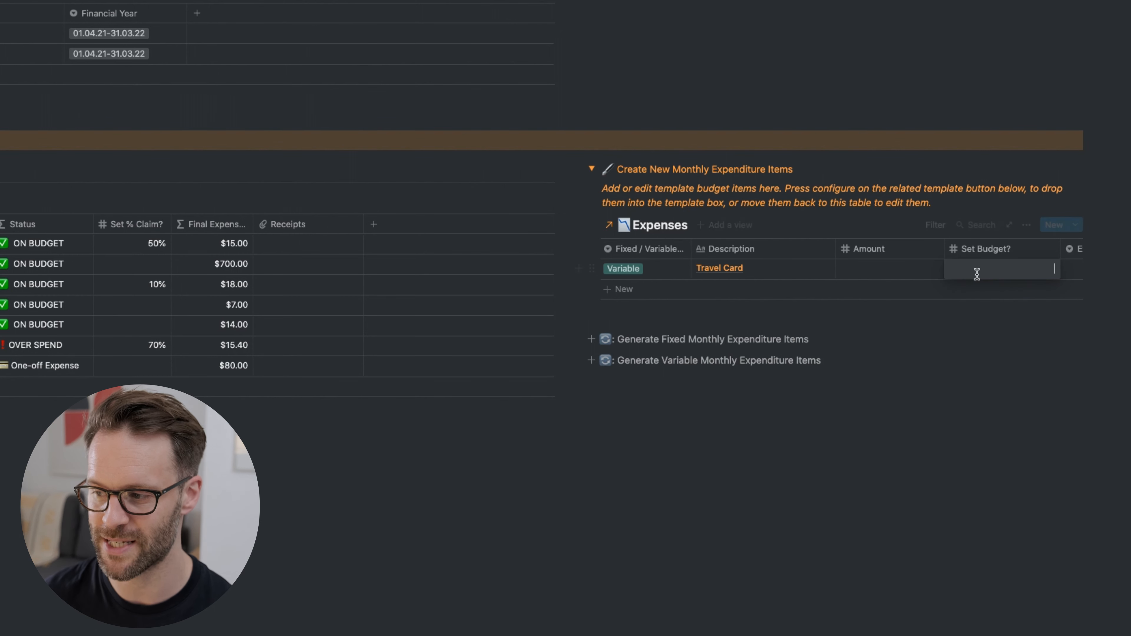
pyautogui.write('80.00')
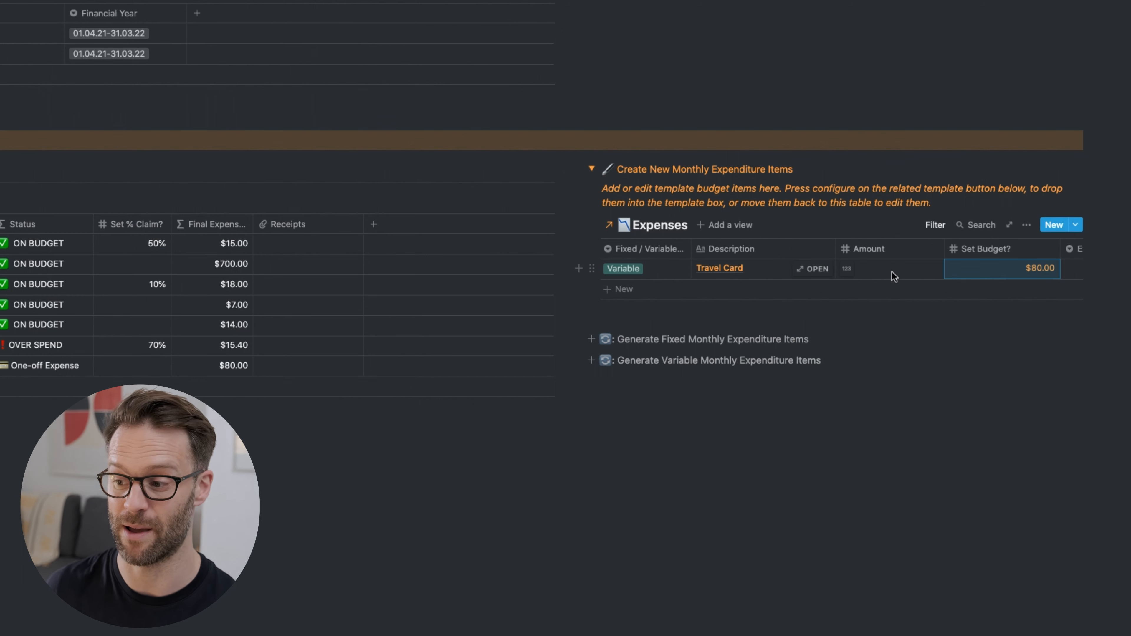
pyautogui.click(877, 268)
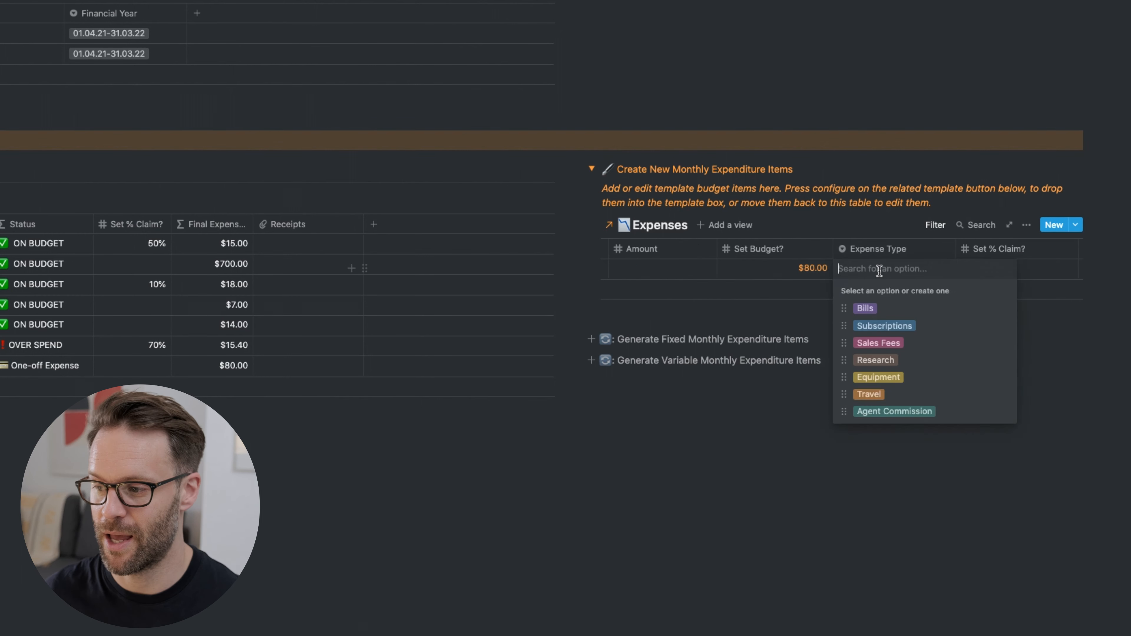
pyautogui.click(869, 394)
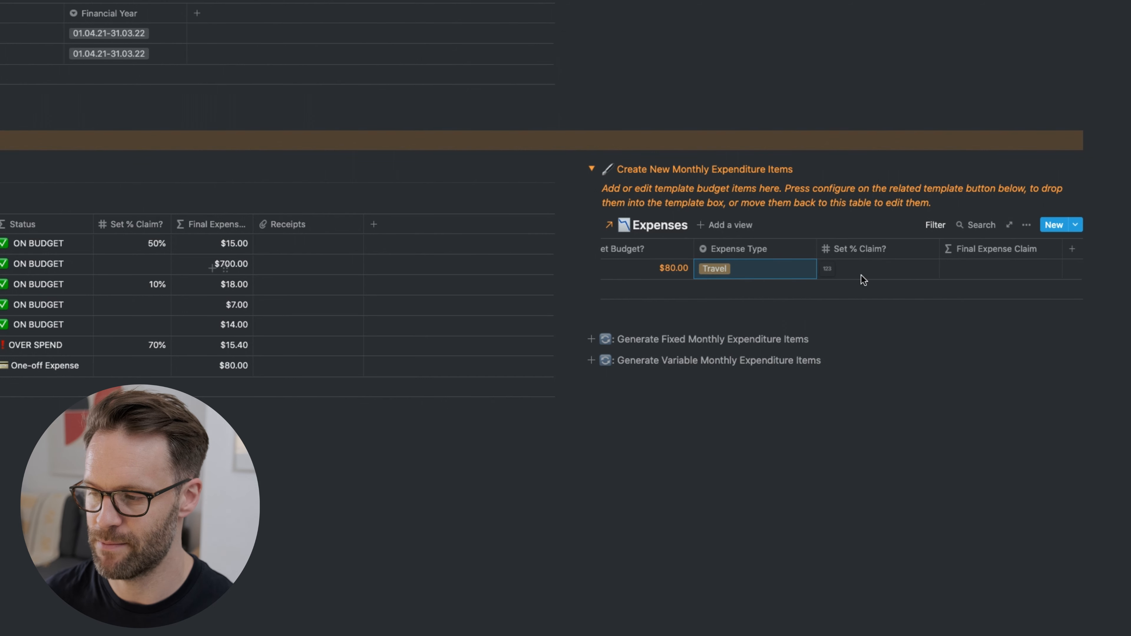
pyautogui.click(868, 268)
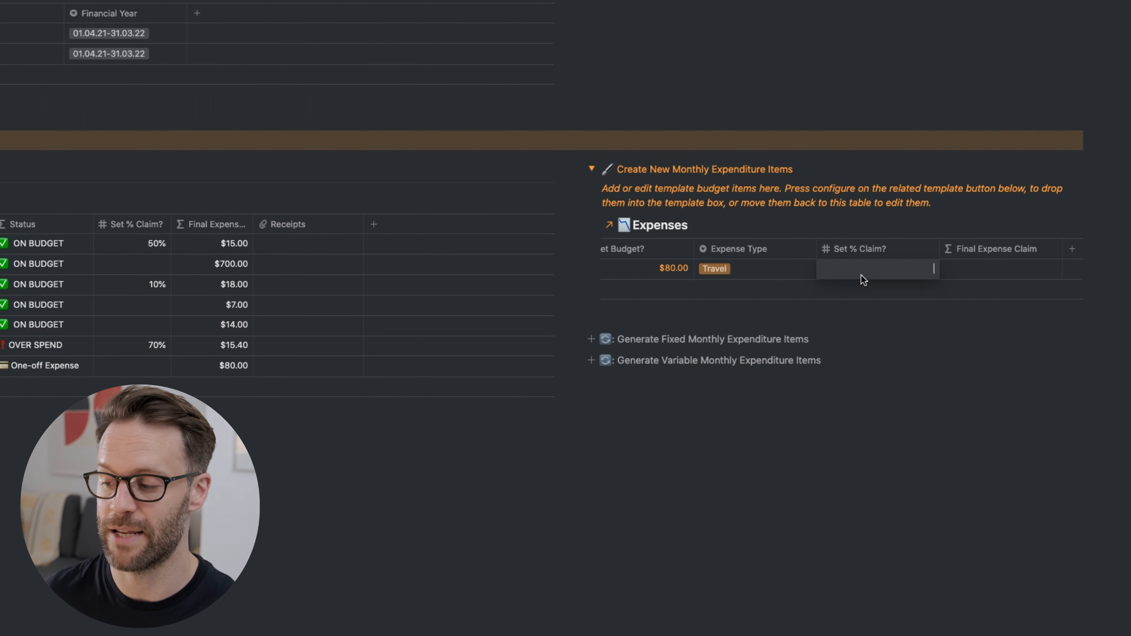
pyautogui.moveTo(972, 274)
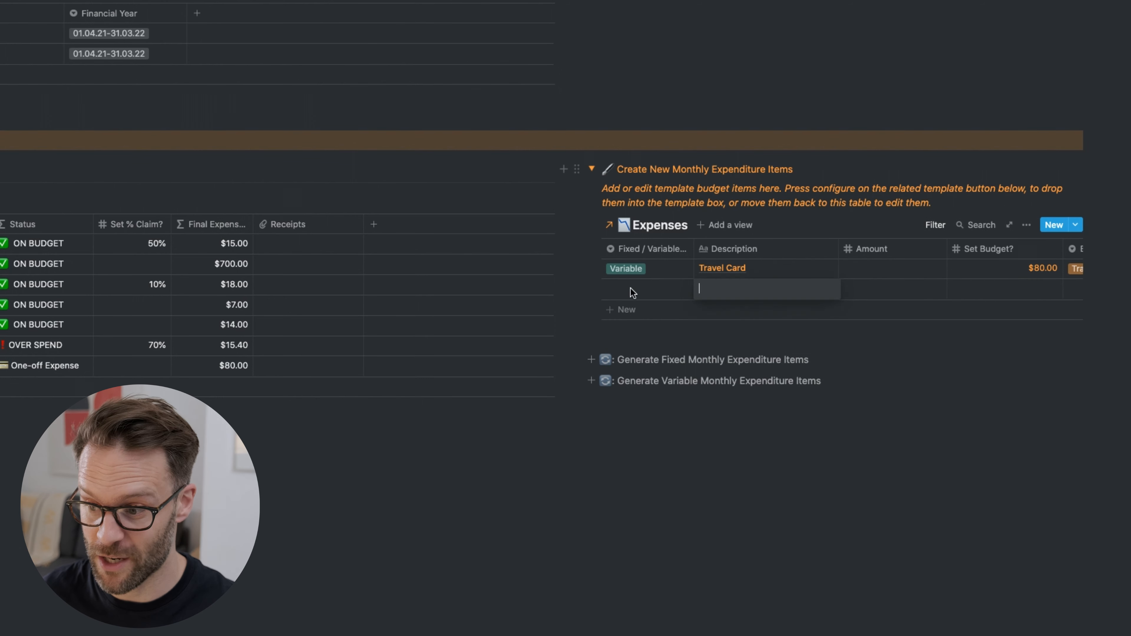
# Add a Council Tax expense template item at $80 with a 20% claim
pyautogui.write('Council Ta')
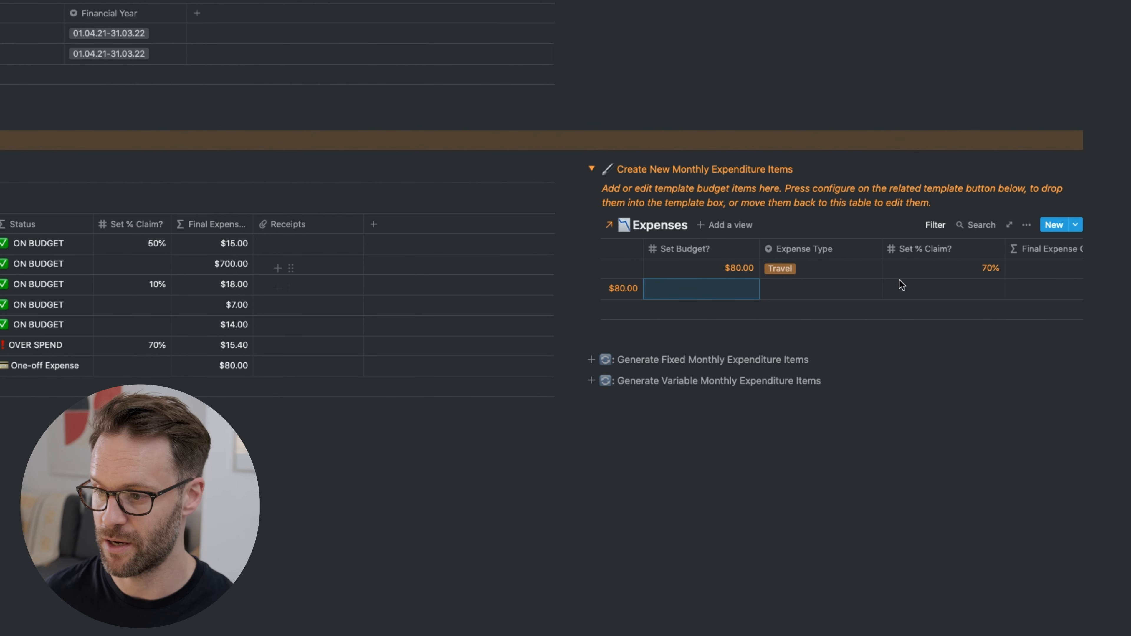
pyautogui.click(961, 290)
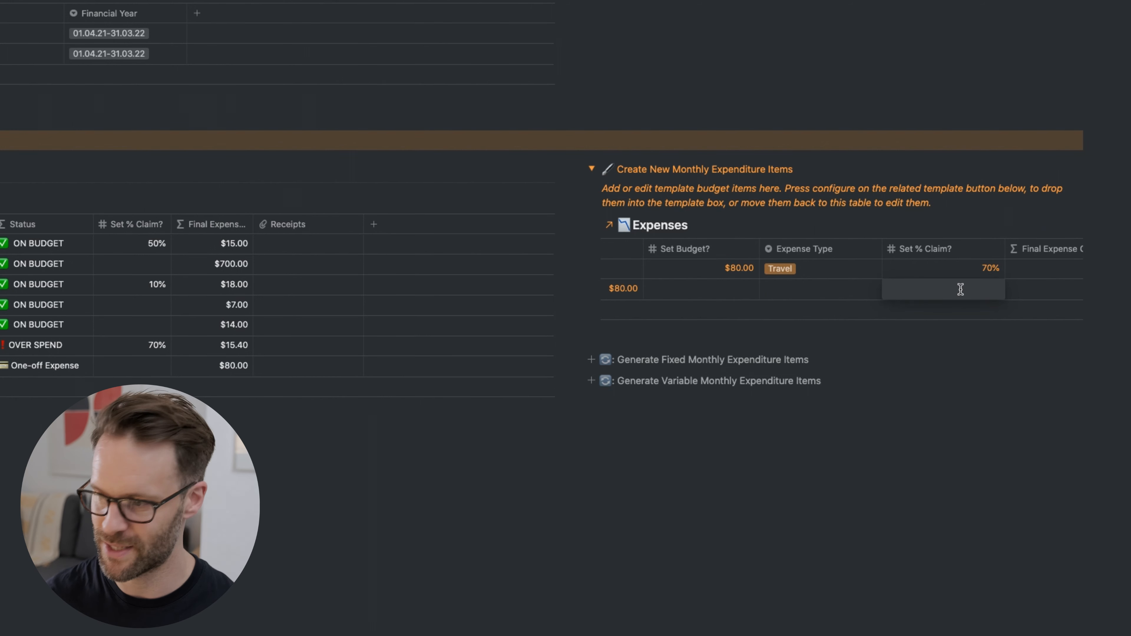
pyautogui.write('20%')
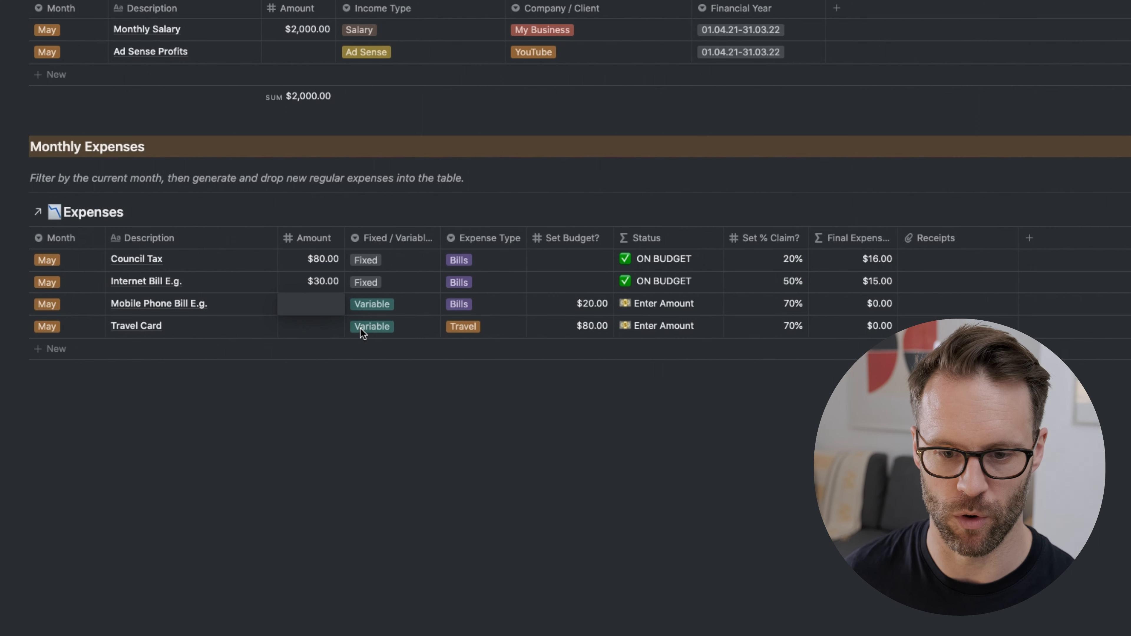
# Enter a $23 amount for Mobile Phone Bill so its status flips to OVER SPEND
pyautogui.write('19')
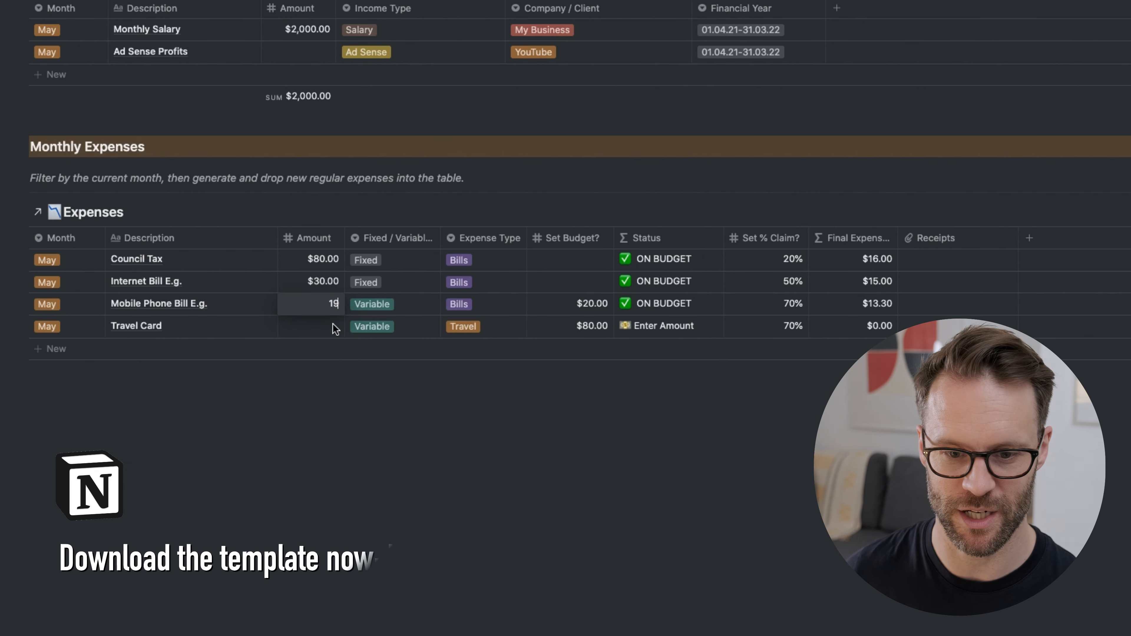
pyautogui.write('23')
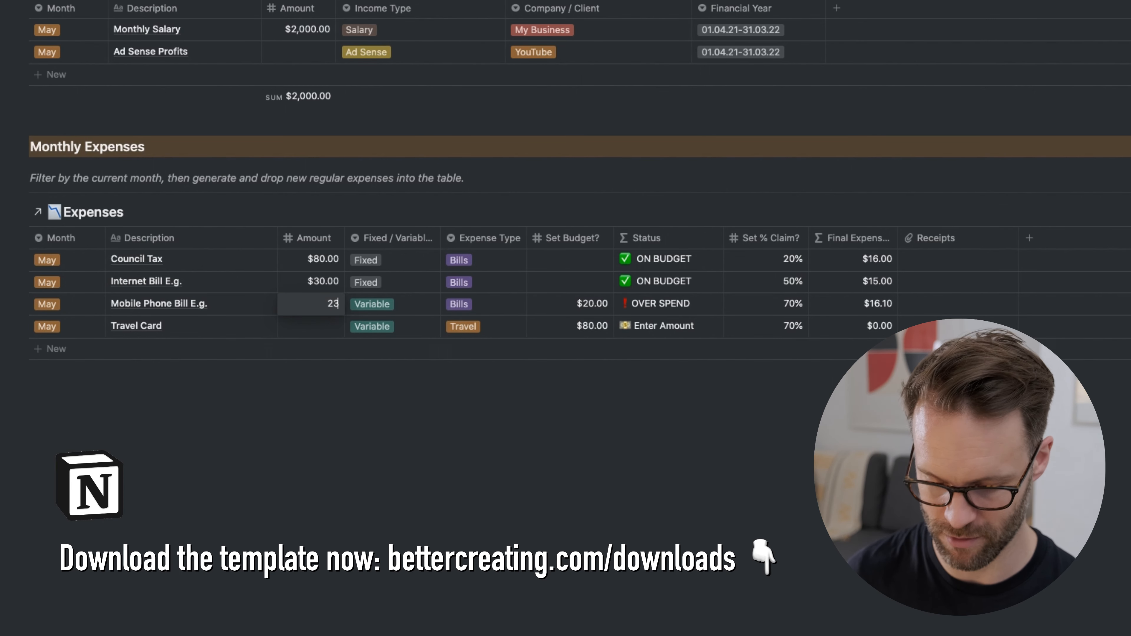